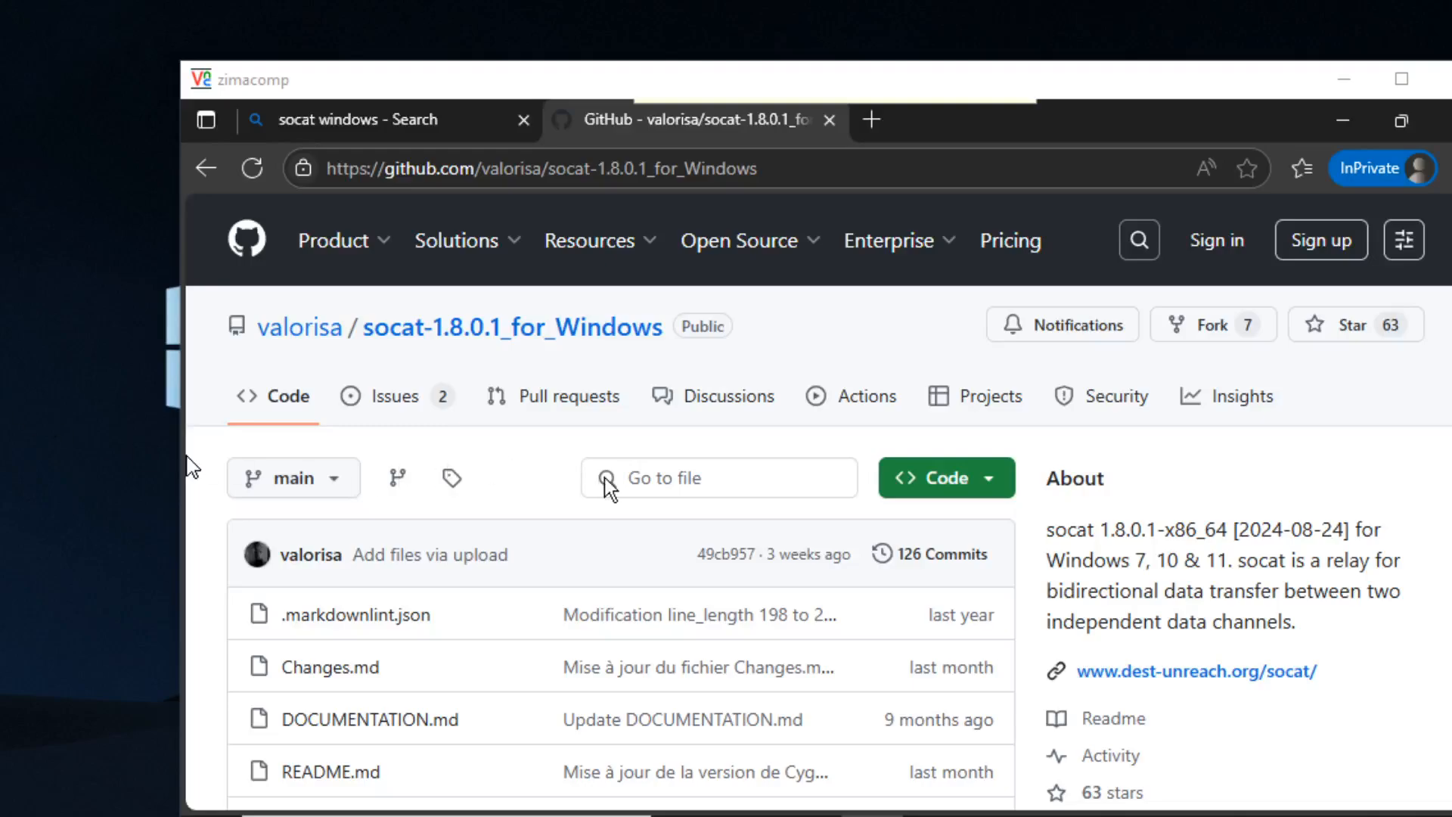
{"action": "mouse_move", "coordinate": [1030, 557]}
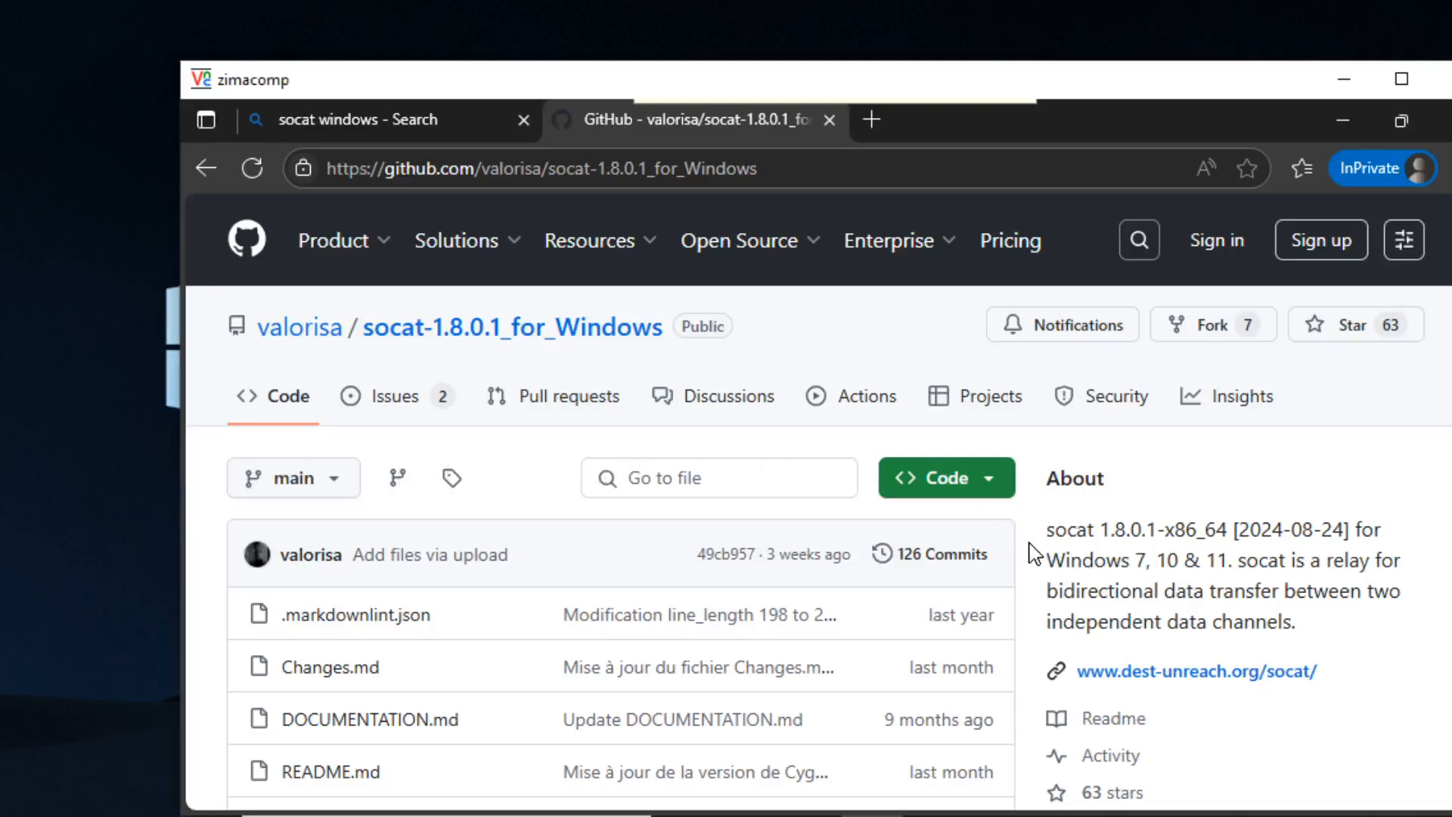
- Read through the socat README, scrolling and selecting passages of its text
{"action": "scroll", "scroll_direction": "down", "scroll_amount": 3}
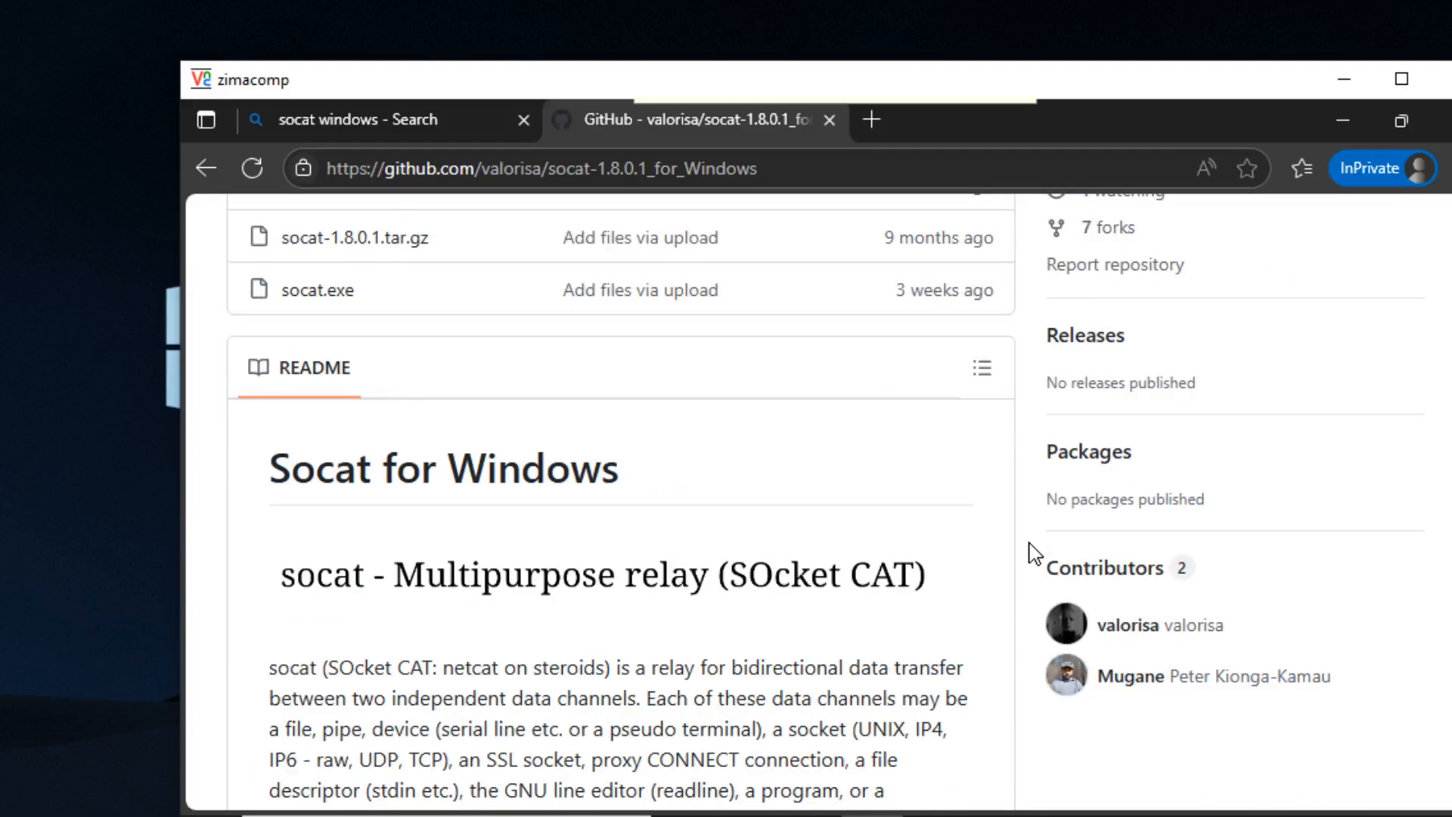
{"action": "scroll", "scroll_direction": "down", "scroll_amount": 3}
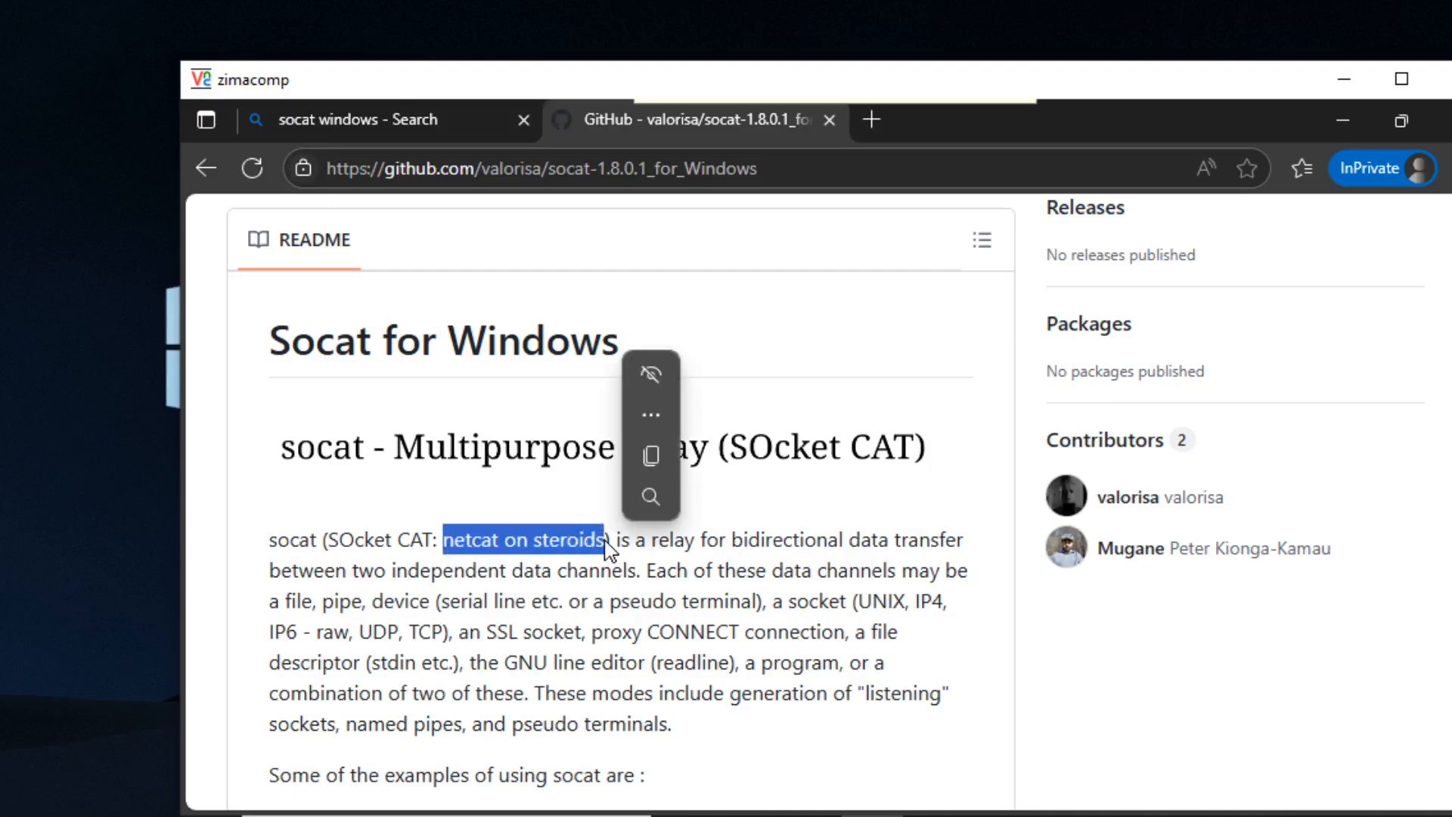
{"action": "left_click", "coordinate": [631, 571]}
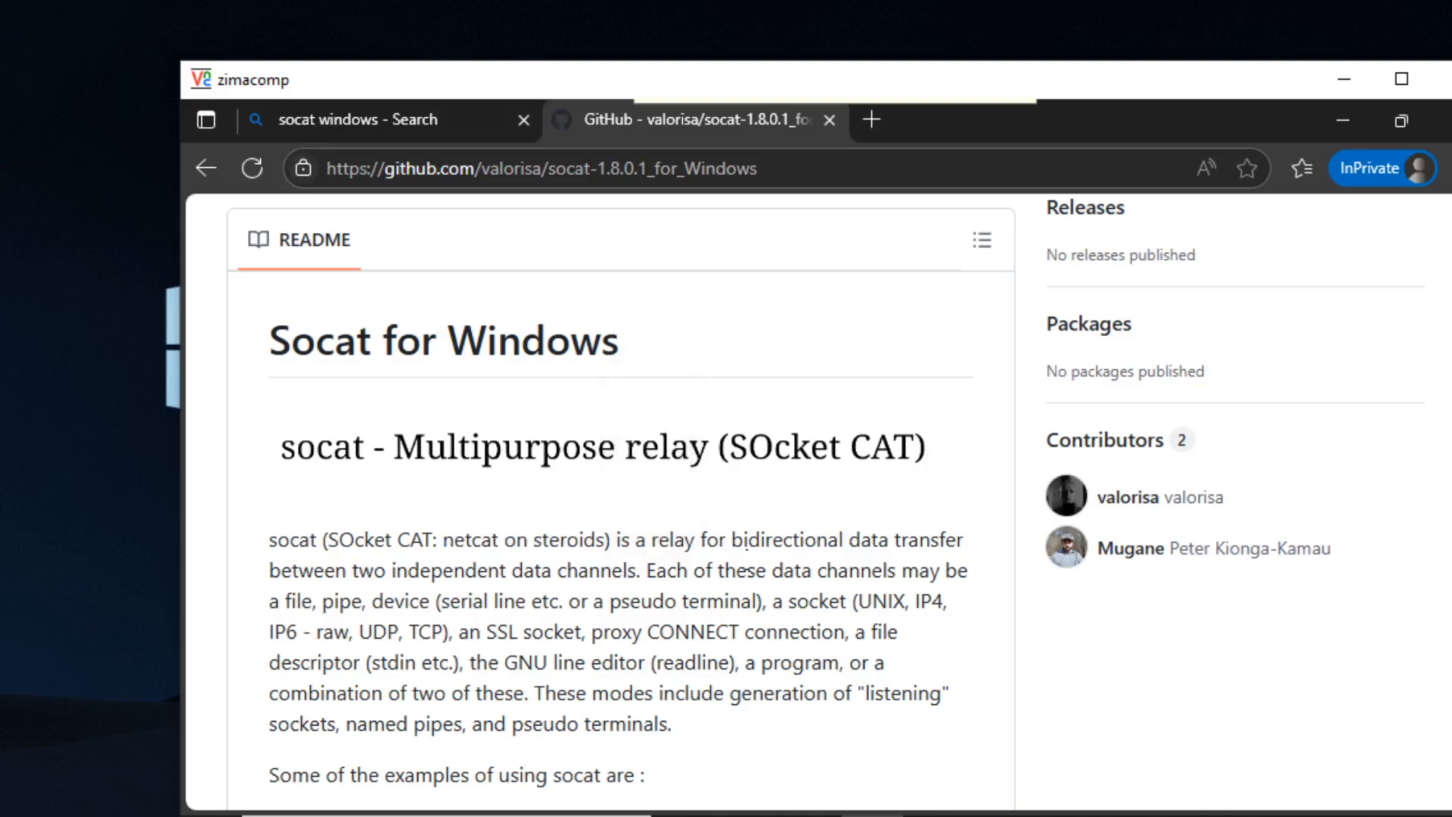
{"action": "scroll", "scroll_direction": "down", "scroll_amount": 3}
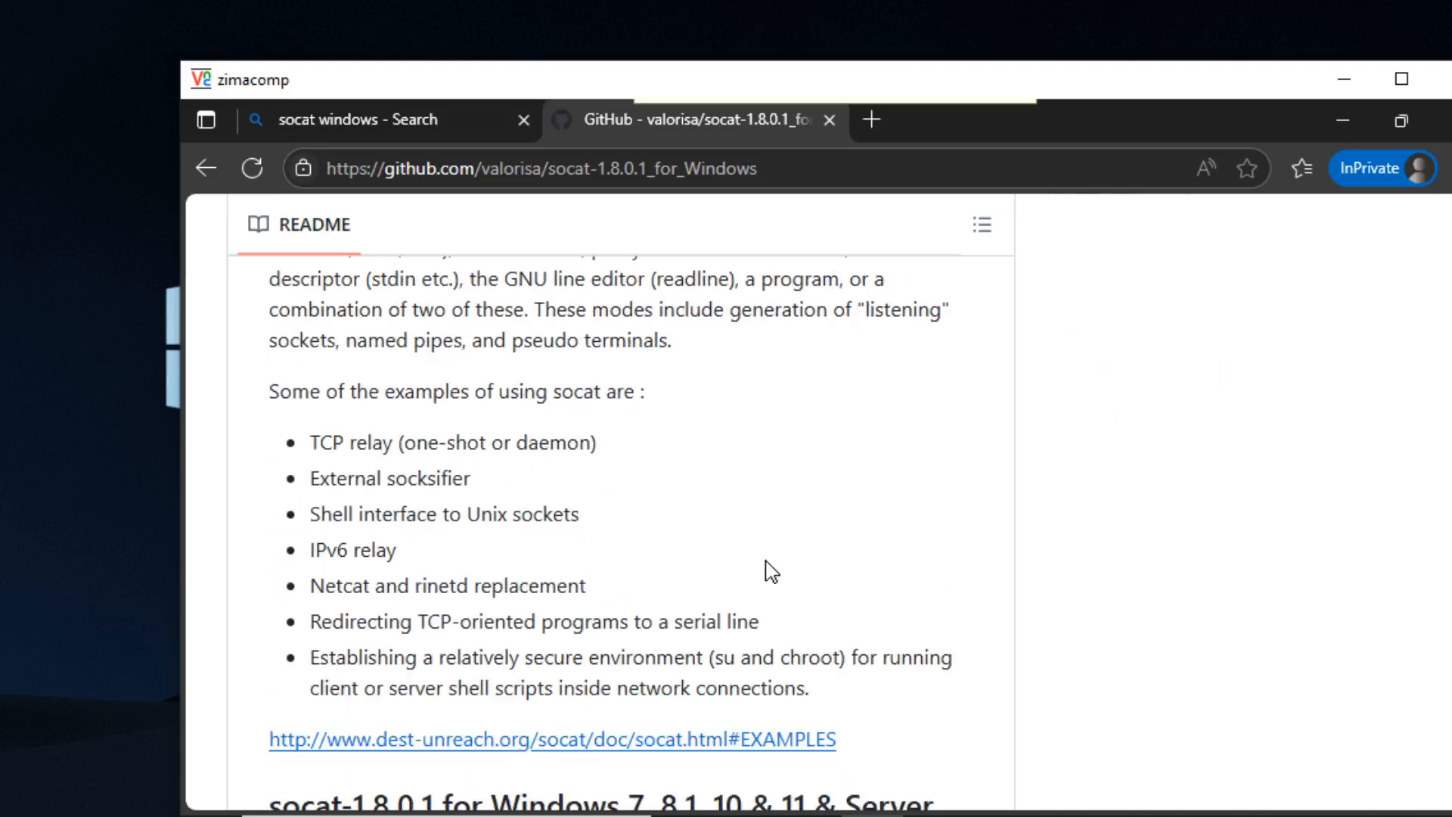
{"action": "mouse_move", "coordinate": [581, 570]}
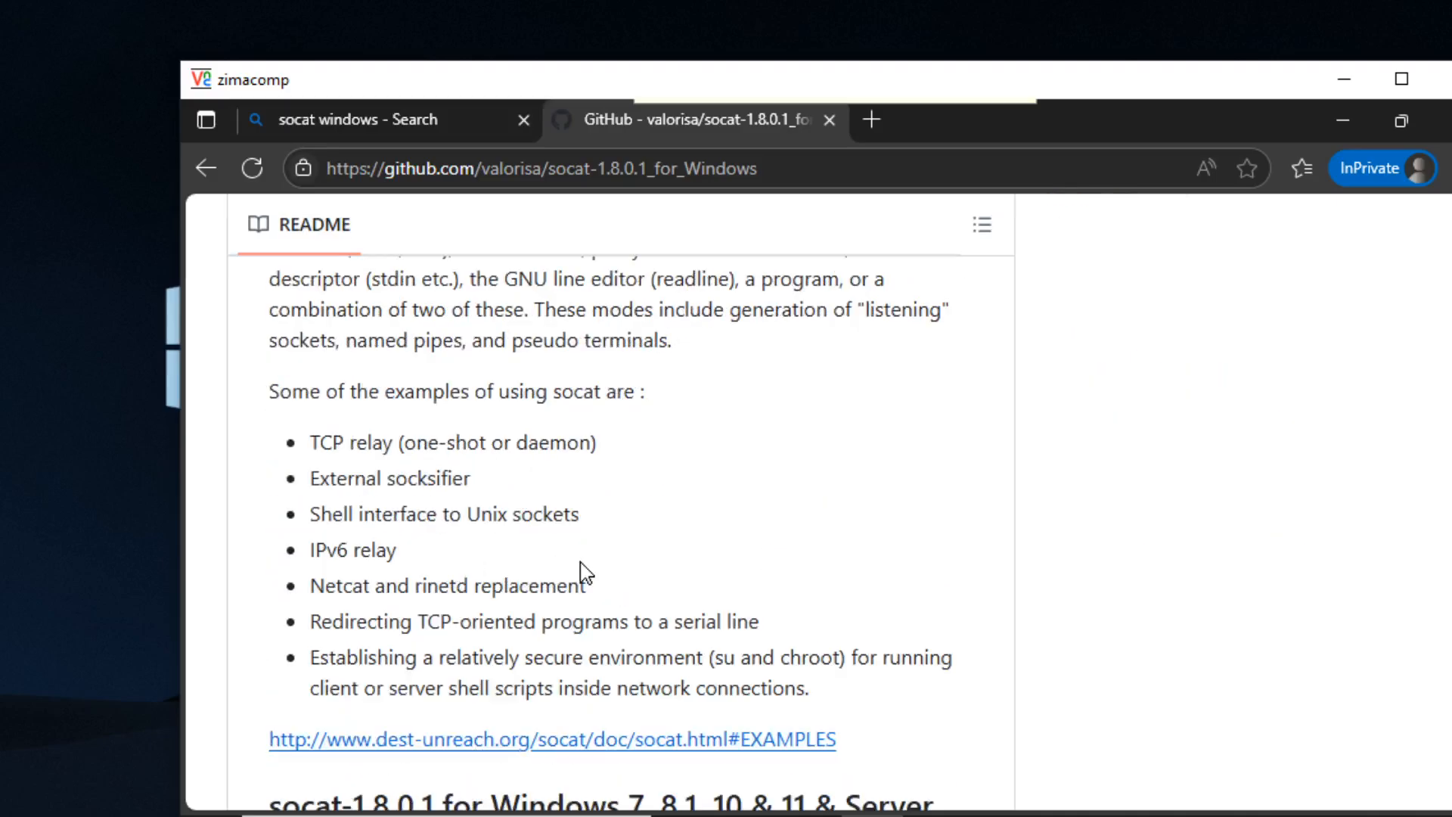
{"action": "scroll", "scroll_direction": "down", "scroll_amount": 3}
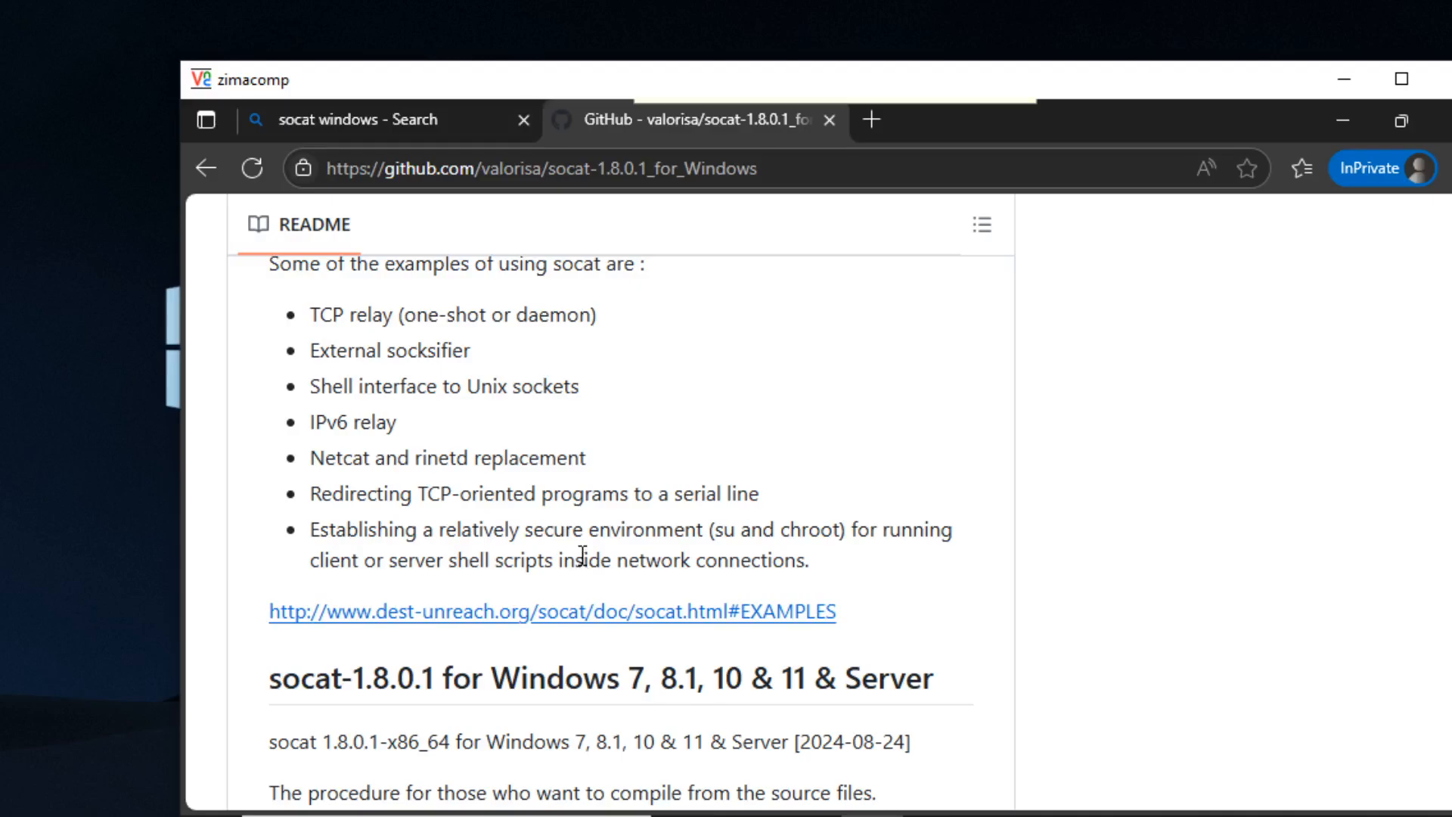
{"action": "mouse_move", "coordinate": [578, 551]}
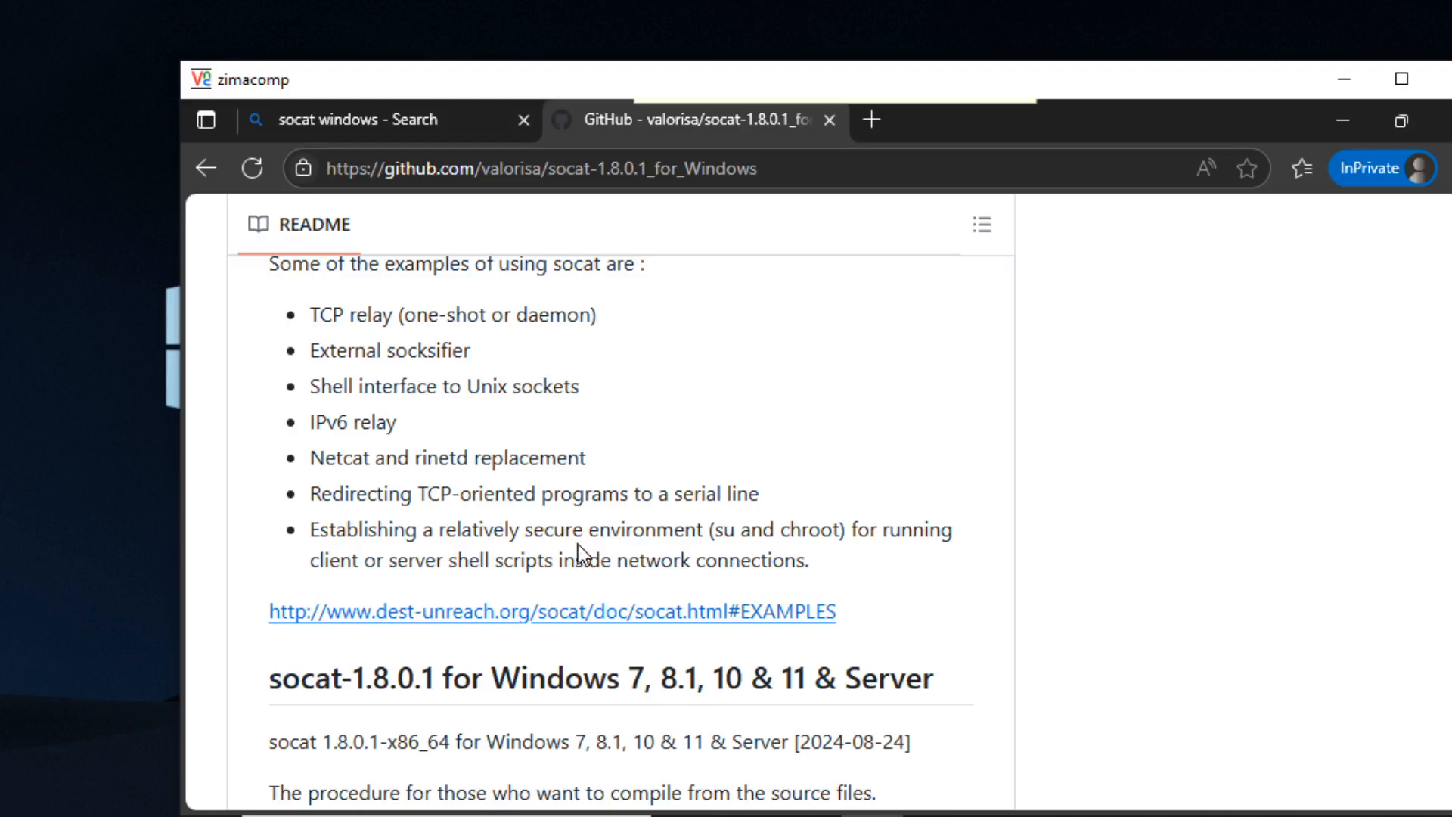
{"action": "mouse_move", "coordinate": [409, 493]}
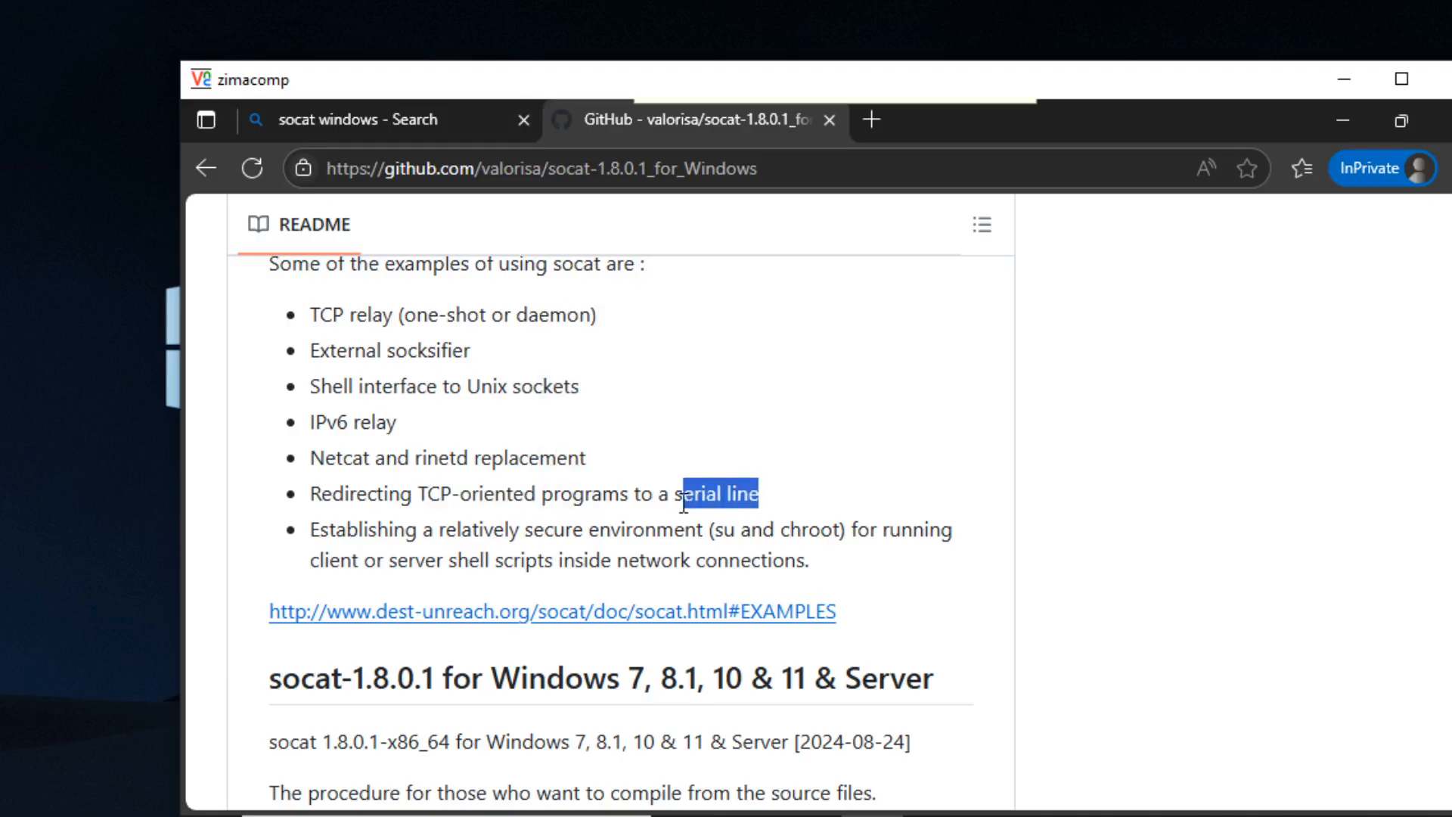
{"action": "left_click", "coordinate": [723, 493]}
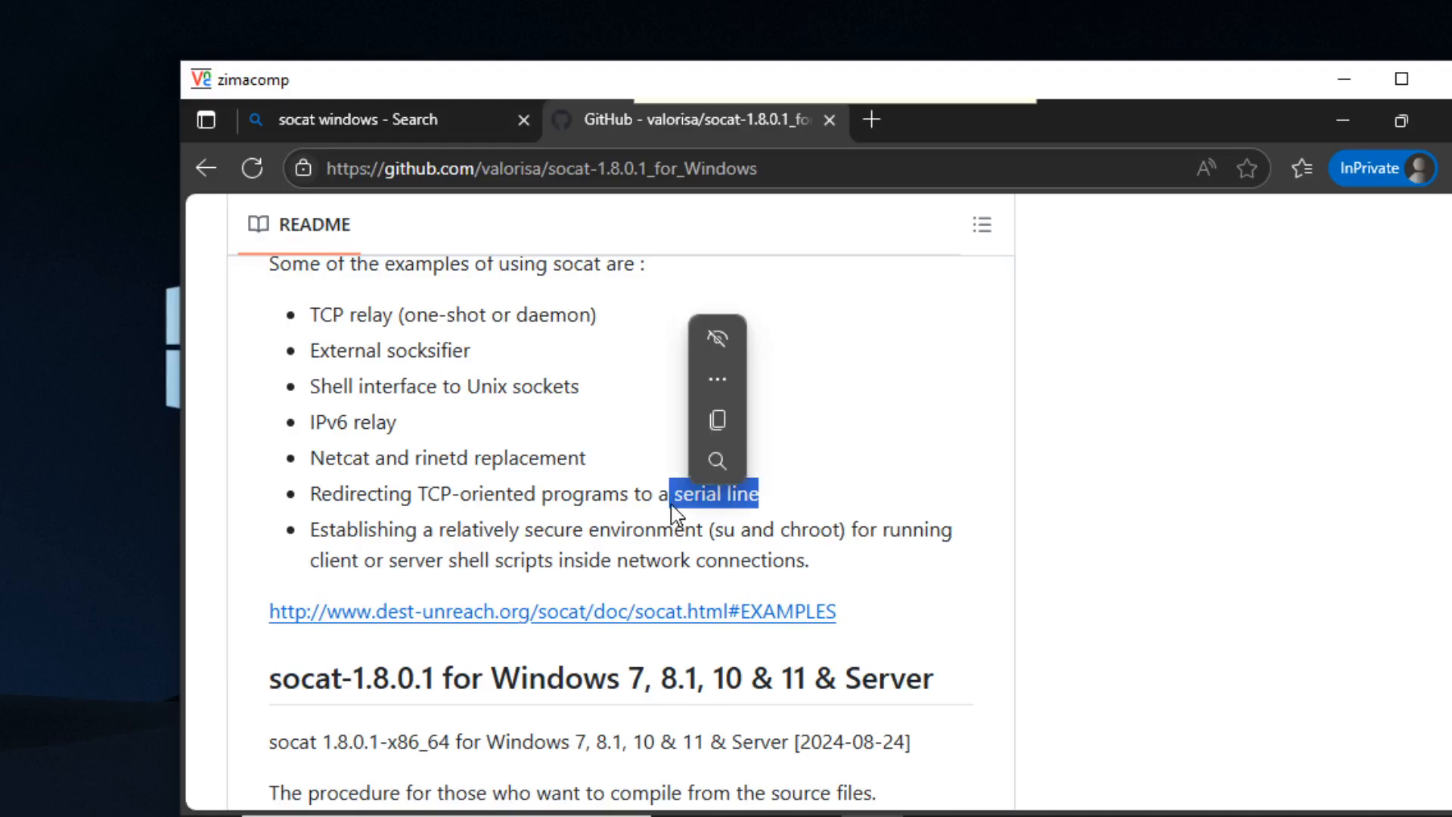
{"action": "left_click", "coordinate": [460, 496]}
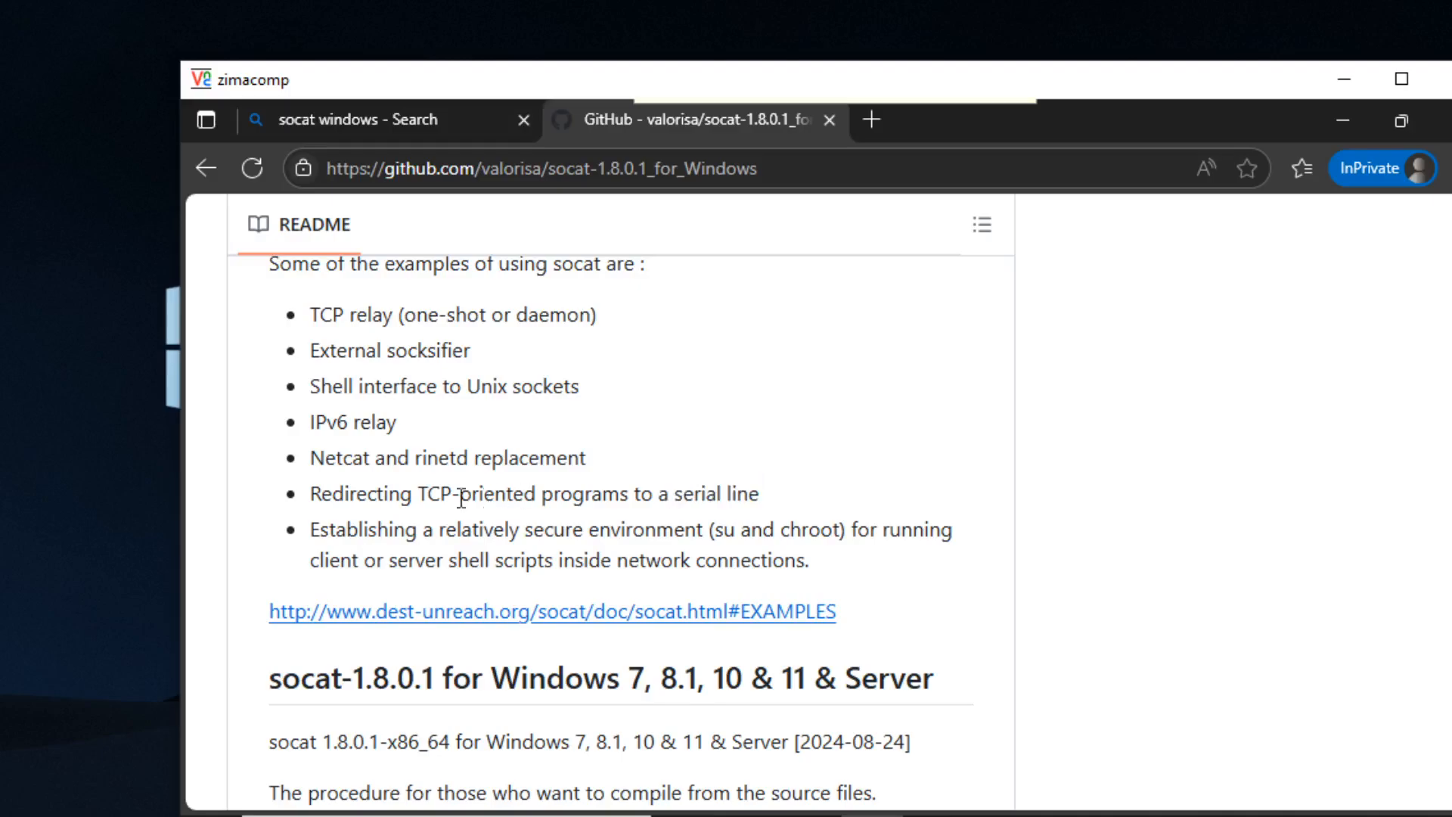
{"action": "double_click", "coordinate": [448, 493]}
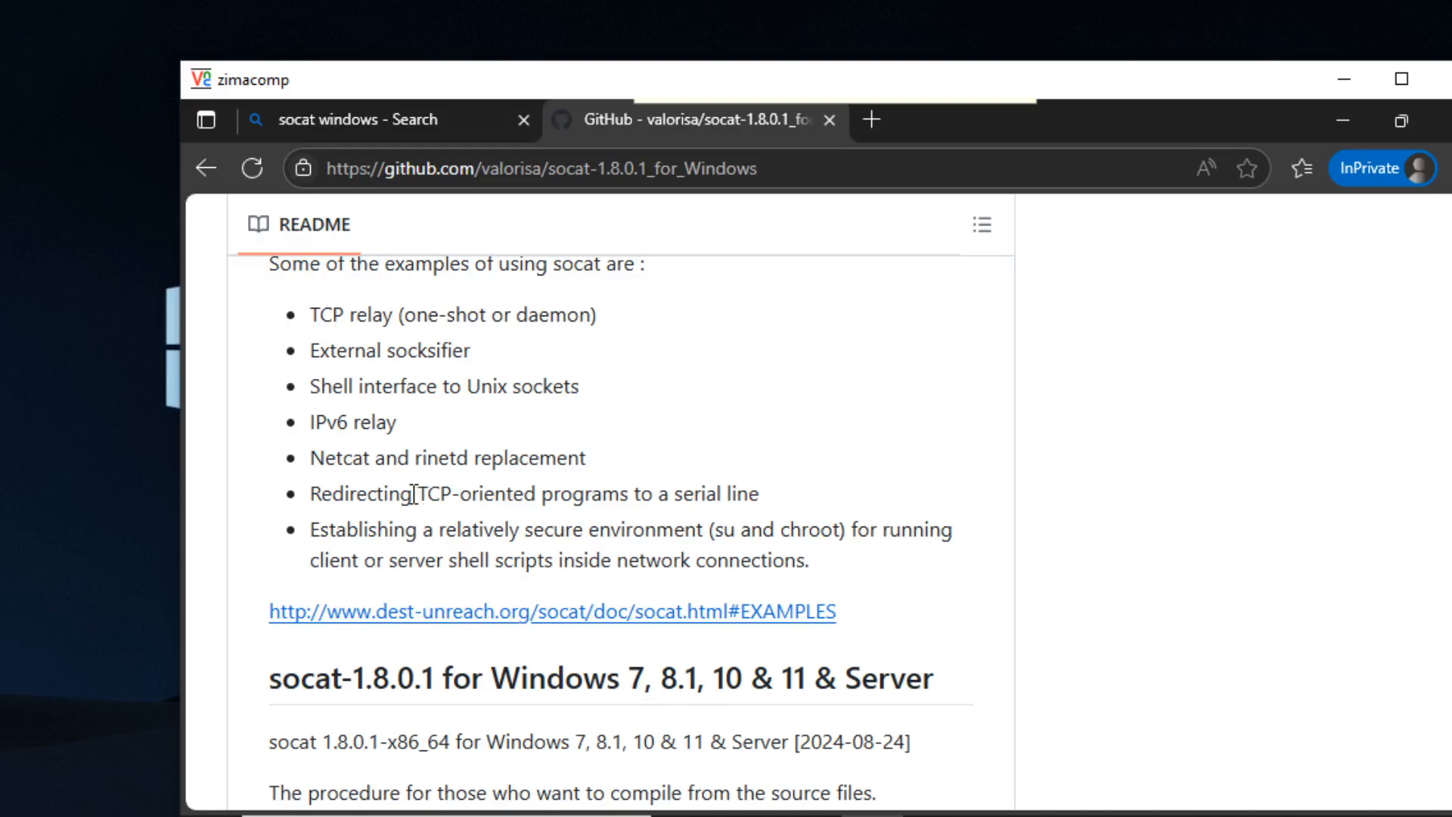
{"action": "left_click_drag", "start_coordinate": [417, 493], "coordinate": [759, 493]}
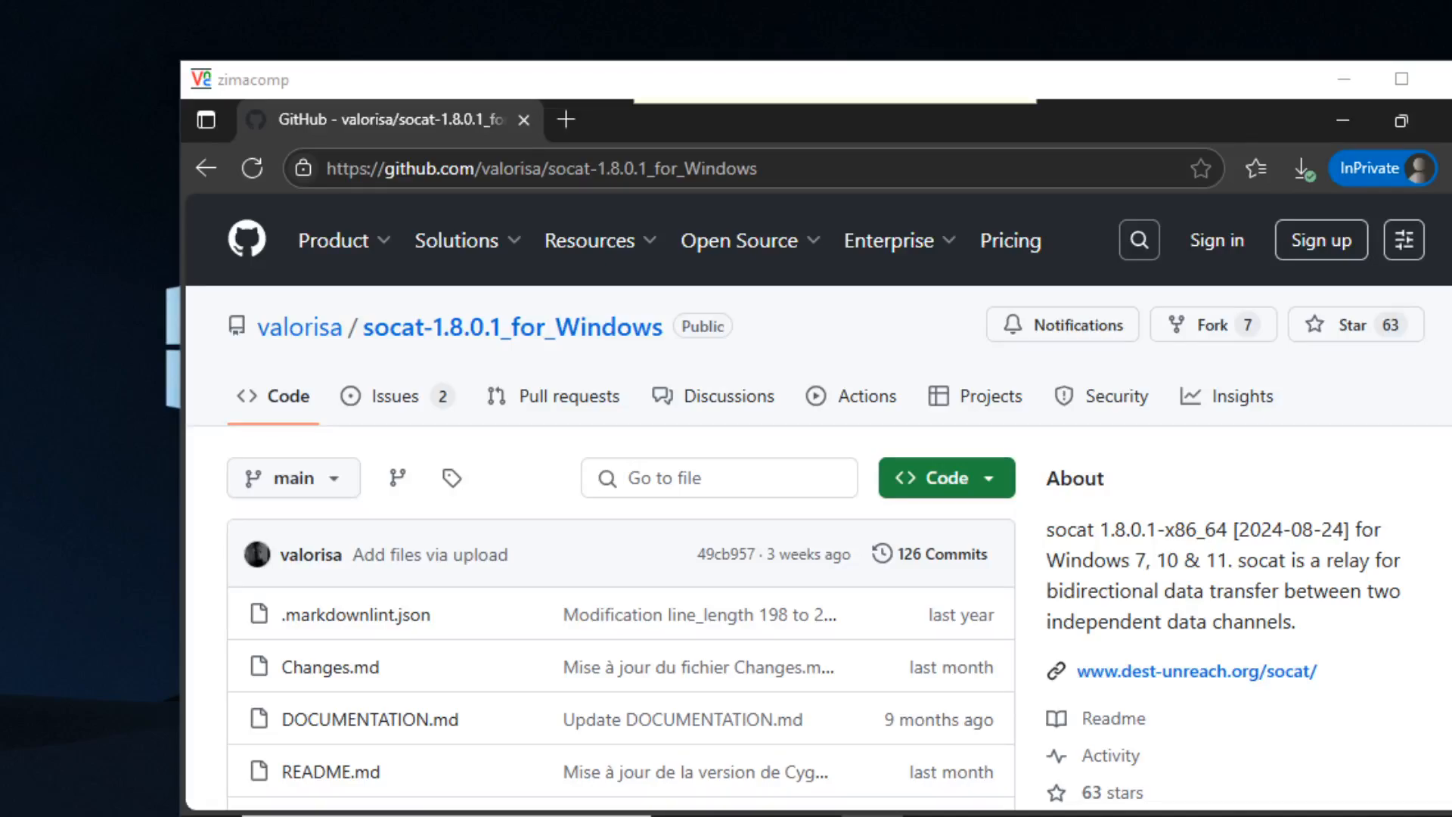
{"action": "mouse_move", "coordinate": [1026, 536]}
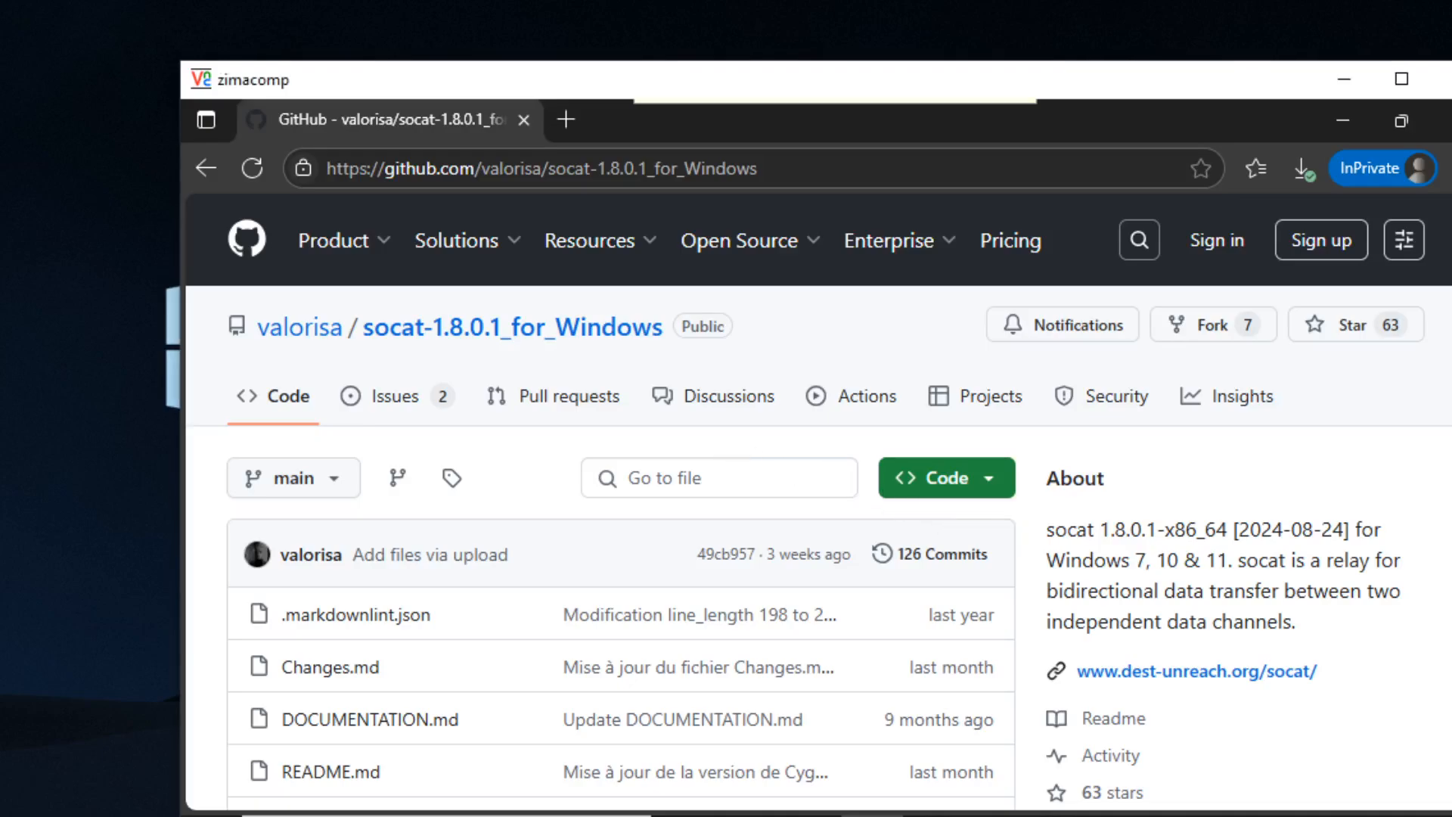
- Launch the downloaded setup-x86_64 Cygwin installer from the Downloads folder
{"action": "scroll", "scroll_direction": "down", "scroll_amount": 3}
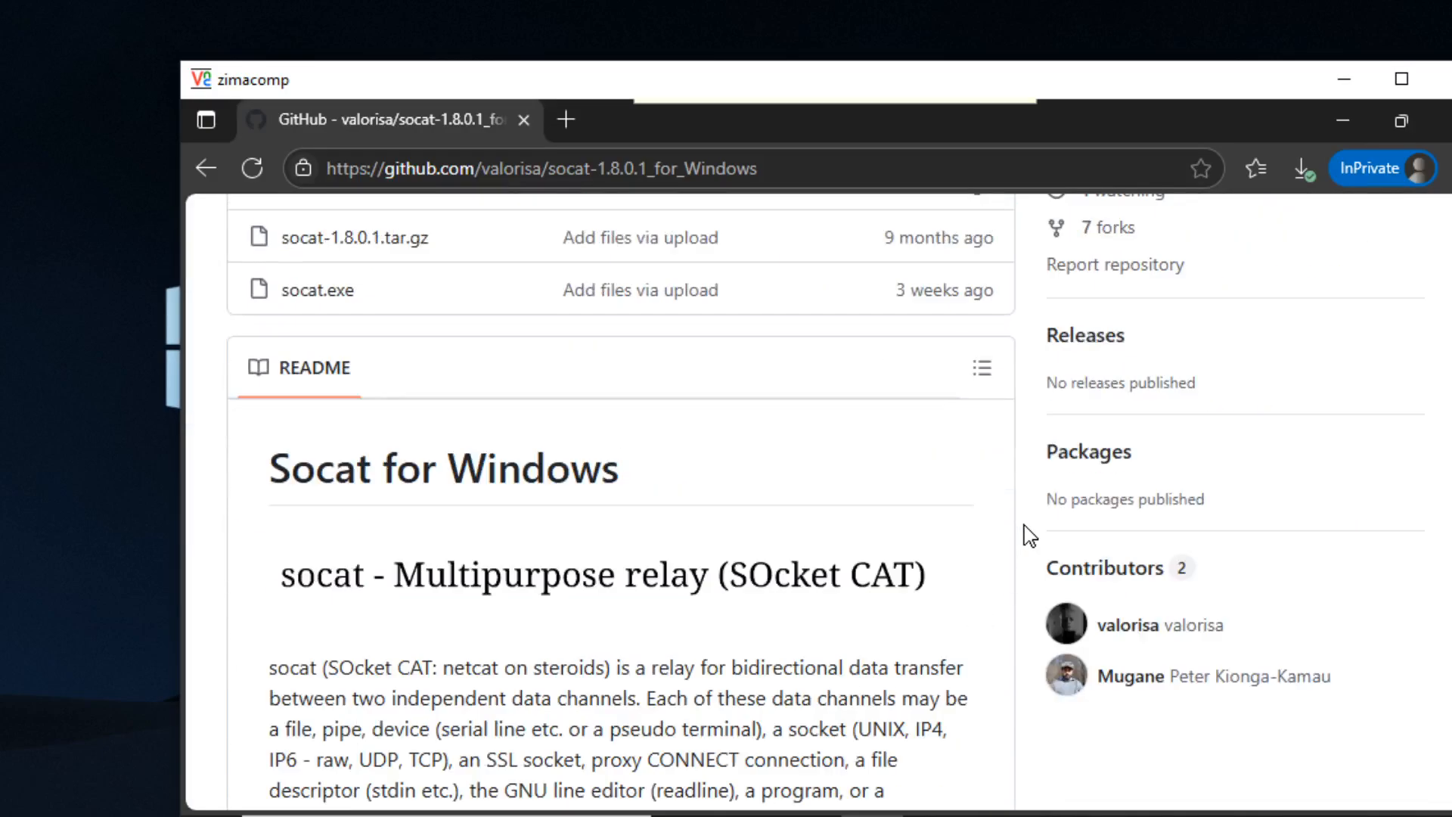
{"action": "scroll", "scroll_direction": "down", "scroll_amount": 3}
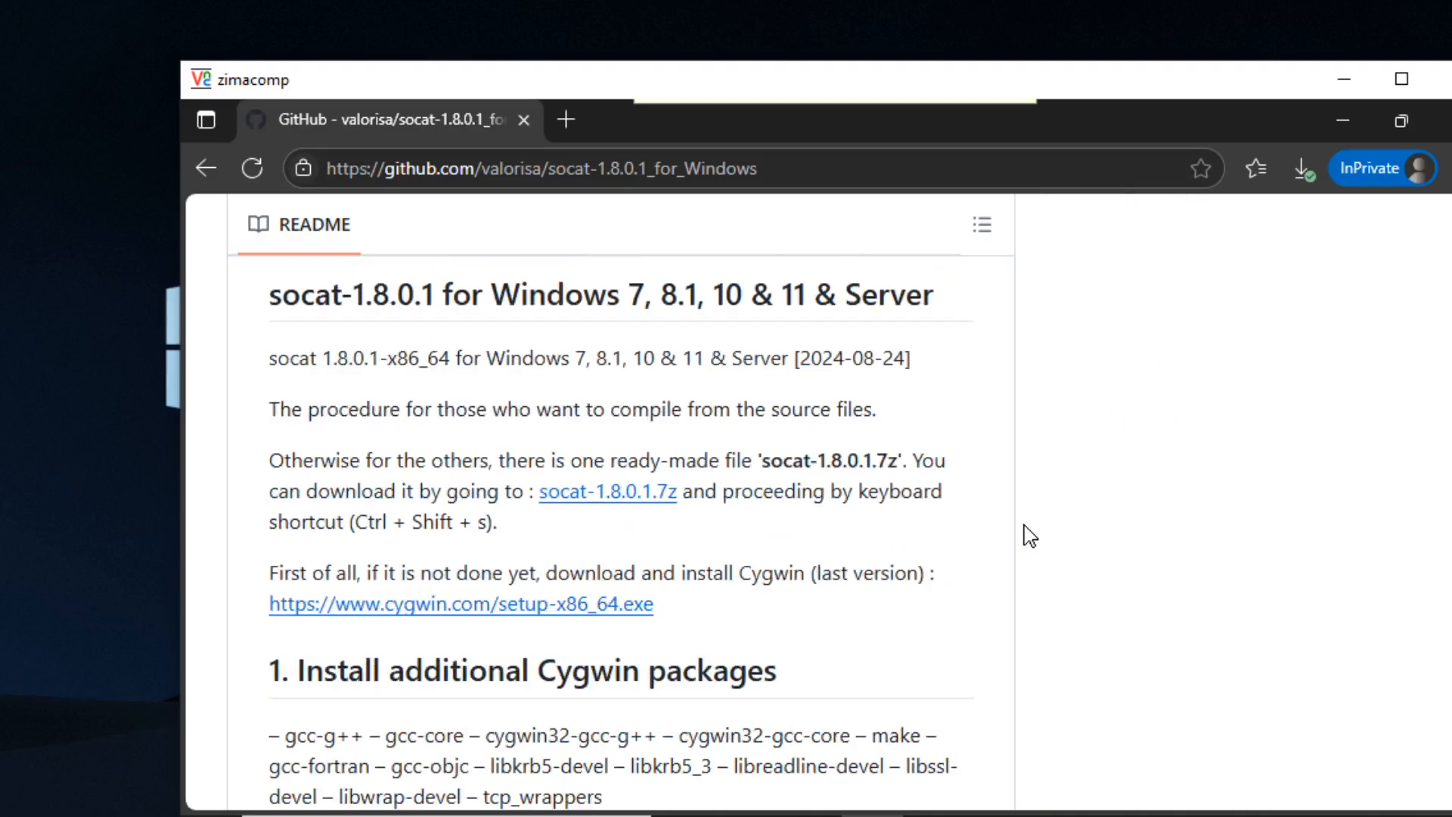
{"action": "scroll", "scroll_direction": "down", "scroll_amount": 3}
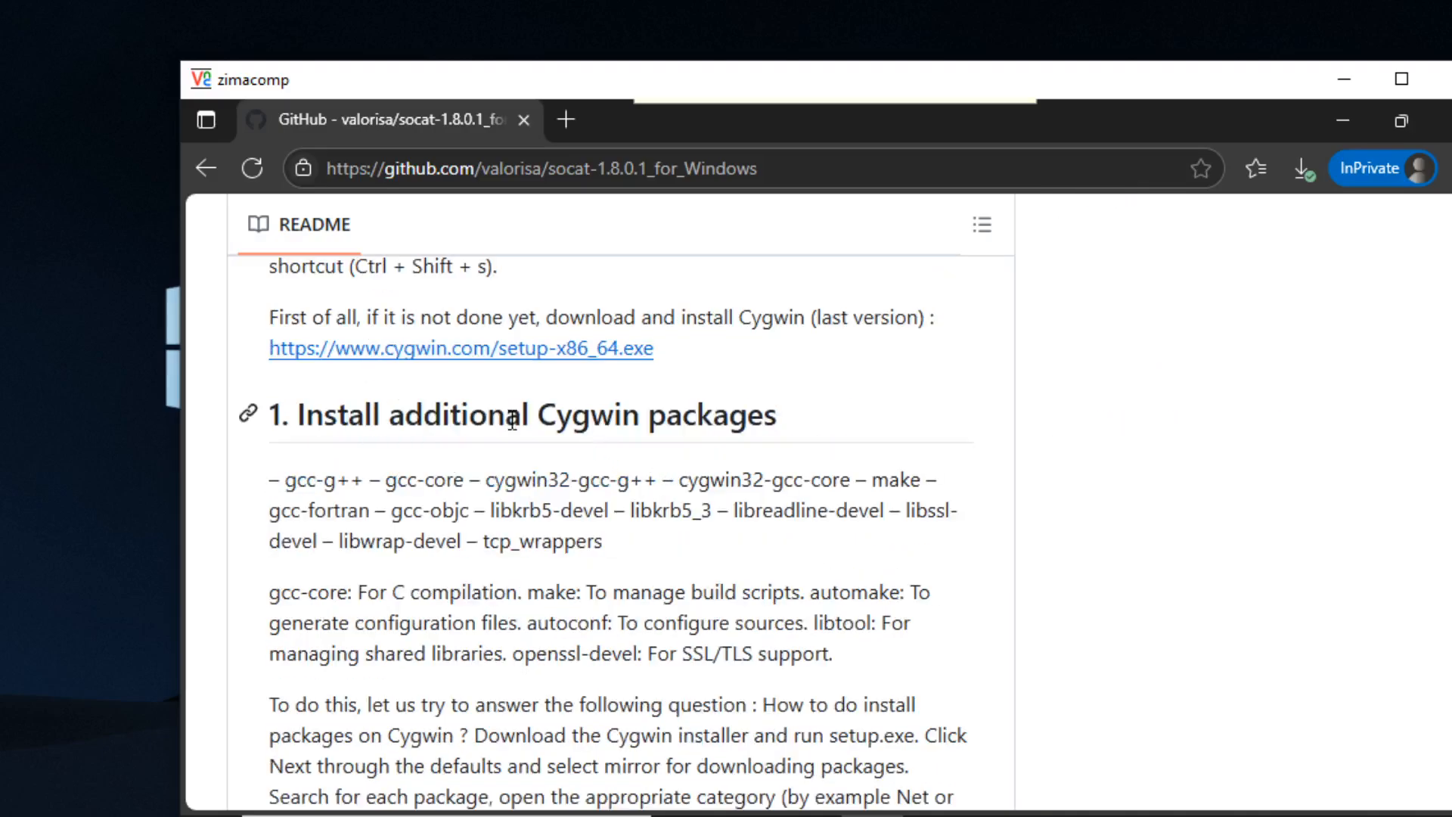
{"action": "mouse_move", "coordinate": [505, 460]}
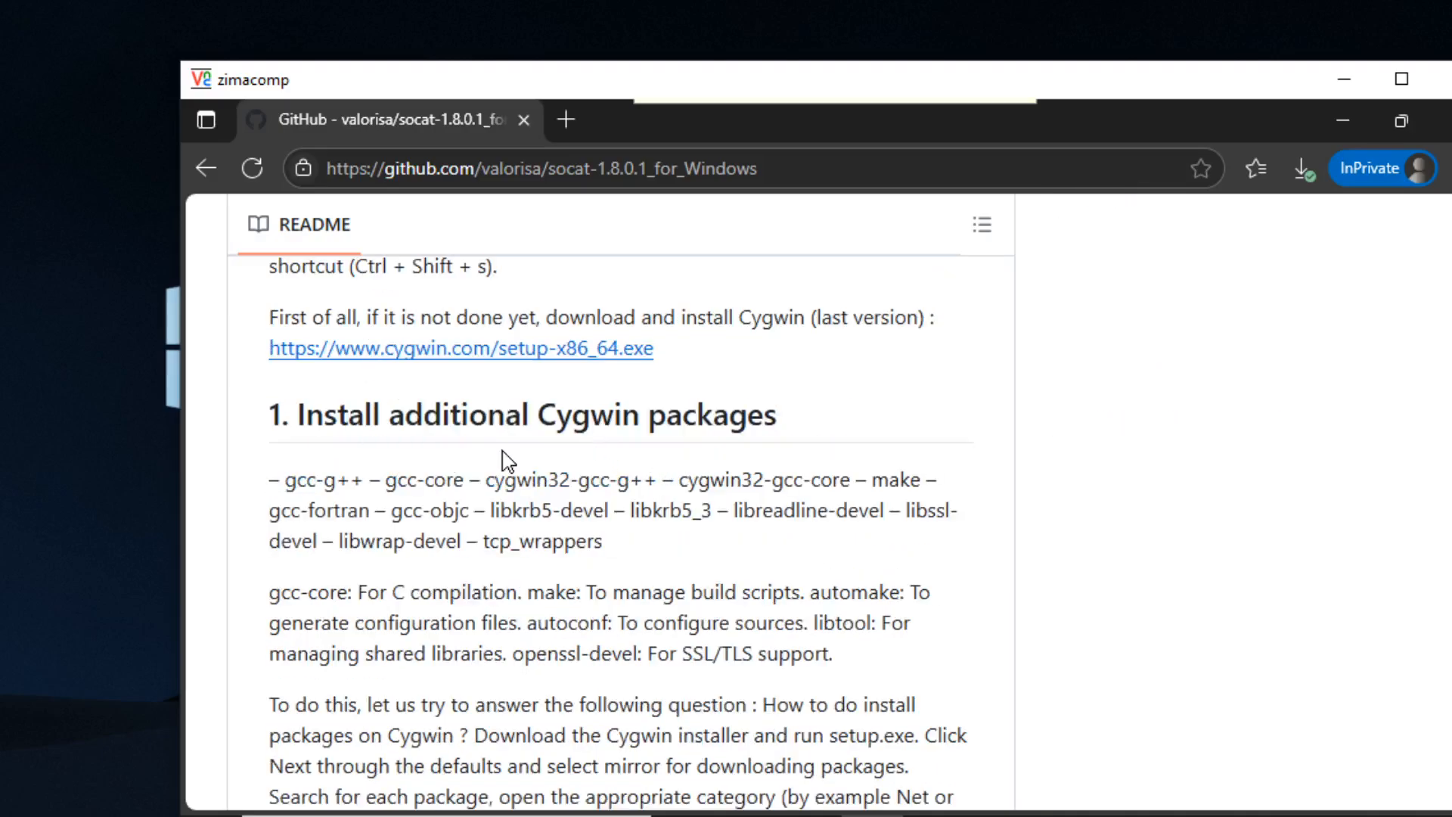
{"action": "mouse_move", "coordinate": [496, 378]}
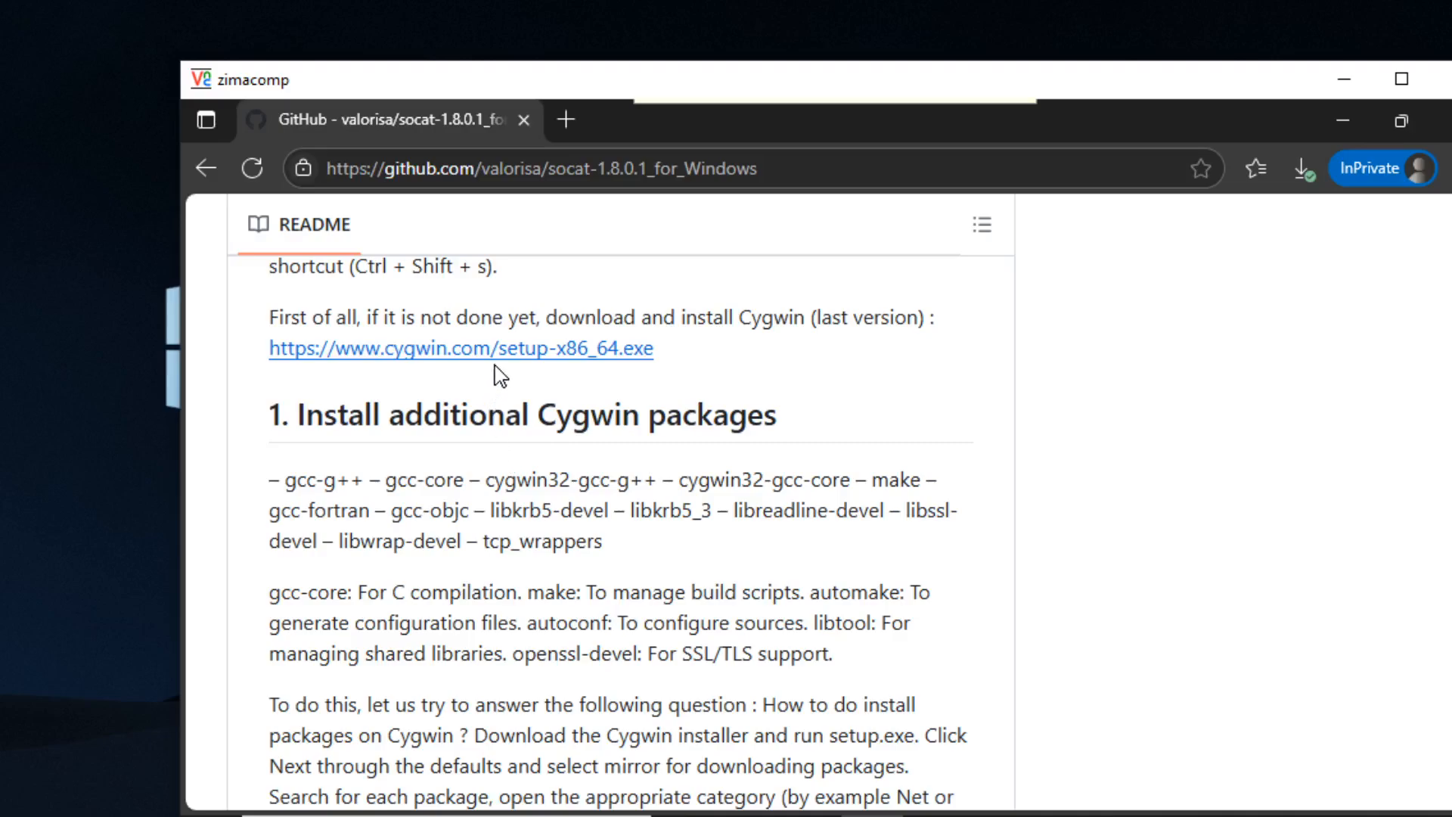
{"action": "mouse_move", "coordinate": [493, 368]}
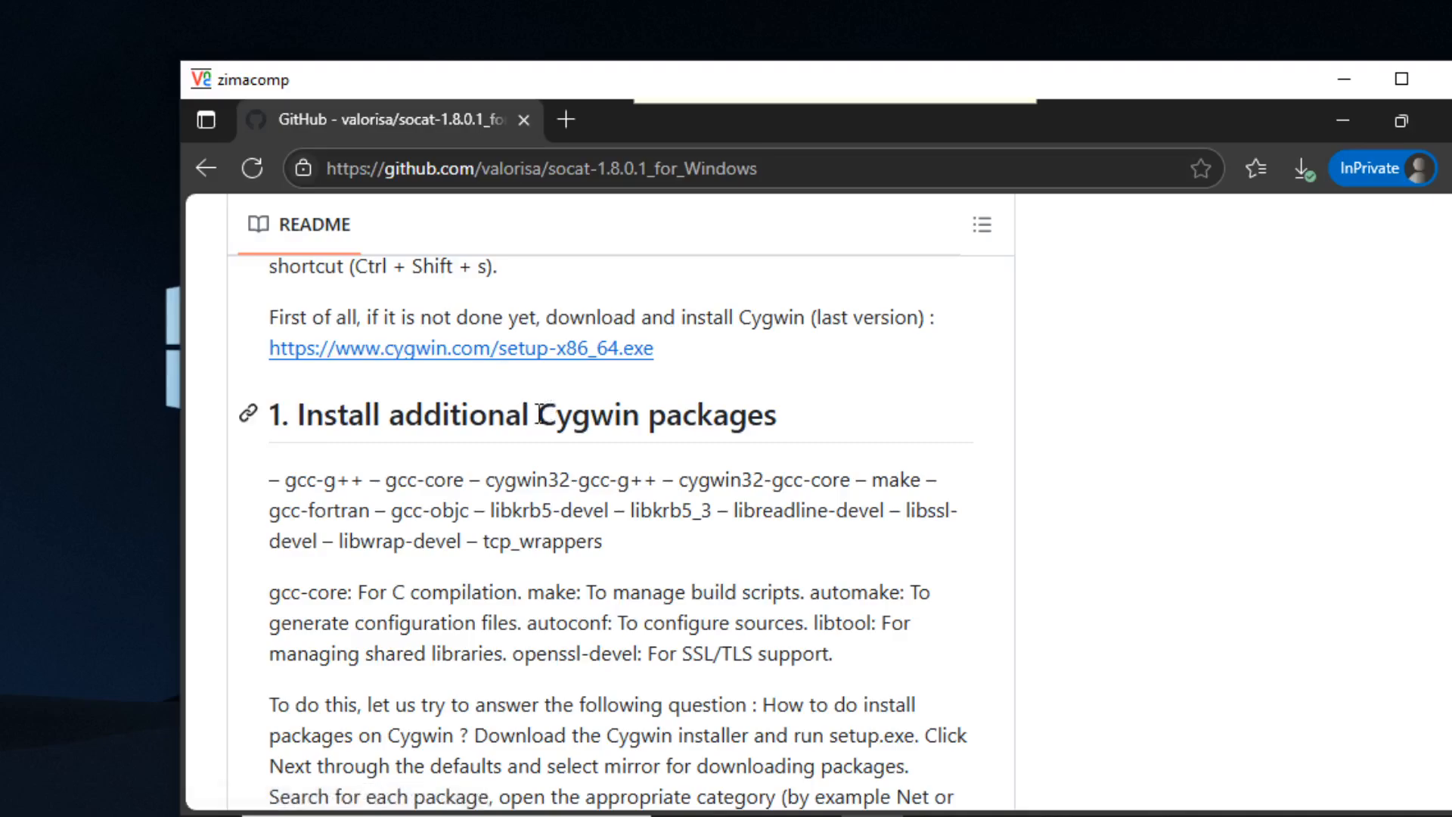
{"action": "double_click", "coordinate": [587, 414]}
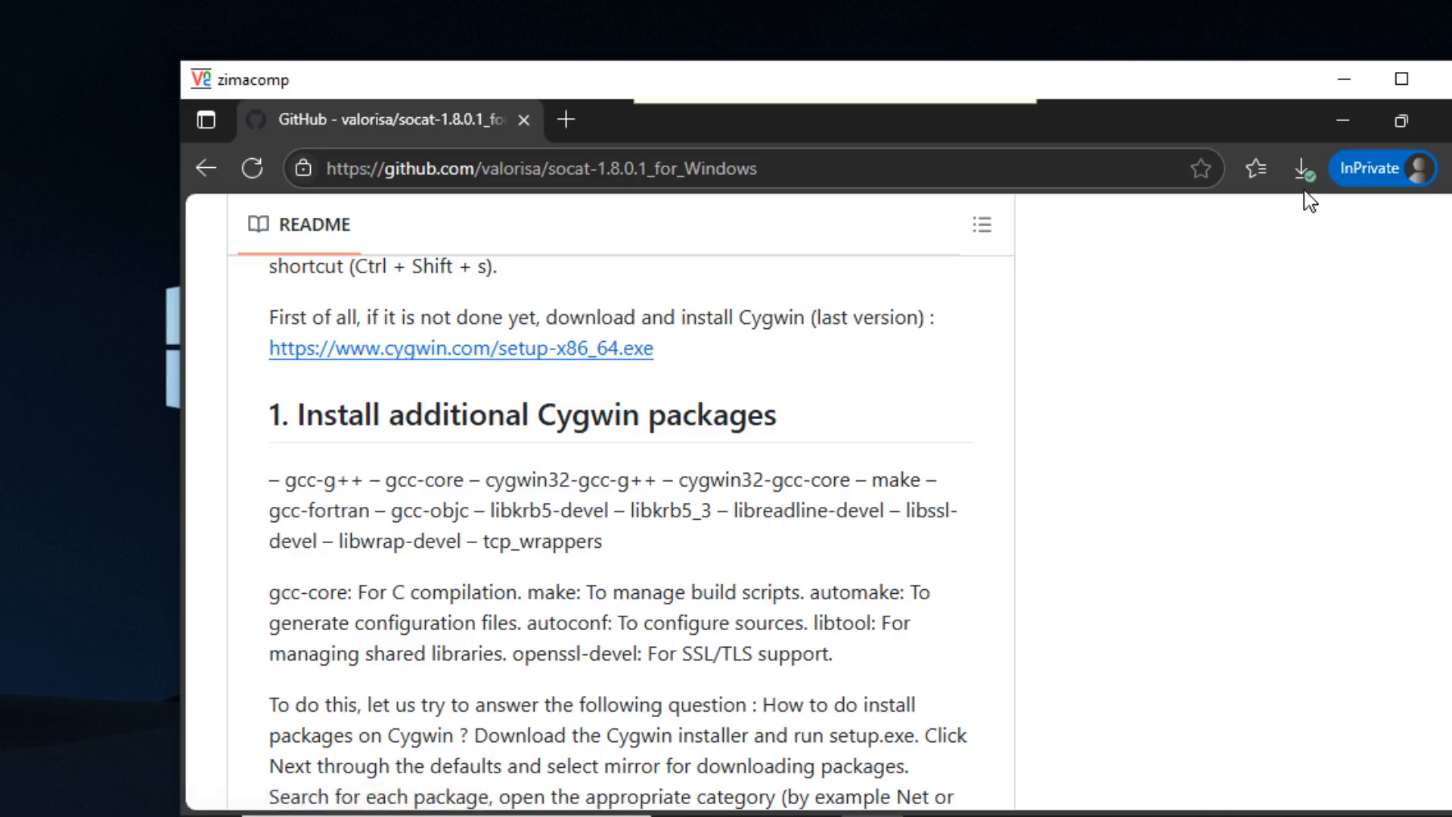
{"action": "left_click", "coordinate": [1301, 168]}
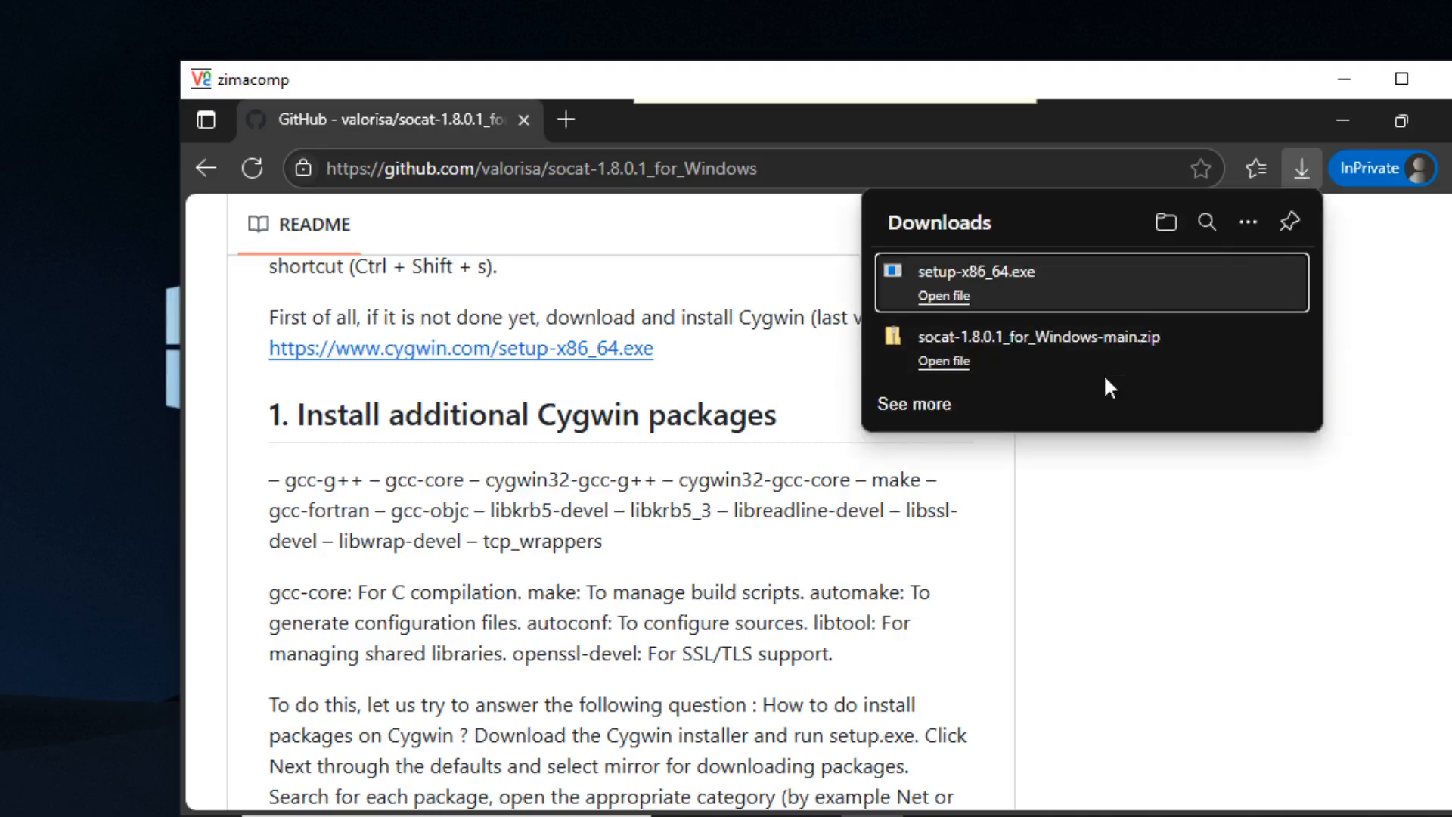
{"action": "mouse_move", "coordinate": [1036, 356]}
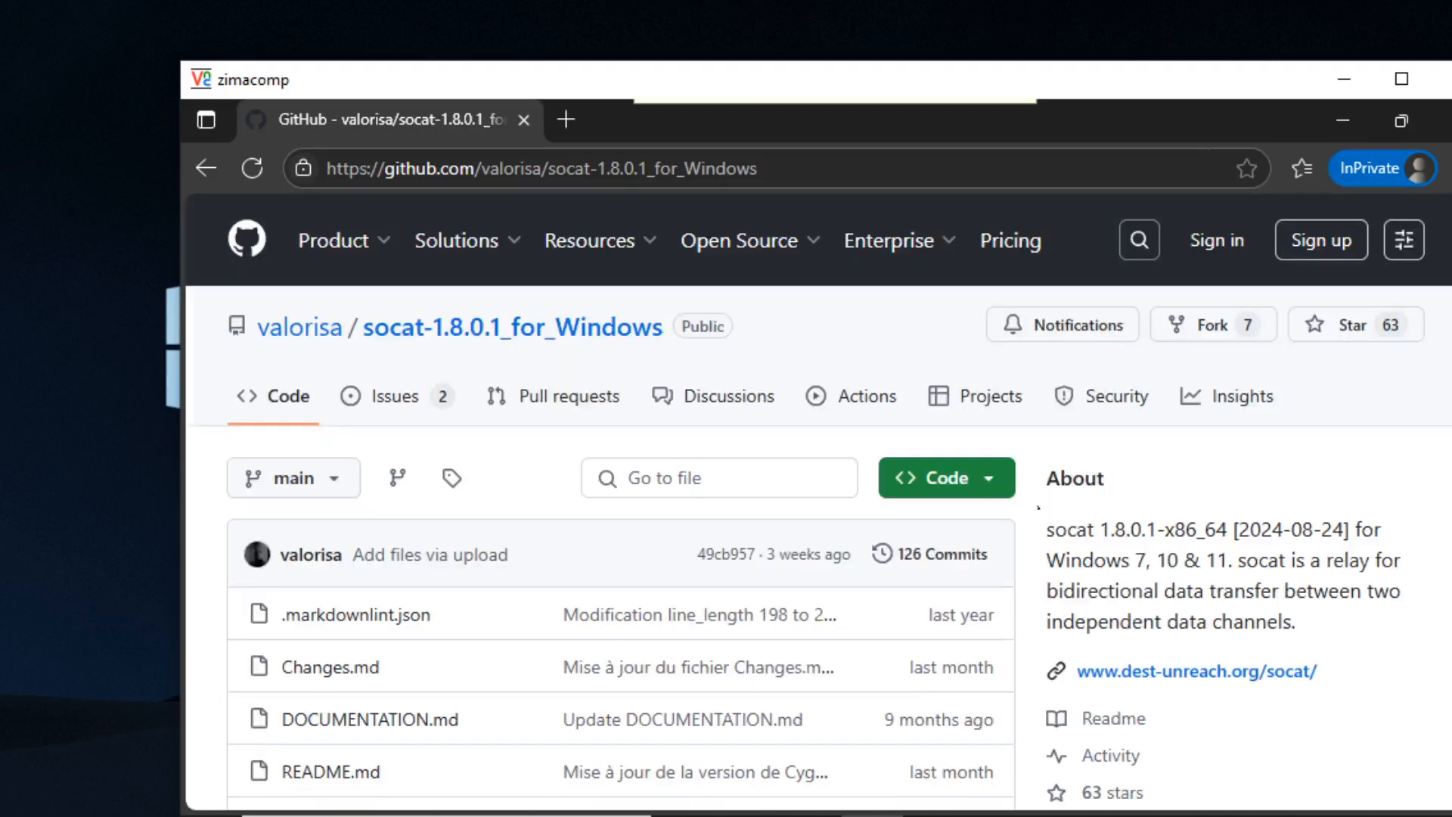
{"action": "left_click", "coordinate": [946, 476]}
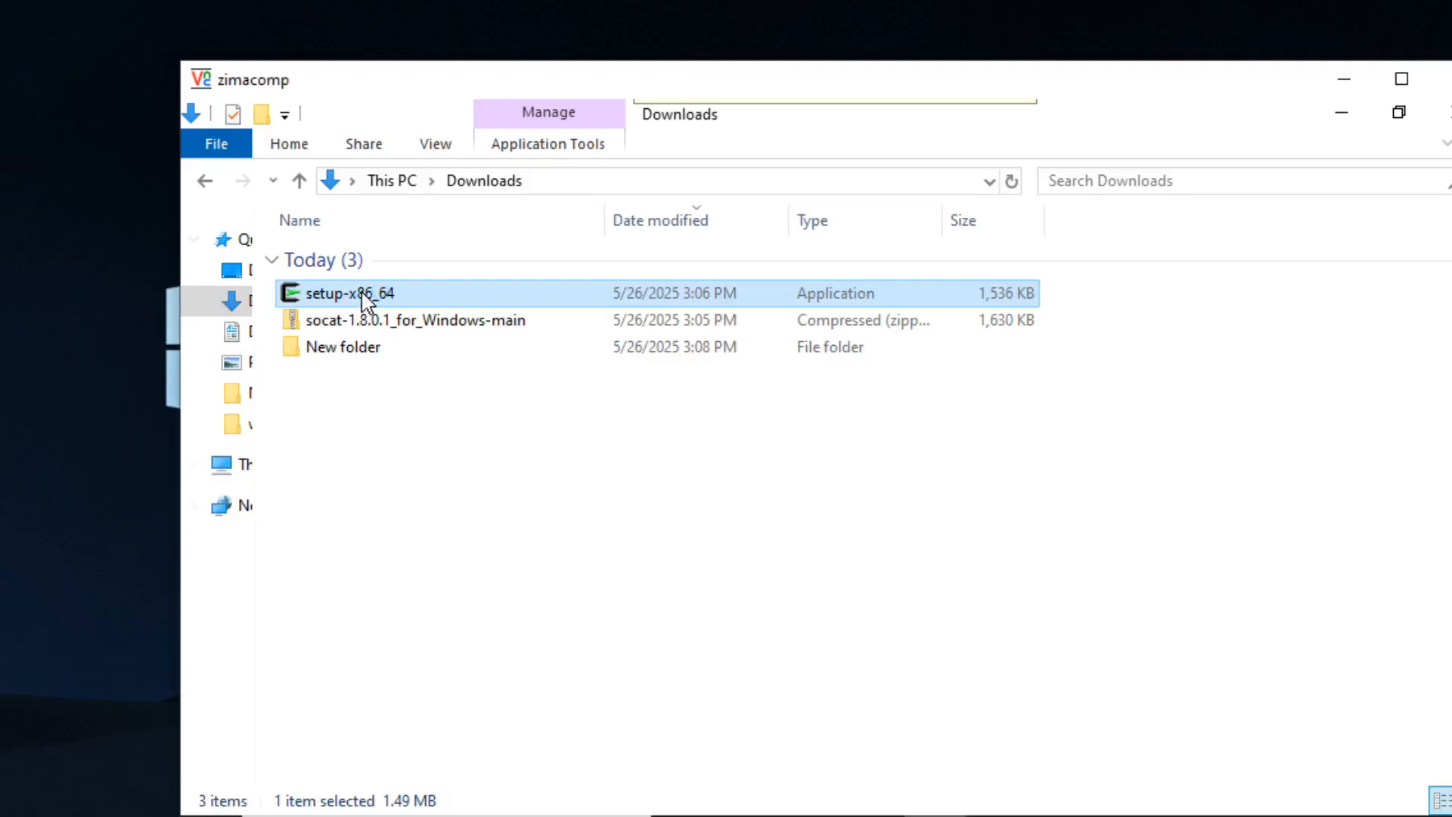
{"action": "double_click", "coordinate": [350, 294]}
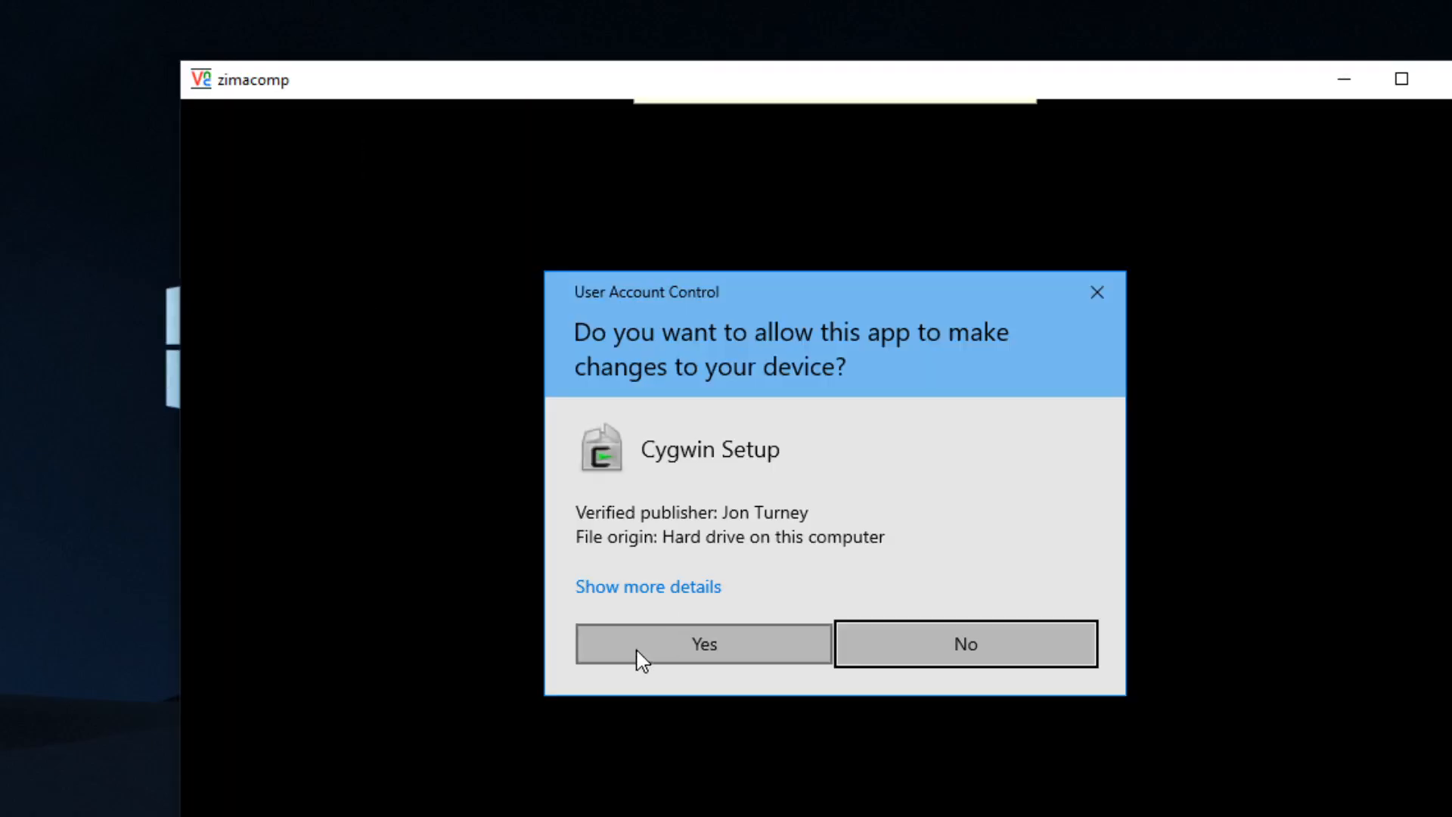
- Allow the installer, choose Install from Internet and accept root C:\cygwin64 for all users
{"action": "left_click", "coordinate": [703, 644]}
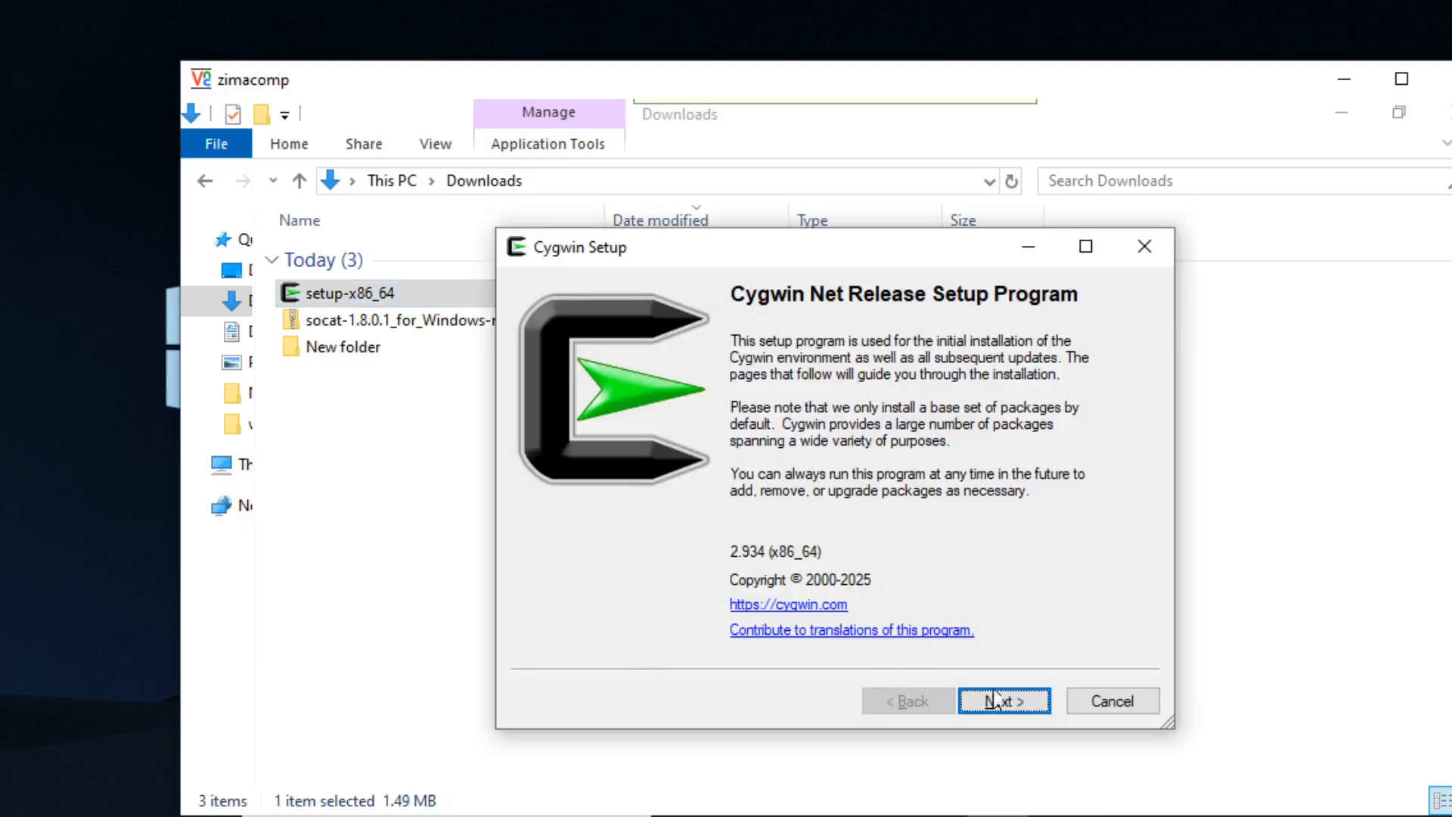
{"action": "left_click", "coordinate": [1002, 702]}
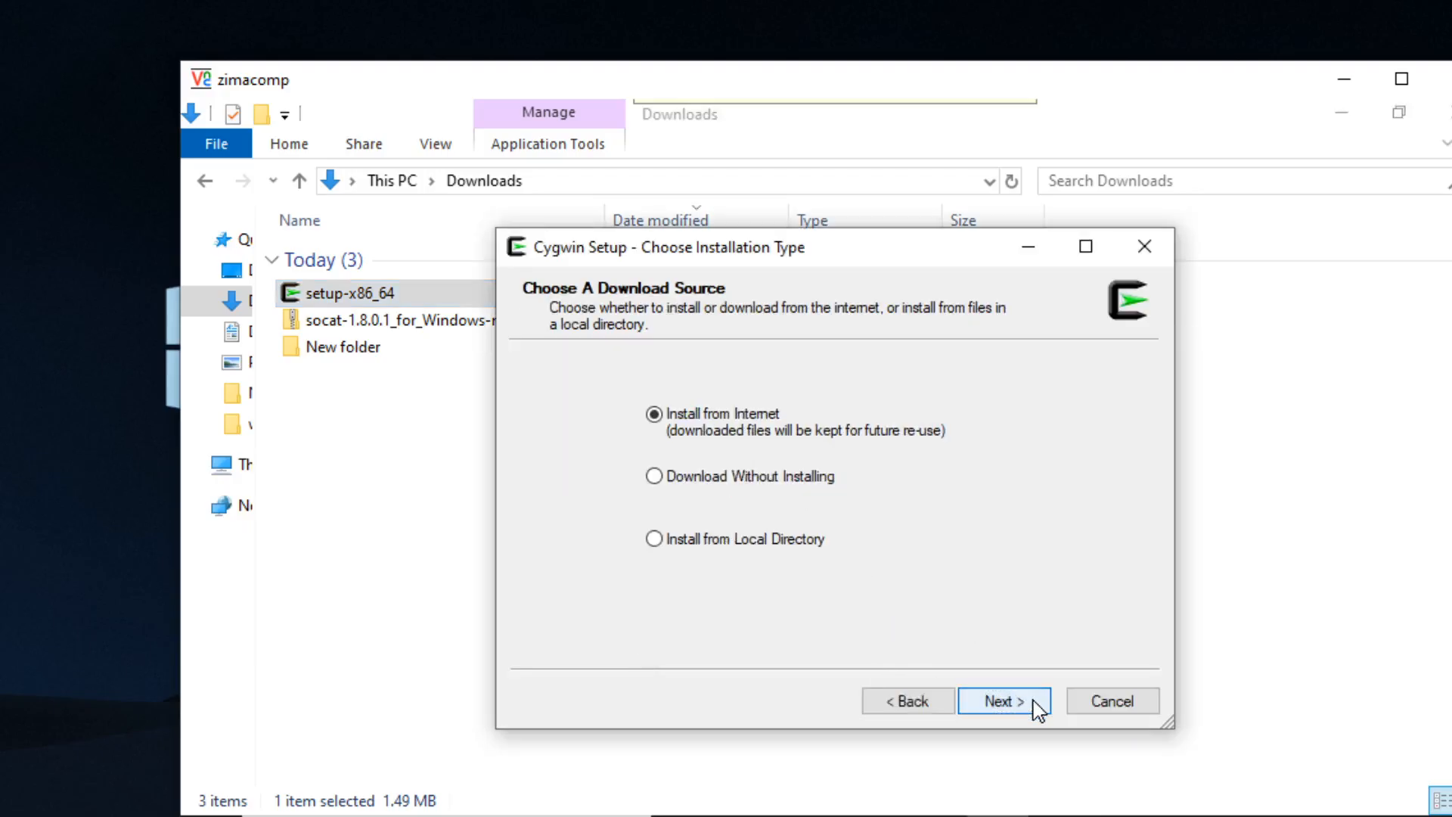
{"action": "left_click", "coordinate": [1022, 701]}
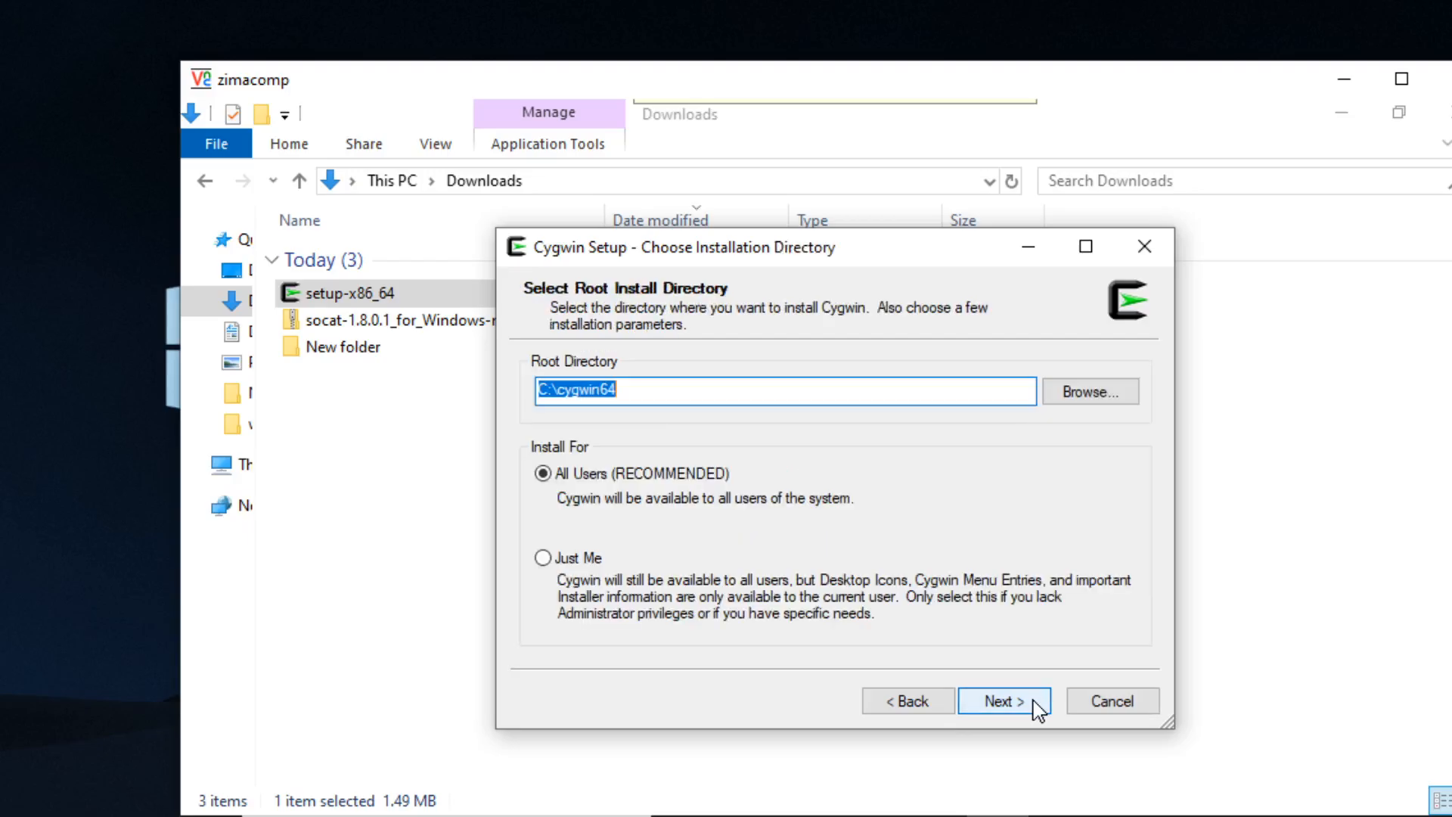
{"action": "mouse_move", "coordinate": [1026, 708]}
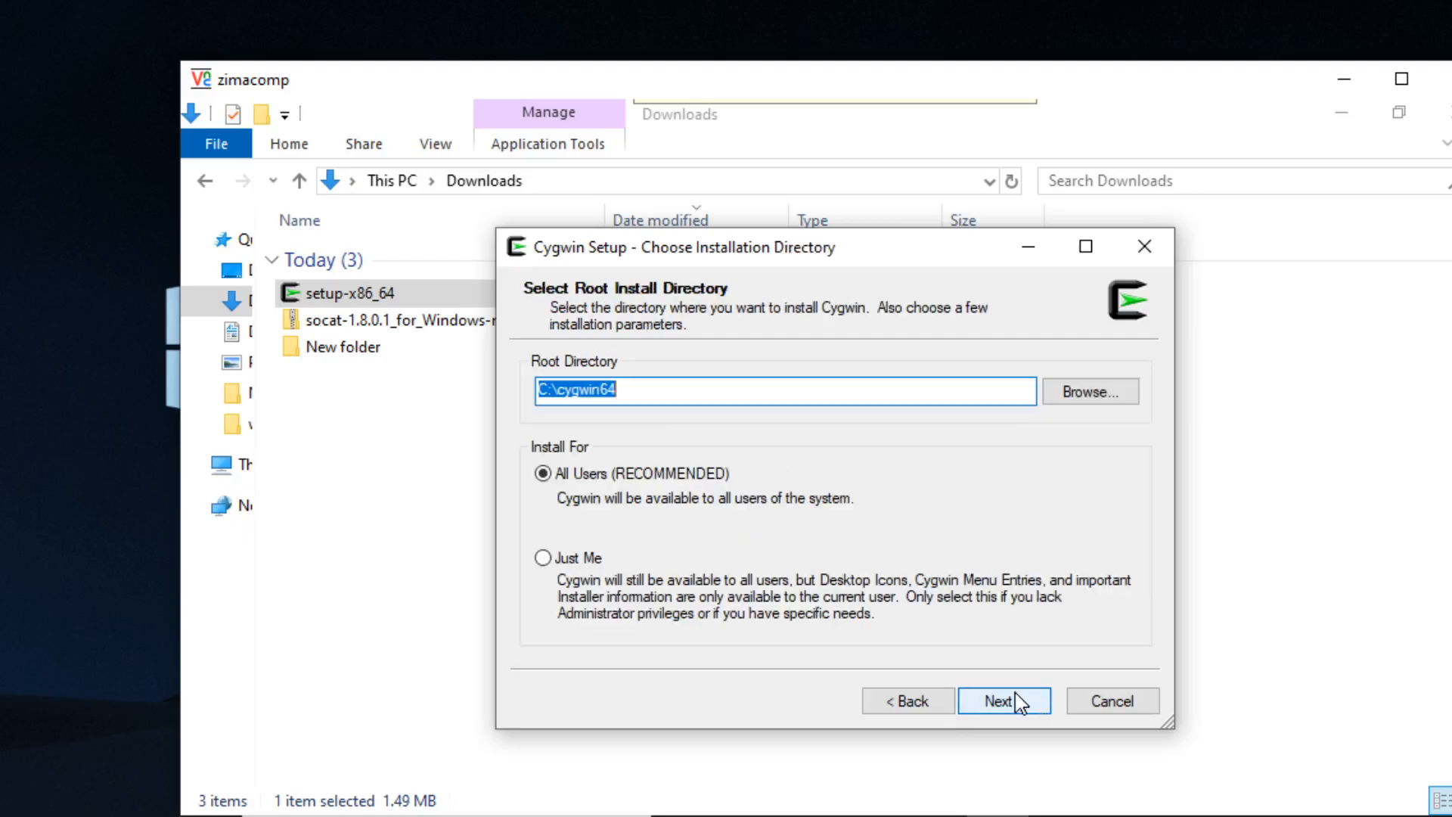
{"action": "left_click", "coordinate": [1005, 702]}
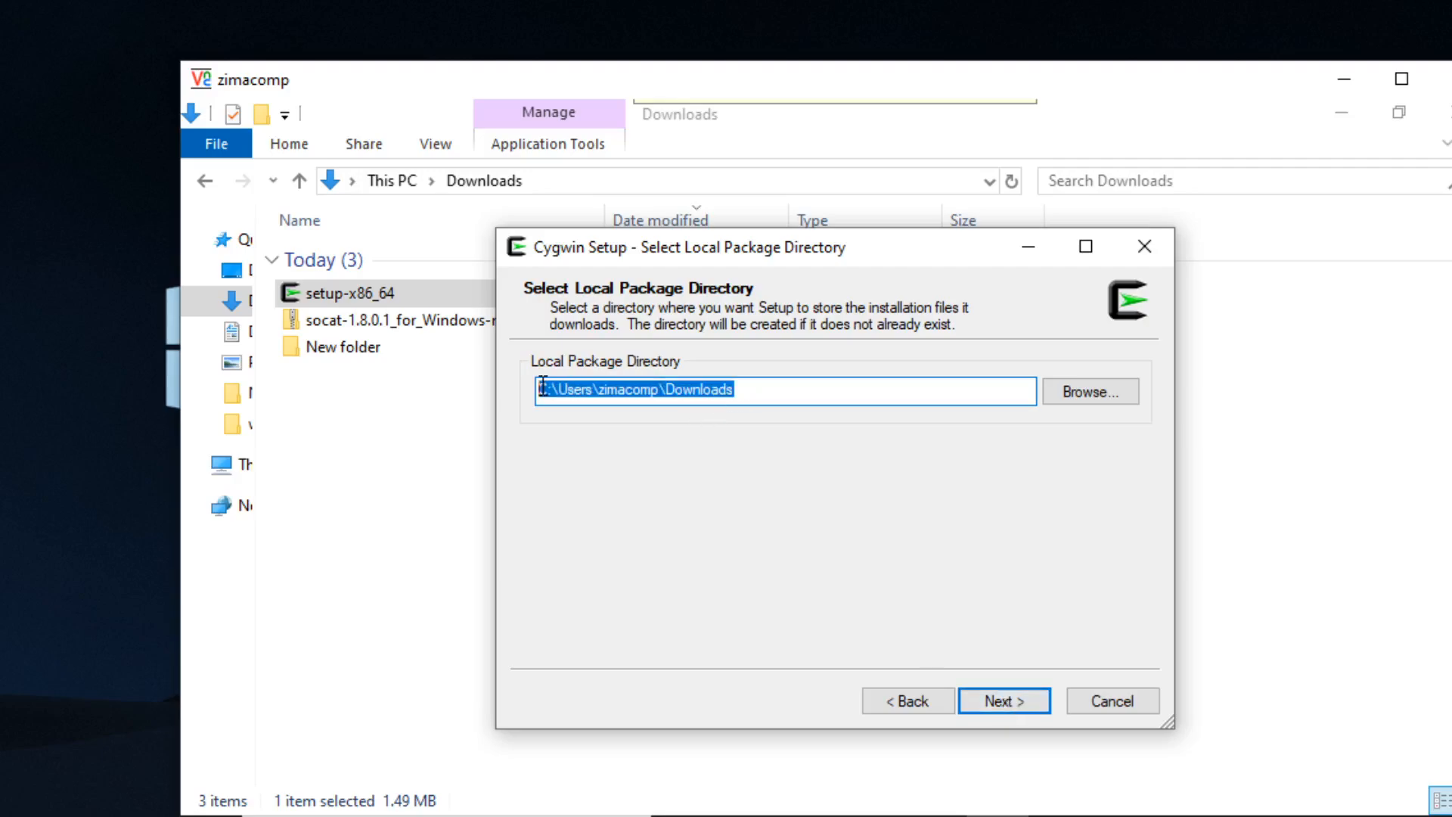
- Set the Local Package Directory to c:\cygwin-files and continue
{"action": "type", "text": "c:\\"}
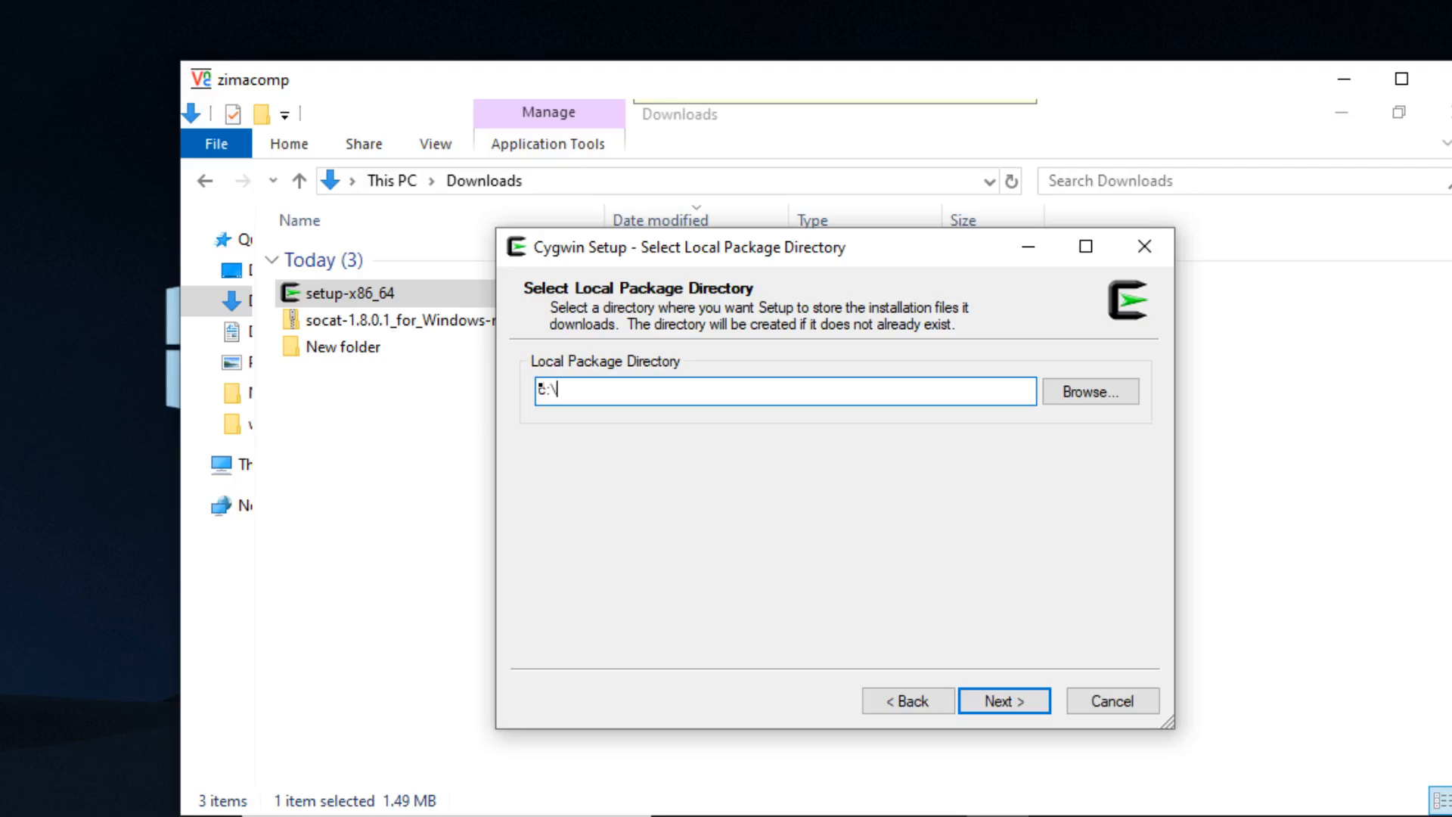
{"action": "type", "text": "cygwi"}
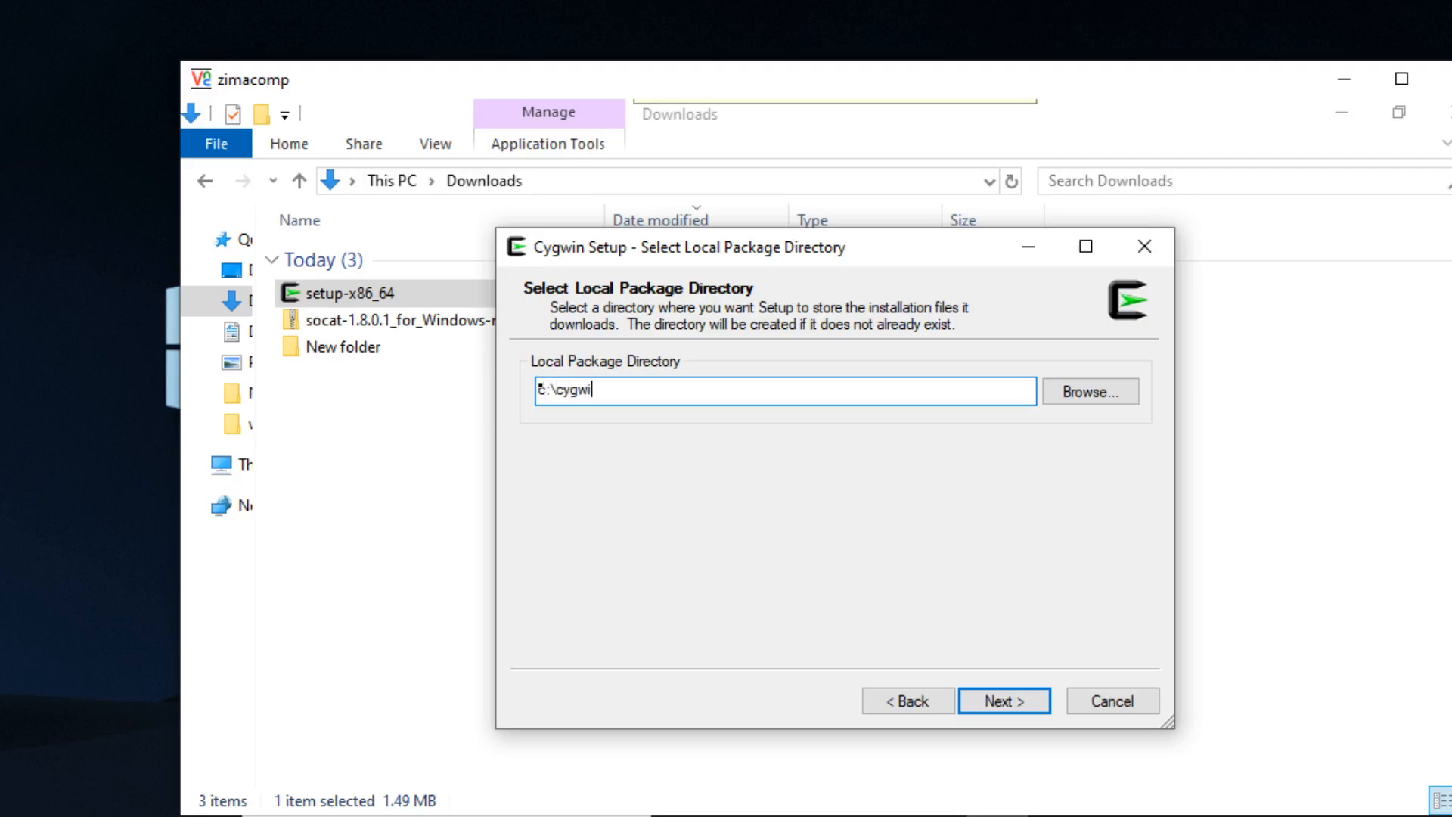
{"action": "type", "text": "n-files"}
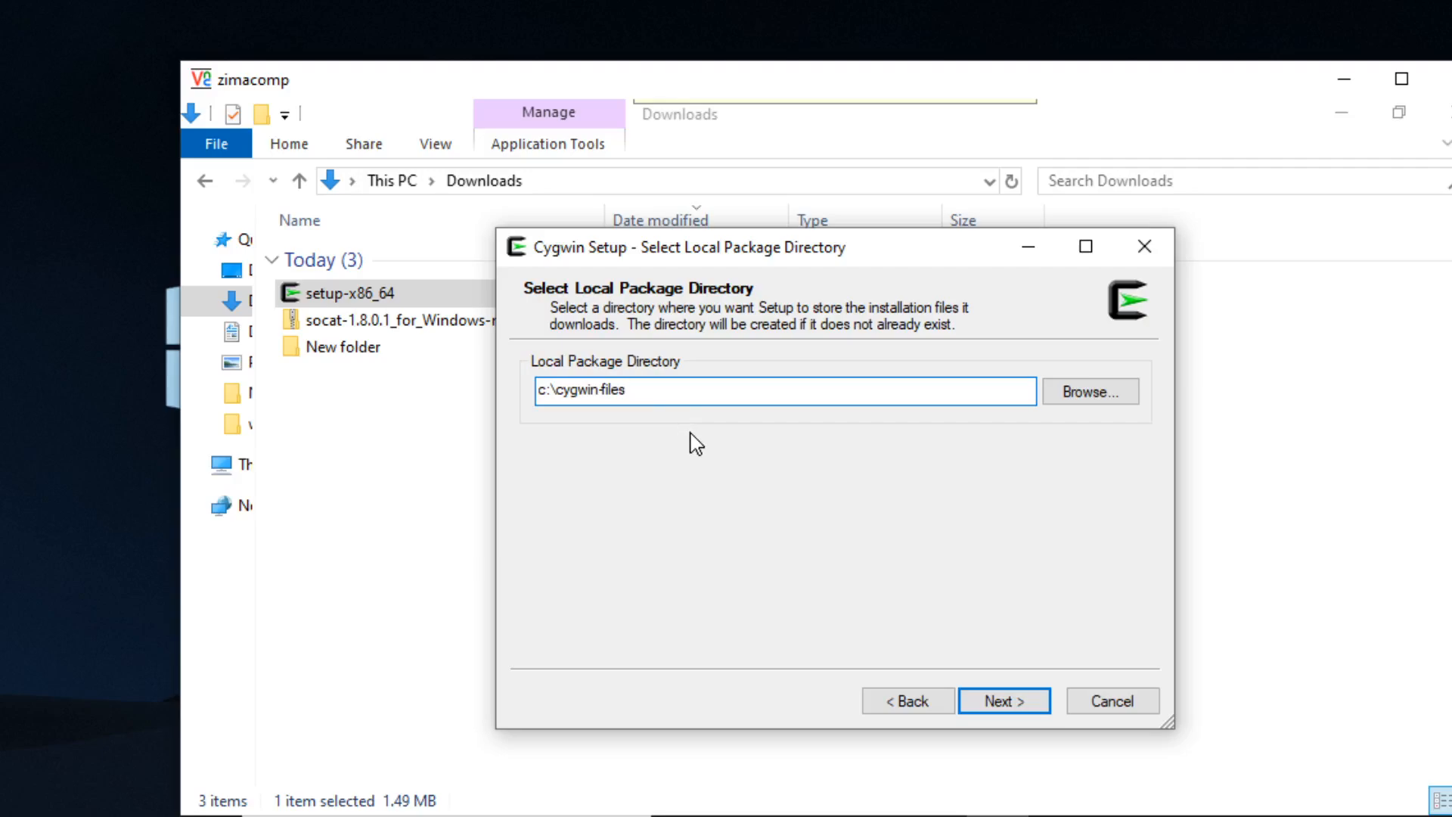
{"action": "mouse_move", "coordinate": [1000, 723]}
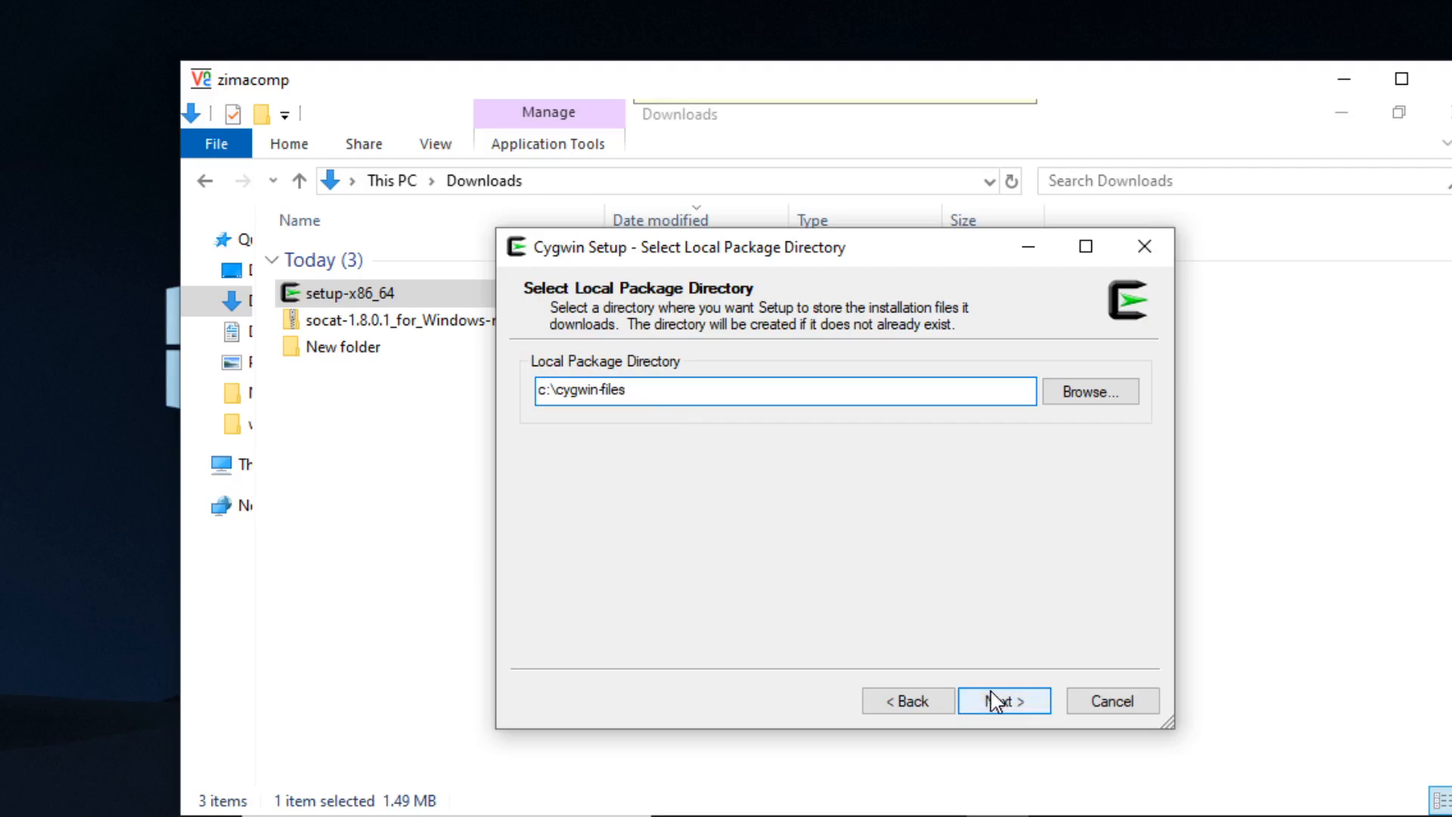
{"action": "left_click", "coordinate": [1003, 702]}
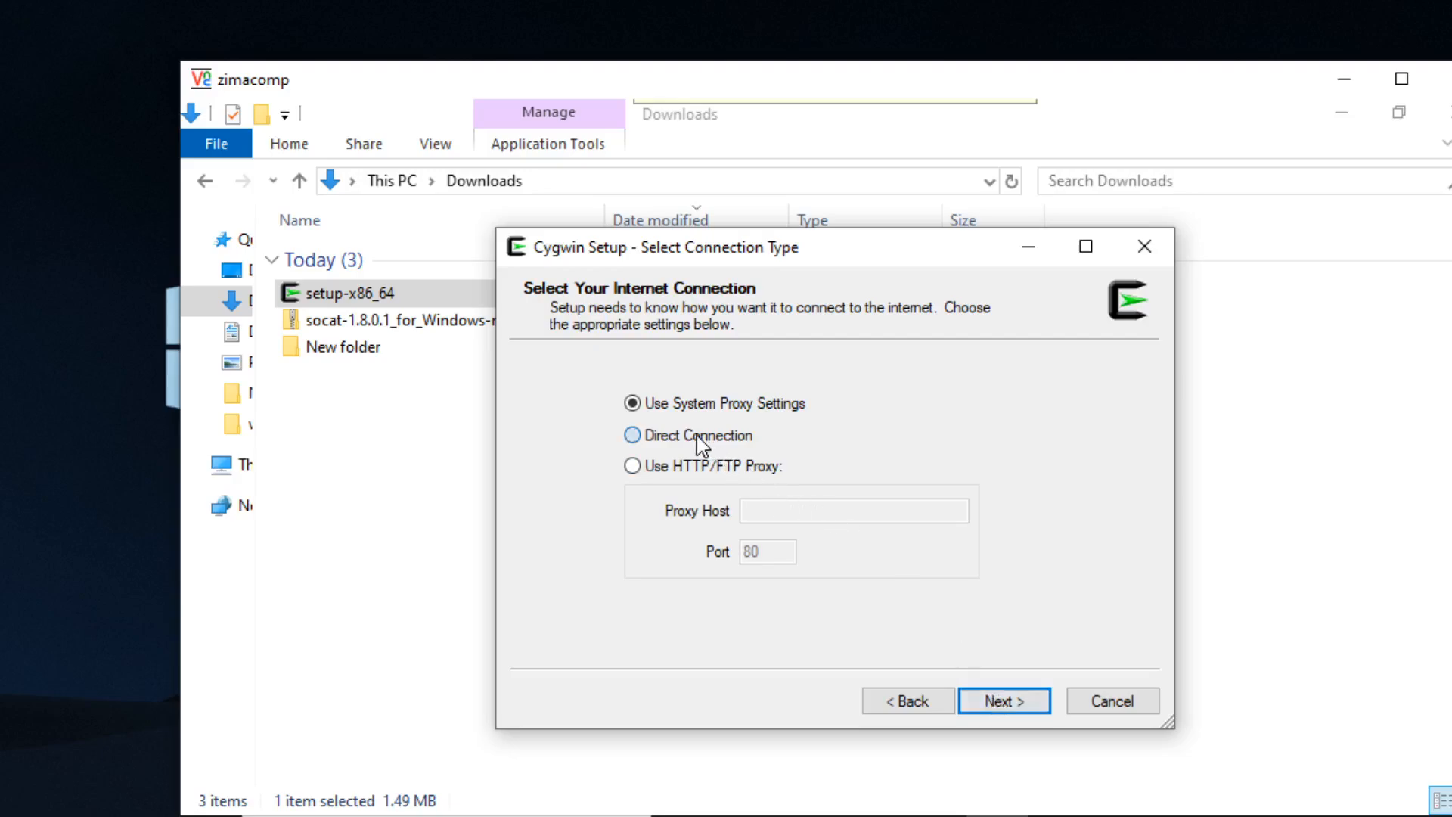
- Keep system proxy settings, use the gtlib.gatech.edu mirror and install the default packages
{"action": "left_click", "coordinate": [1009, 702]}
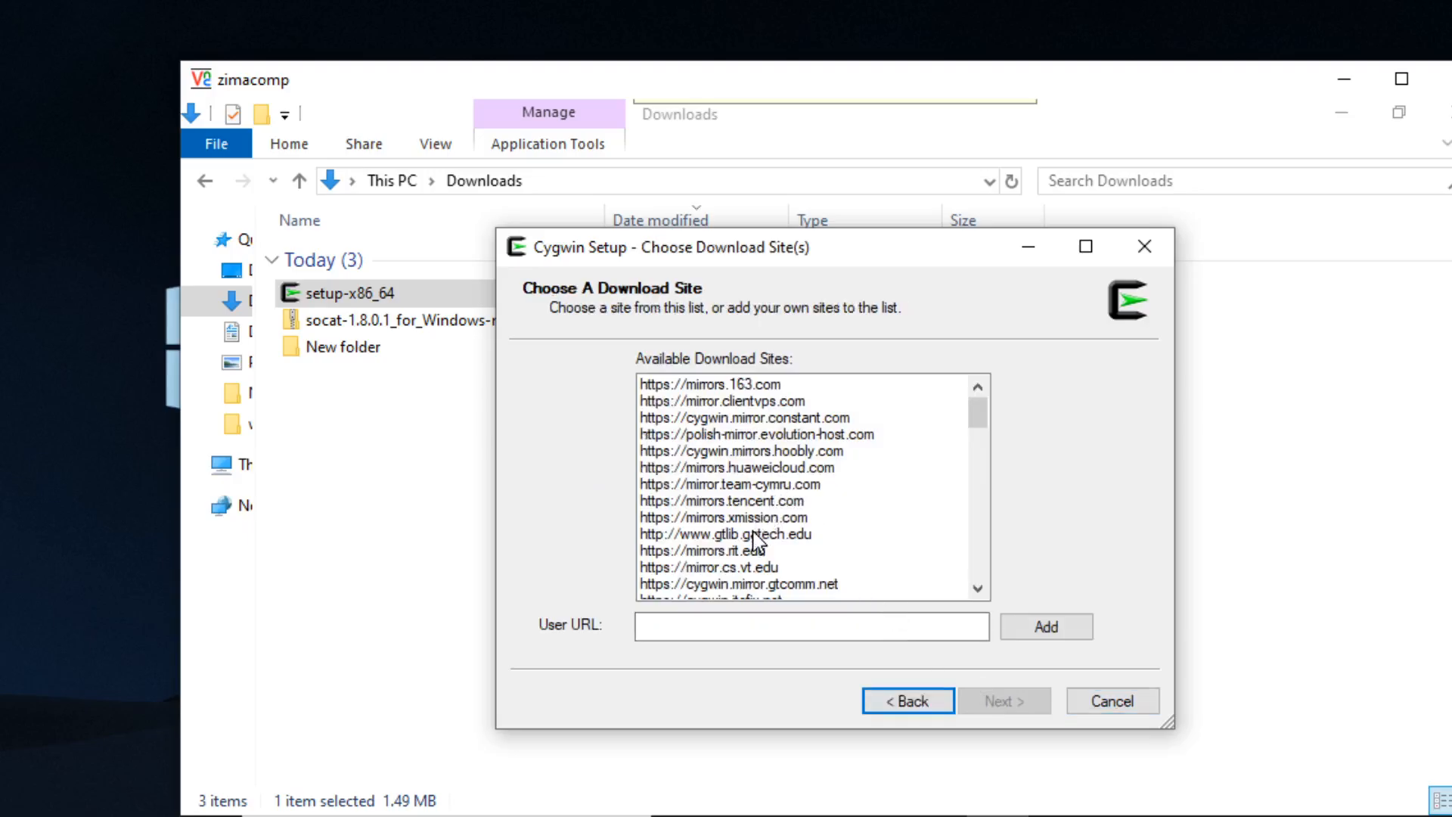
{"action": "left_click", "coordinate": [748, 534]}
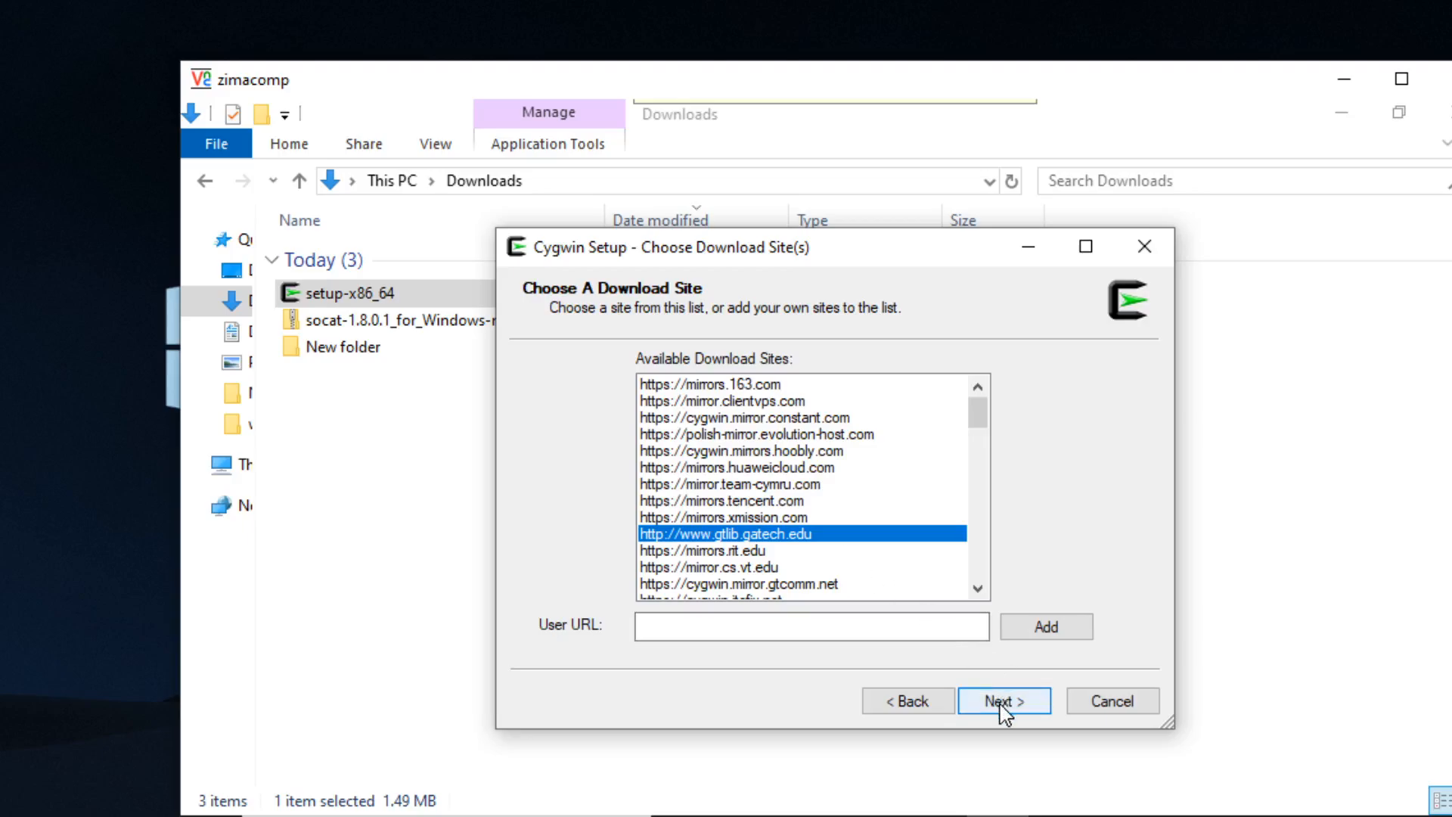
{"action": "left_click", "coordinate": [1005, 702]}
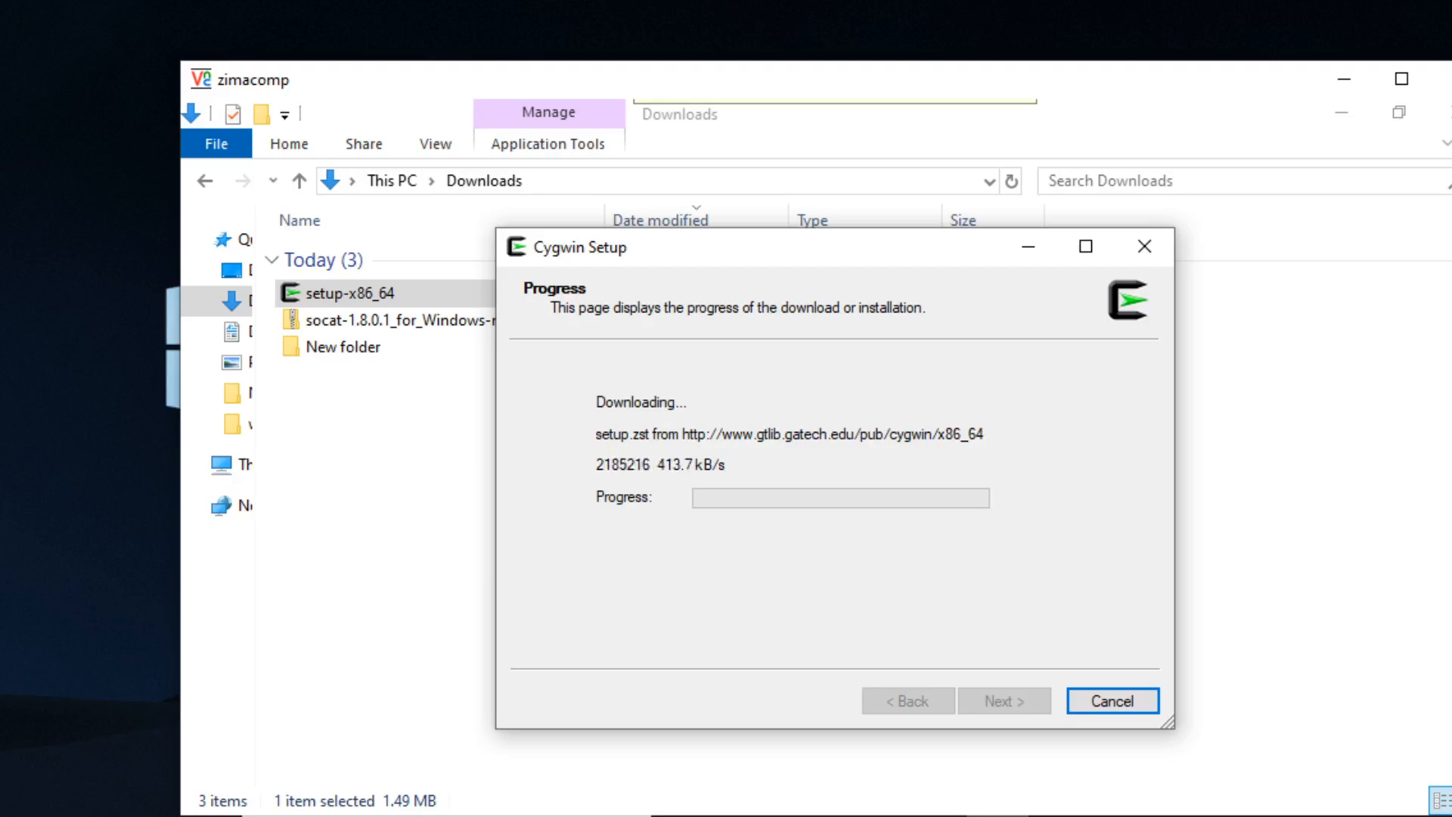
{"action": "mouse_move", "coordinate": [18, 695]}
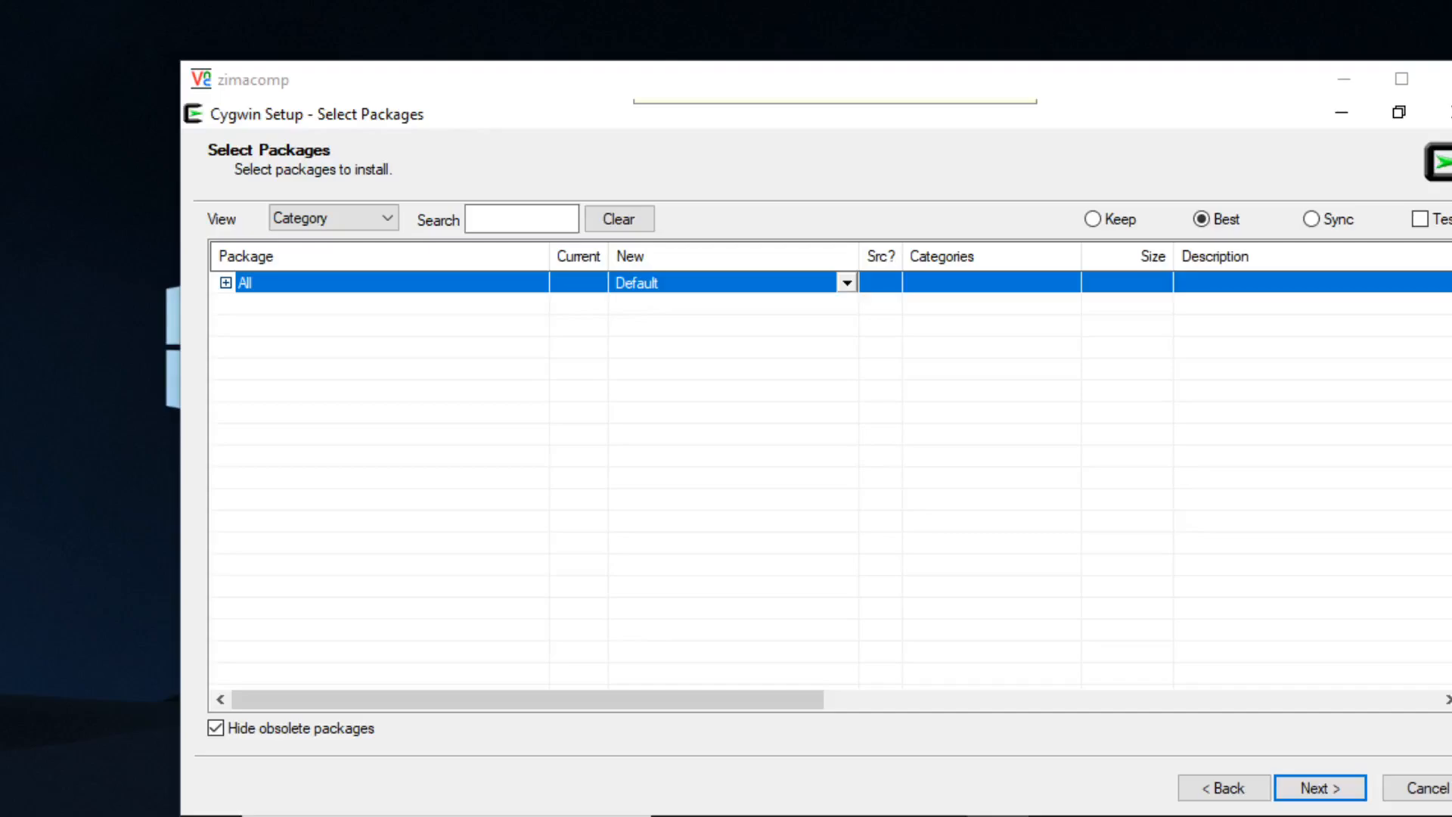
{"action": "mouse_move", "coordinate": [1086, 775]}
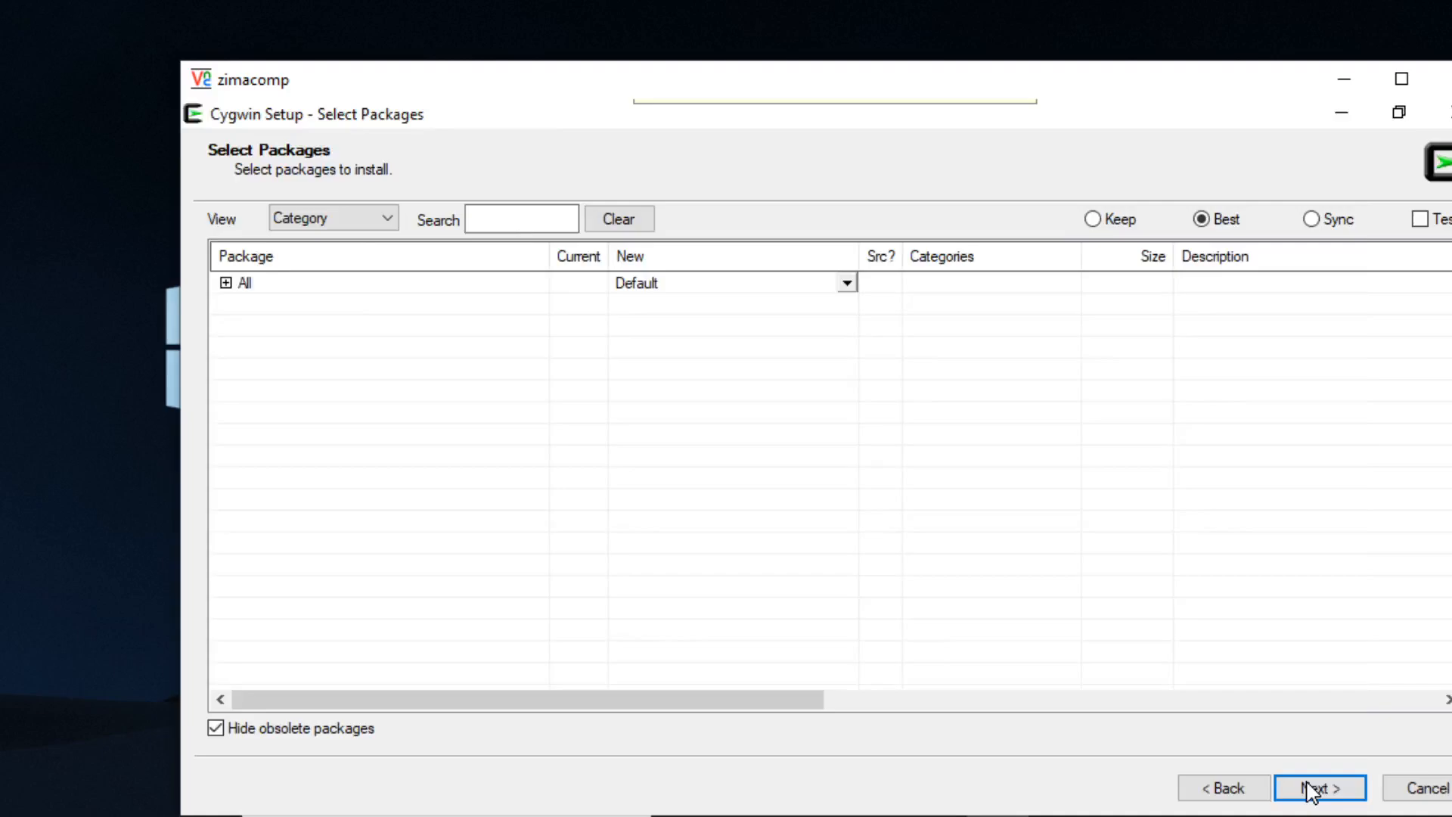
{"action": "left_click", "coordinate": [1319, 808]}
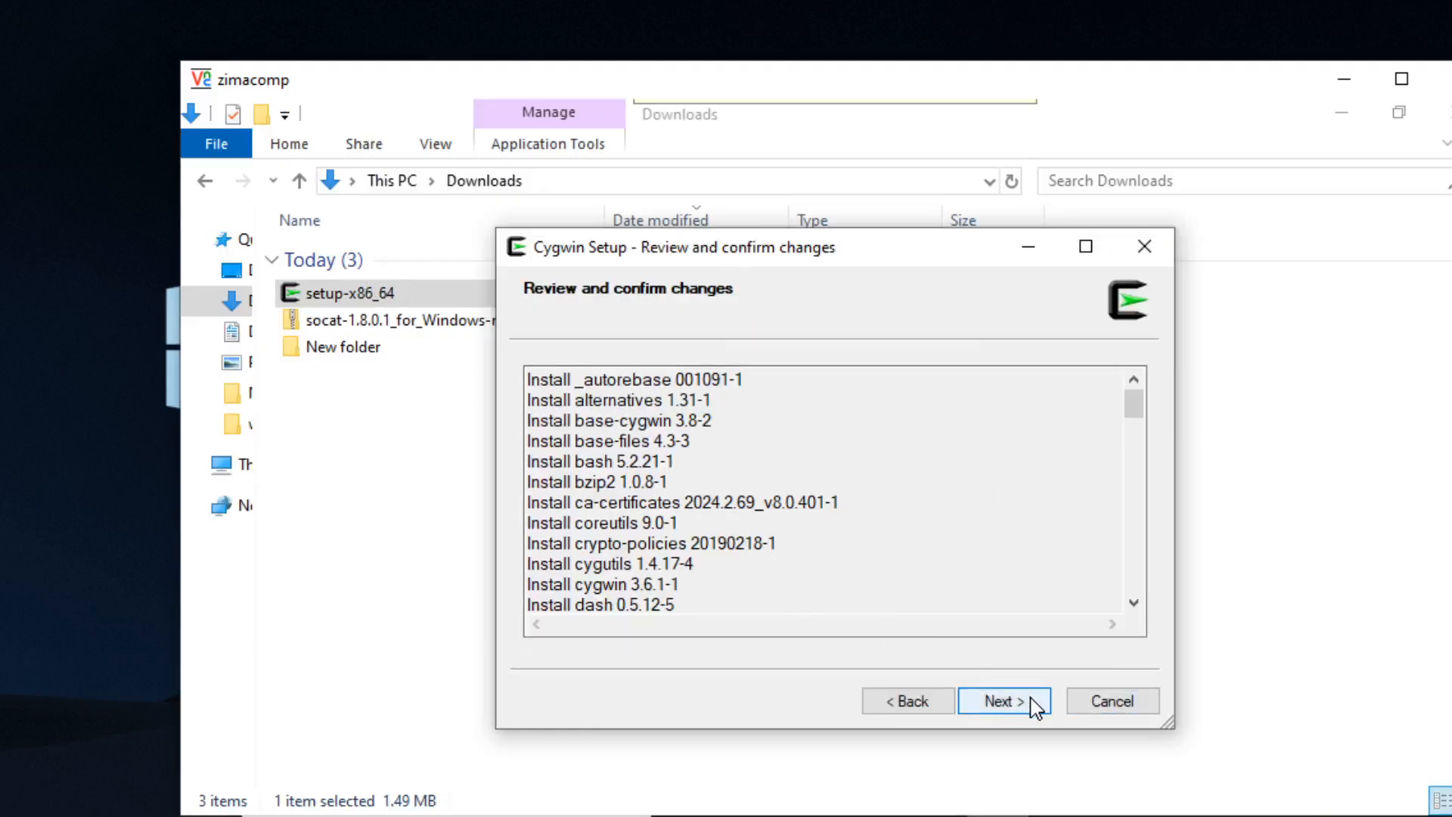
{"action": "left_click", "coordinate": [1005, 702]}
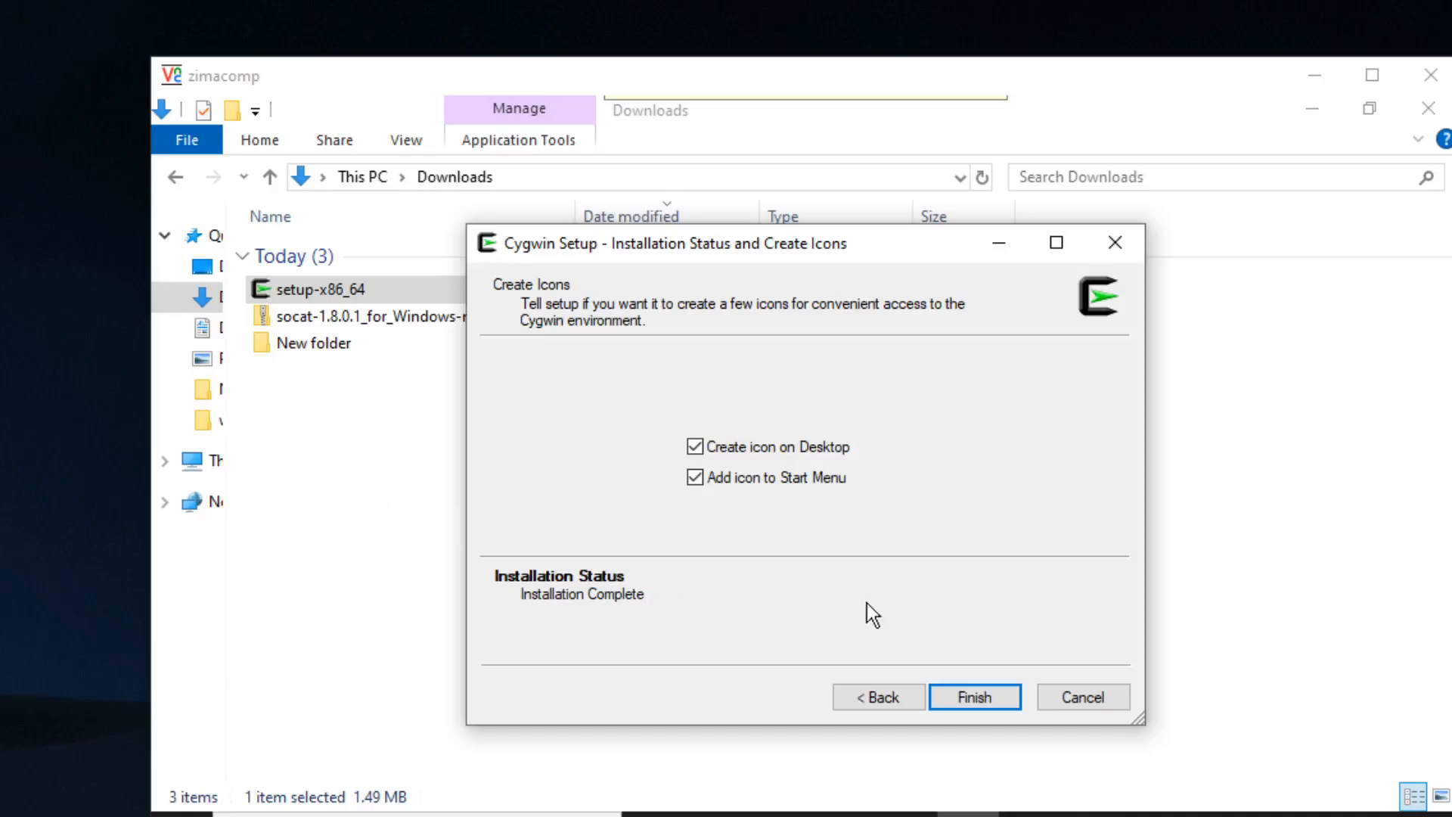
- Finish the installer and select the socat-1.8.0.1_for_Windows-main zip in Downloads
{"action": "left_click", "coordinate": [974, 696]}
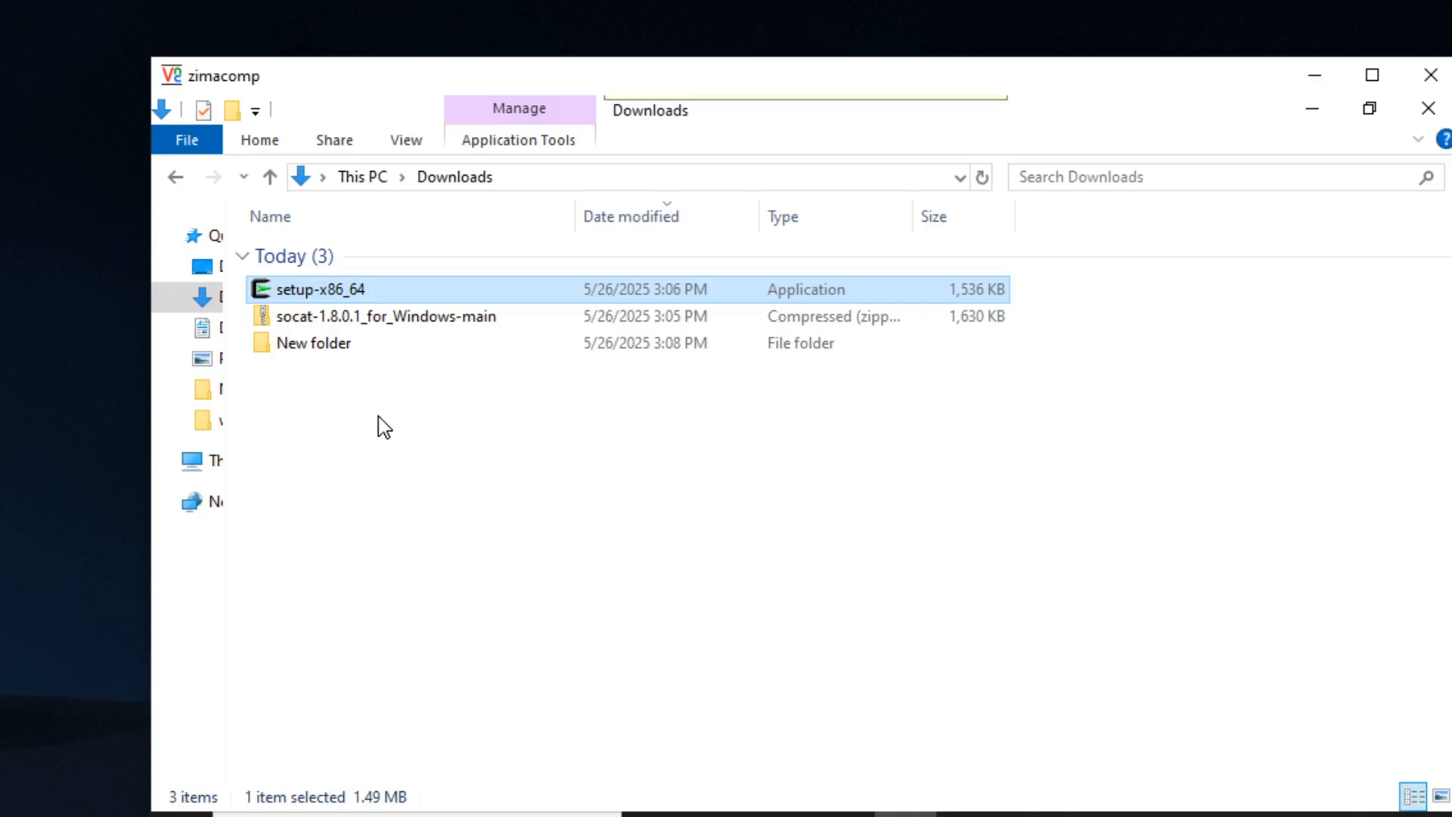
{"action": "mouse_move", "coordinate": [372, 429]}
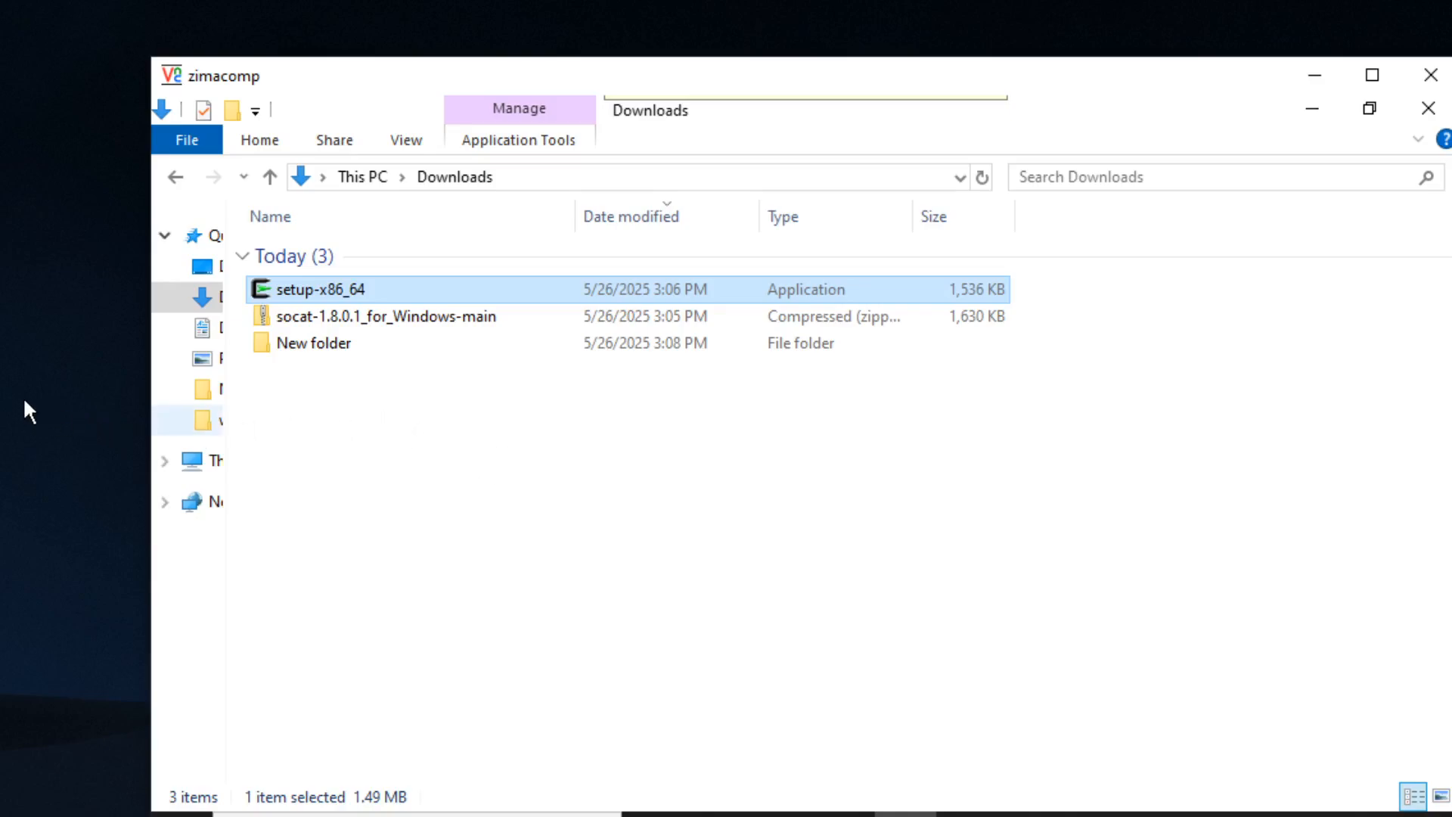
{"action": "left_click", "coordinate": [377, 316]}
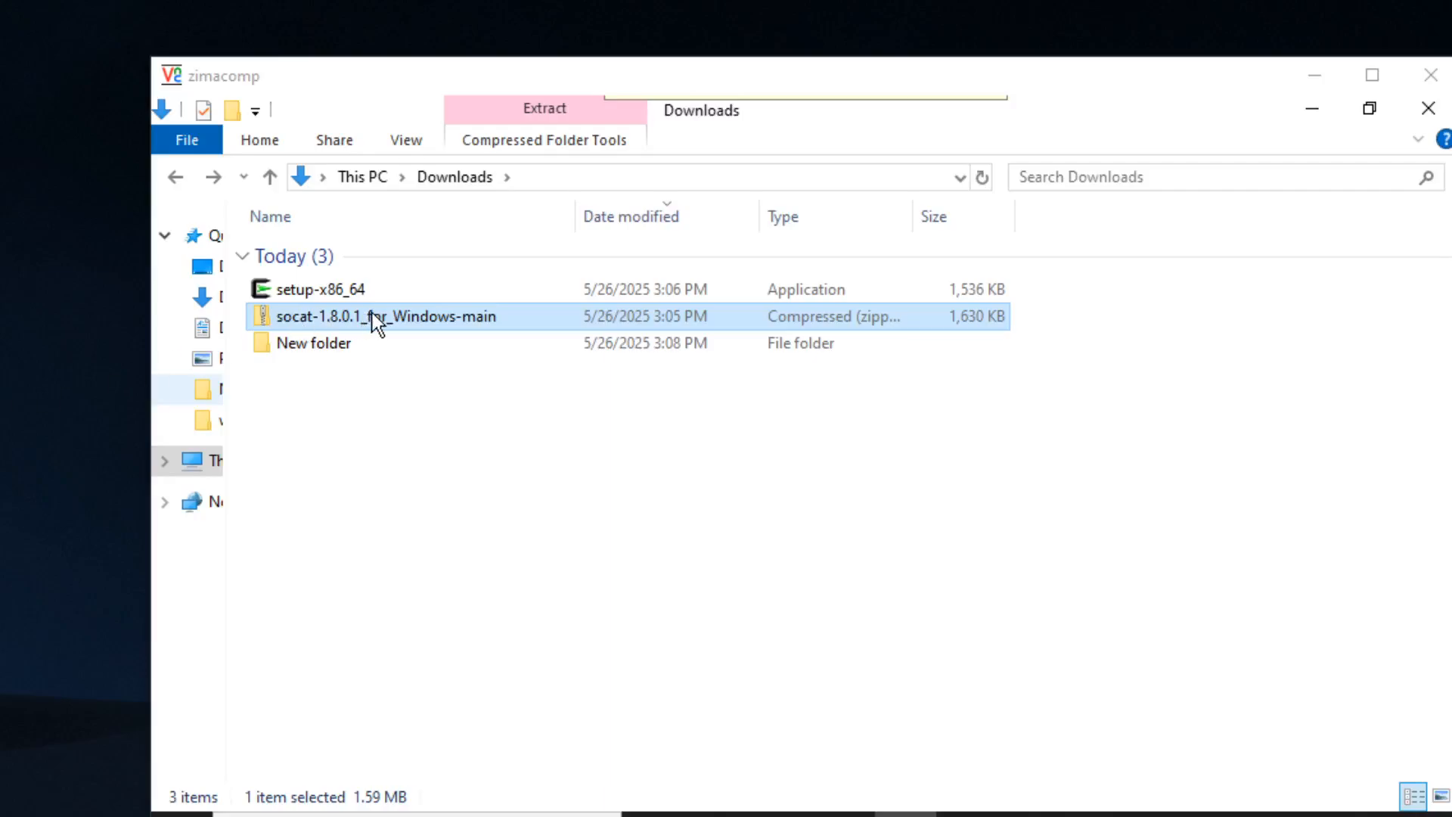
{"action": "mouse_move", "coordinate": [361, 330]}
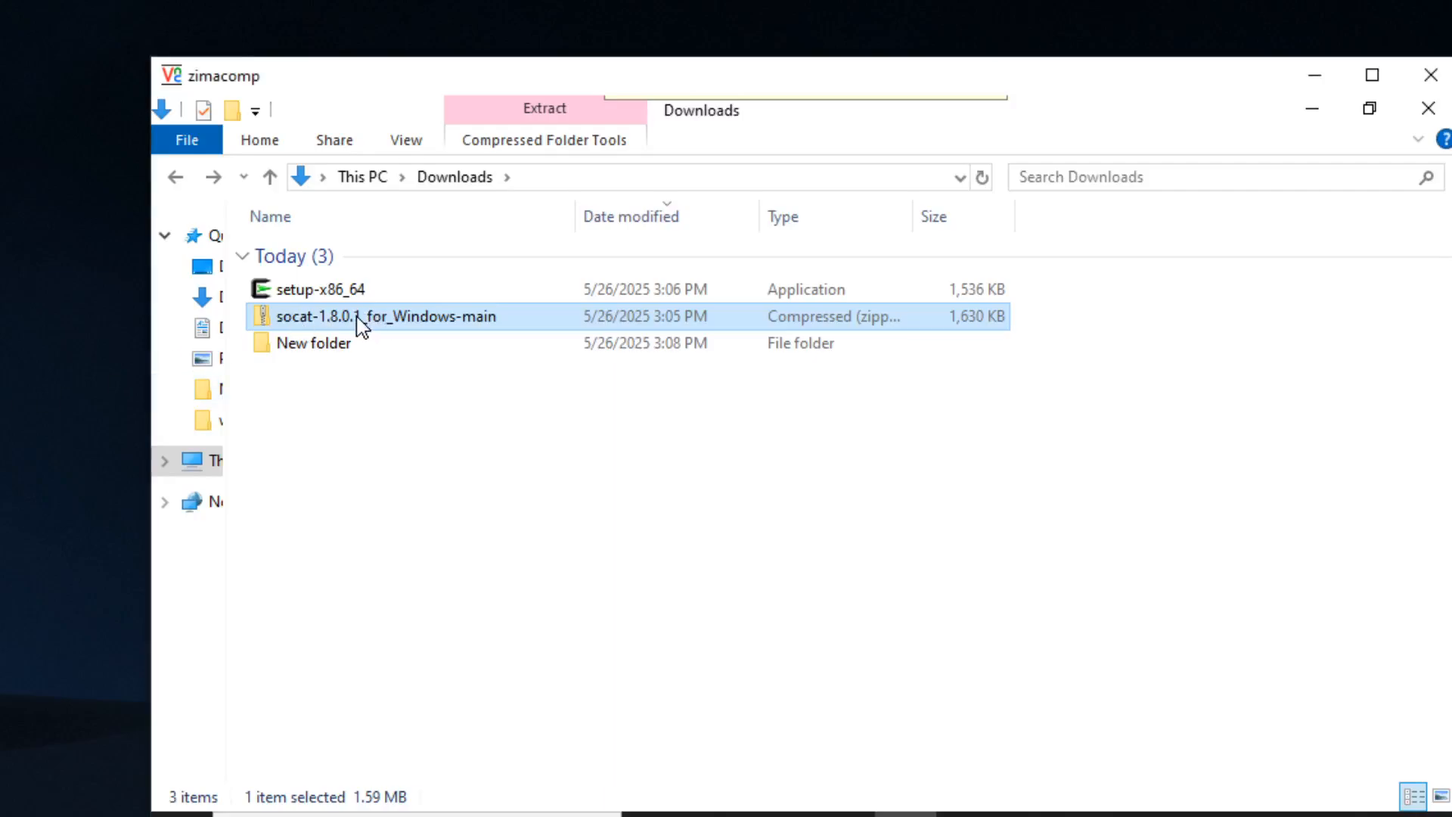
- Open the socat zip and a second Explorer window at %userprofile%
{"action": "double_click", "coordinate": [384, 316]}
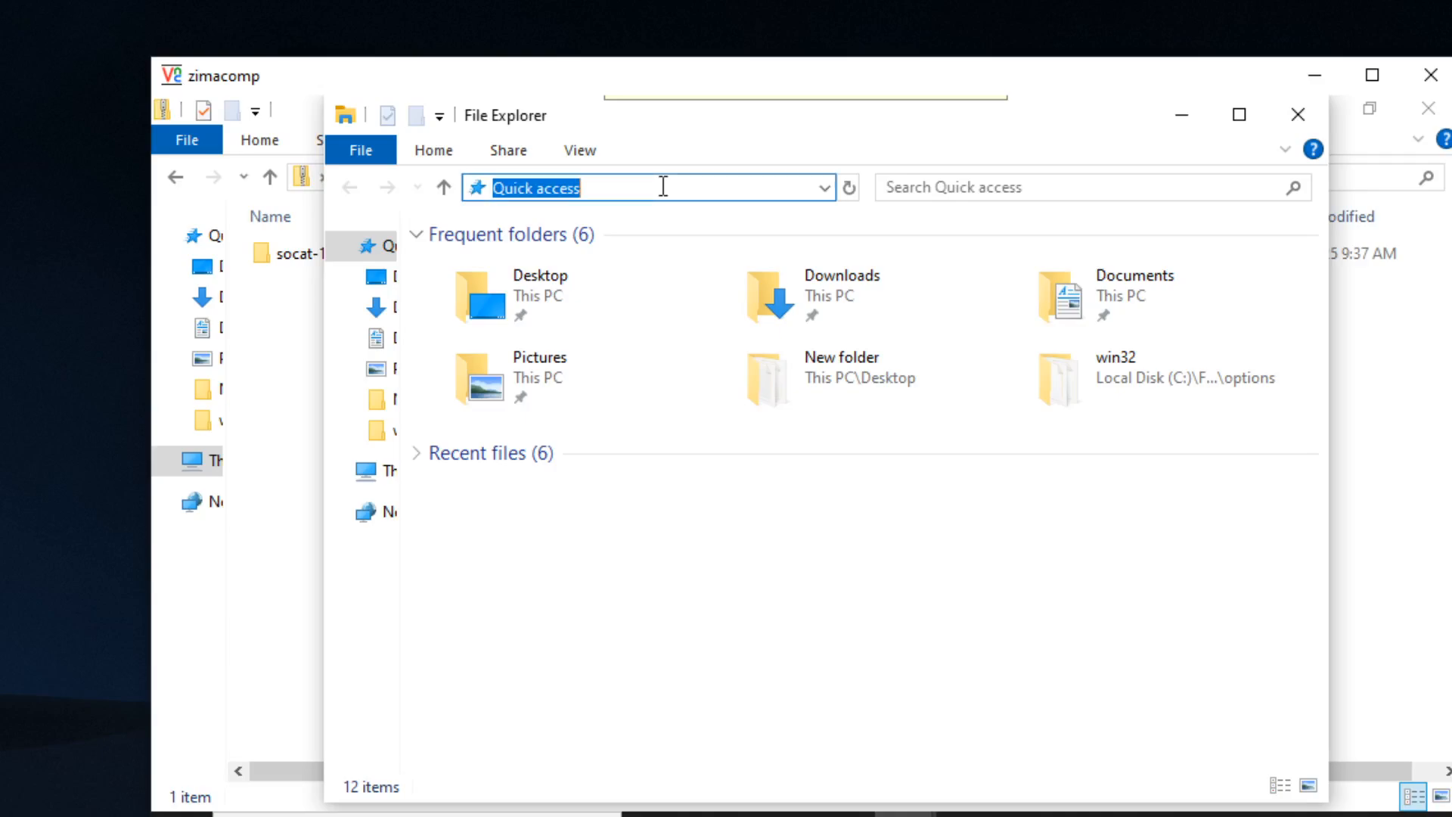
{"action": "type", "text": "%userprofile%"}
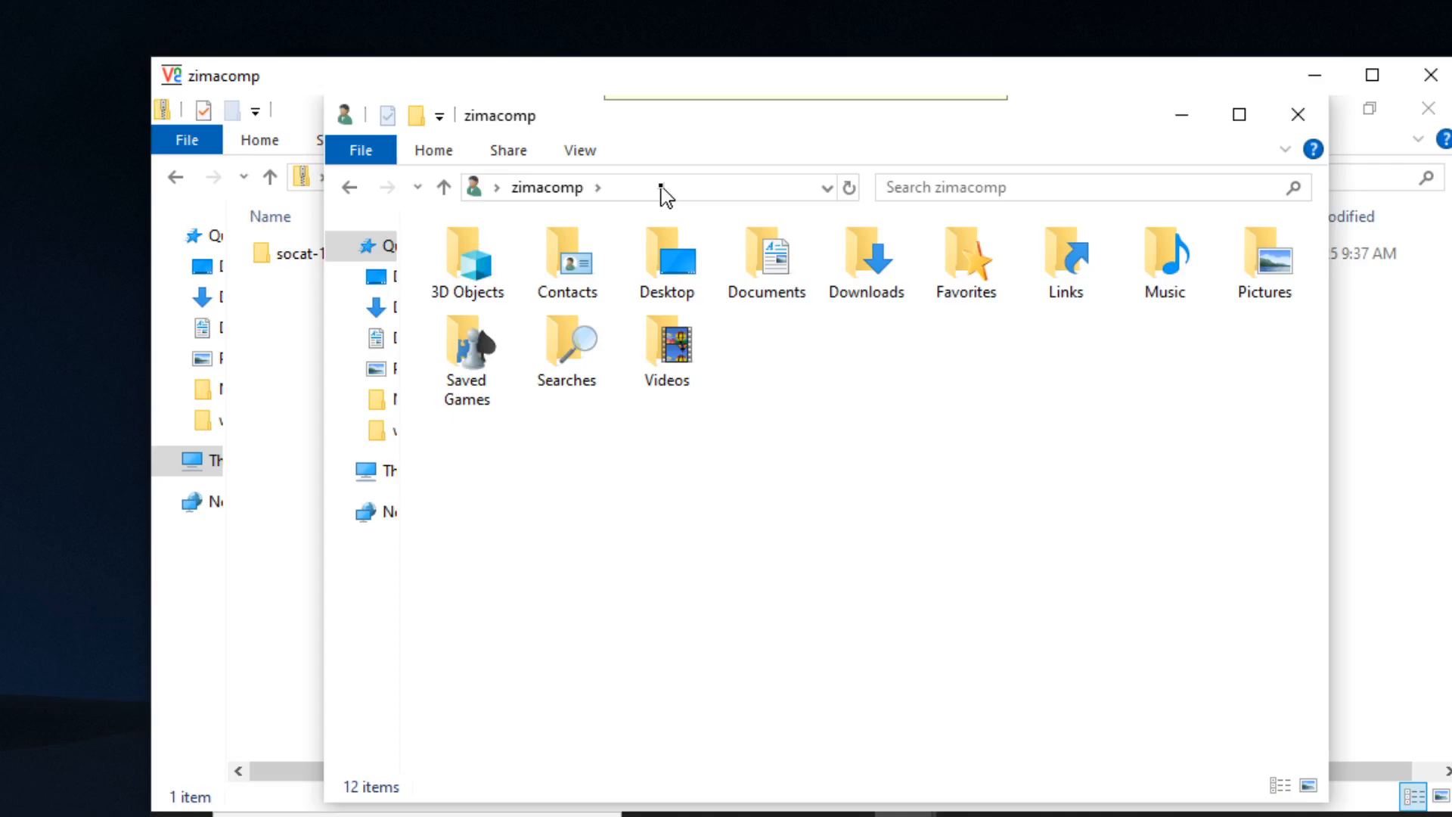
{"action": "mouse_move", "coordinate": [664, 198]}
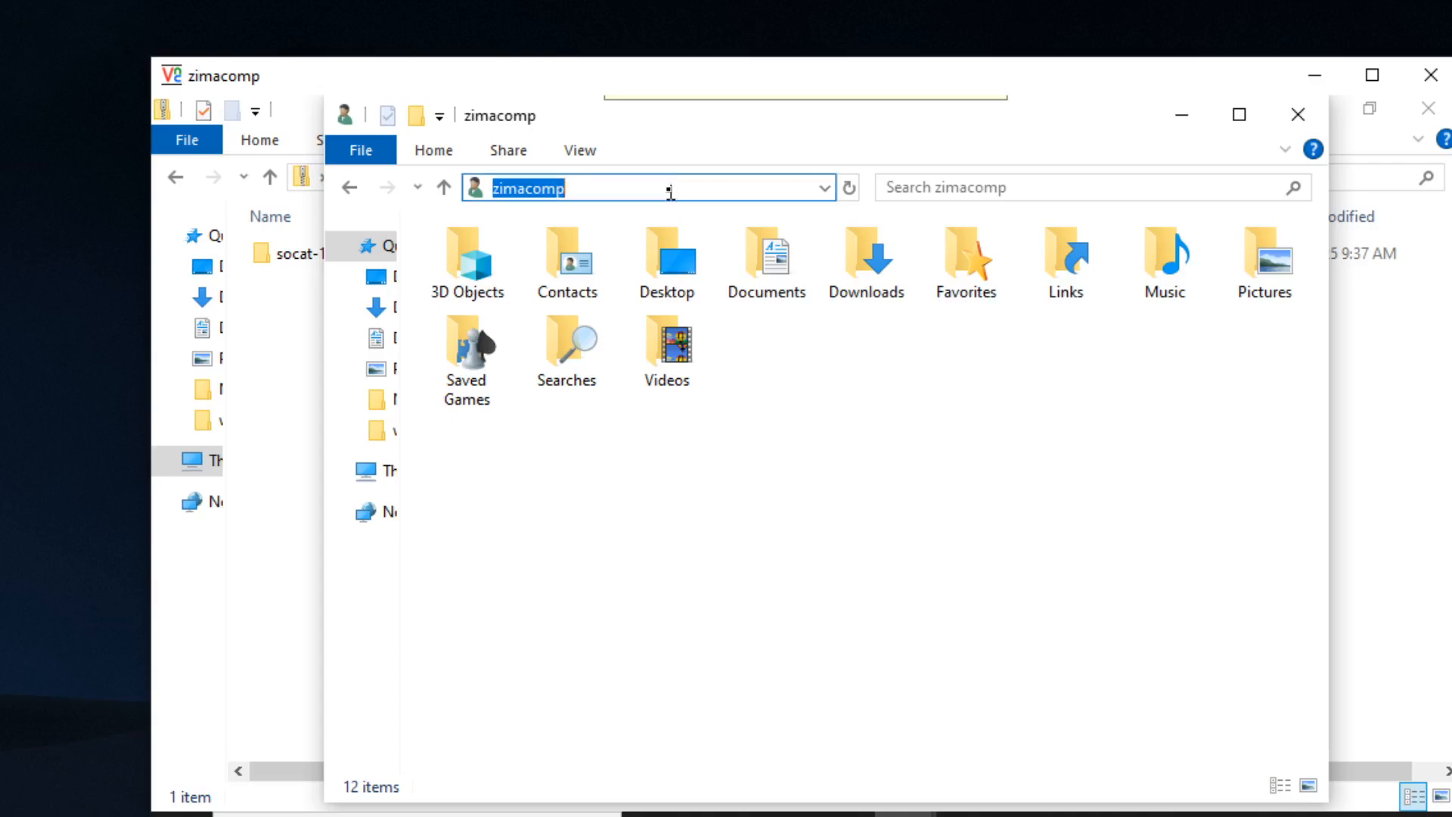
{"action": "type", "text": "c:\\users\\z"}
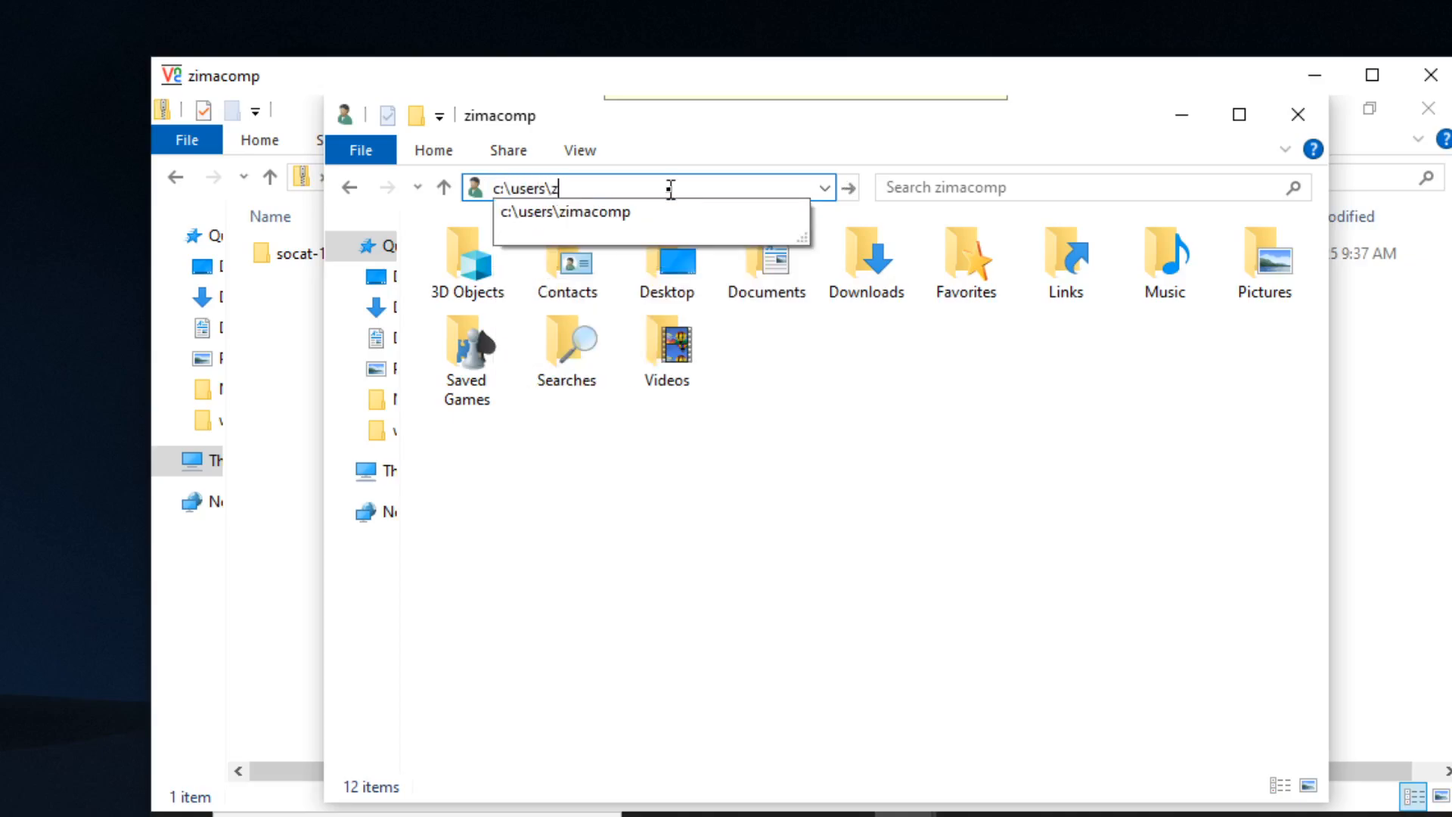
{"action": "type", "text": "i"}
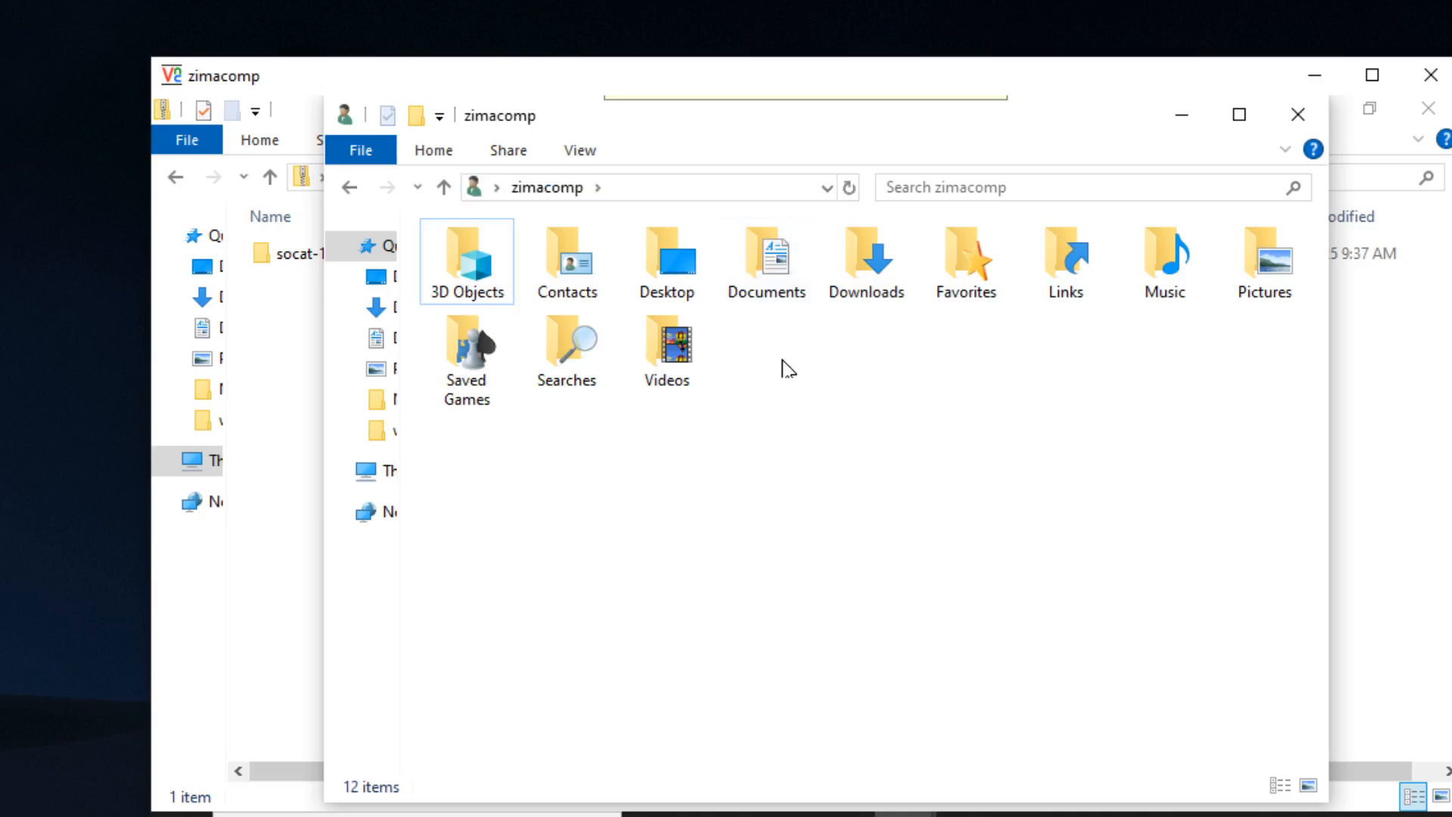
{"action": "mouse_move", "coordinate": [623, 142]}
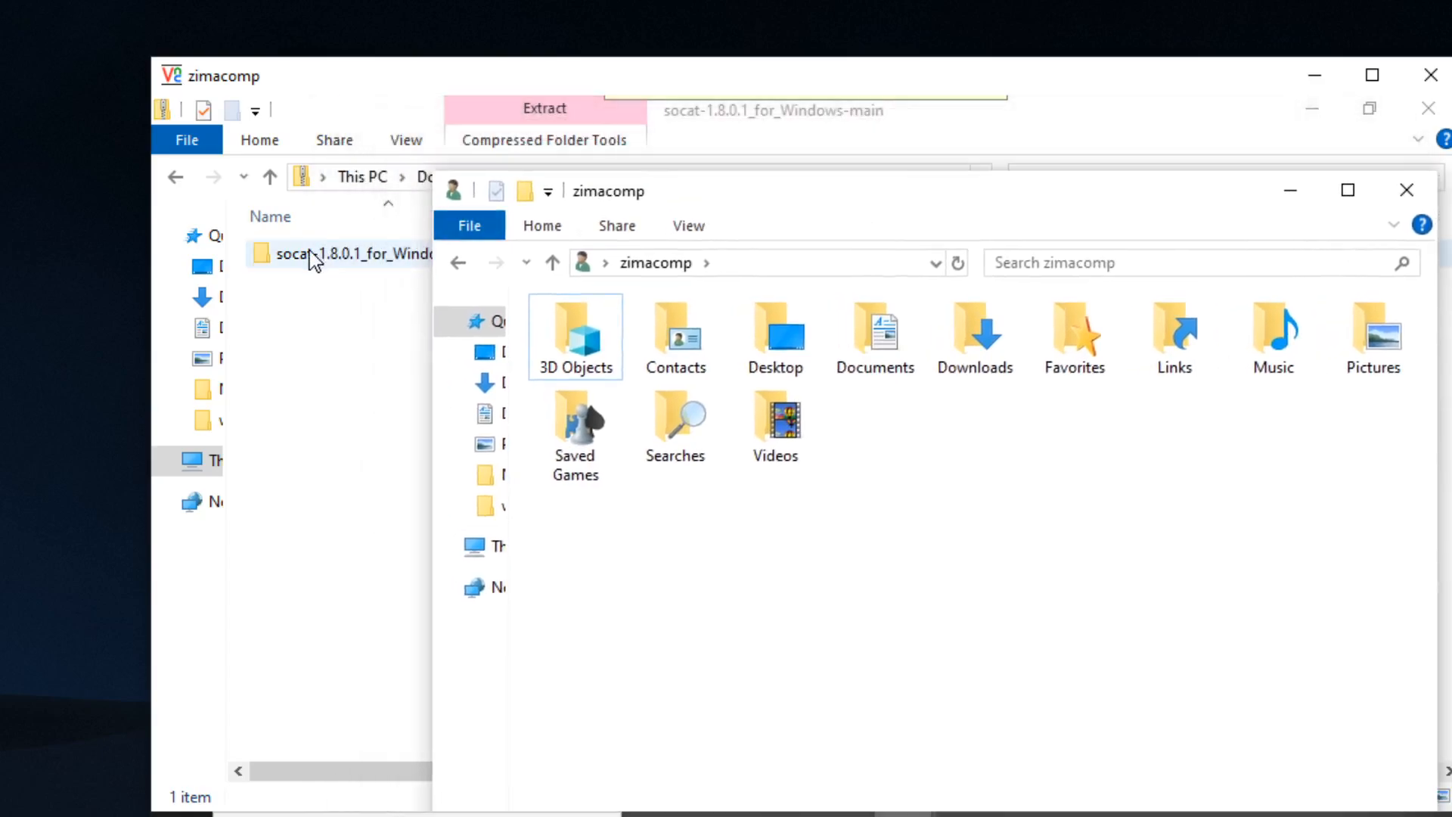
- Copy the socat-1.8.0.1_for_Windows-main folder from the zip and paste it into the home folder
{"action": "right_click", "coordinate": [313, 255]}
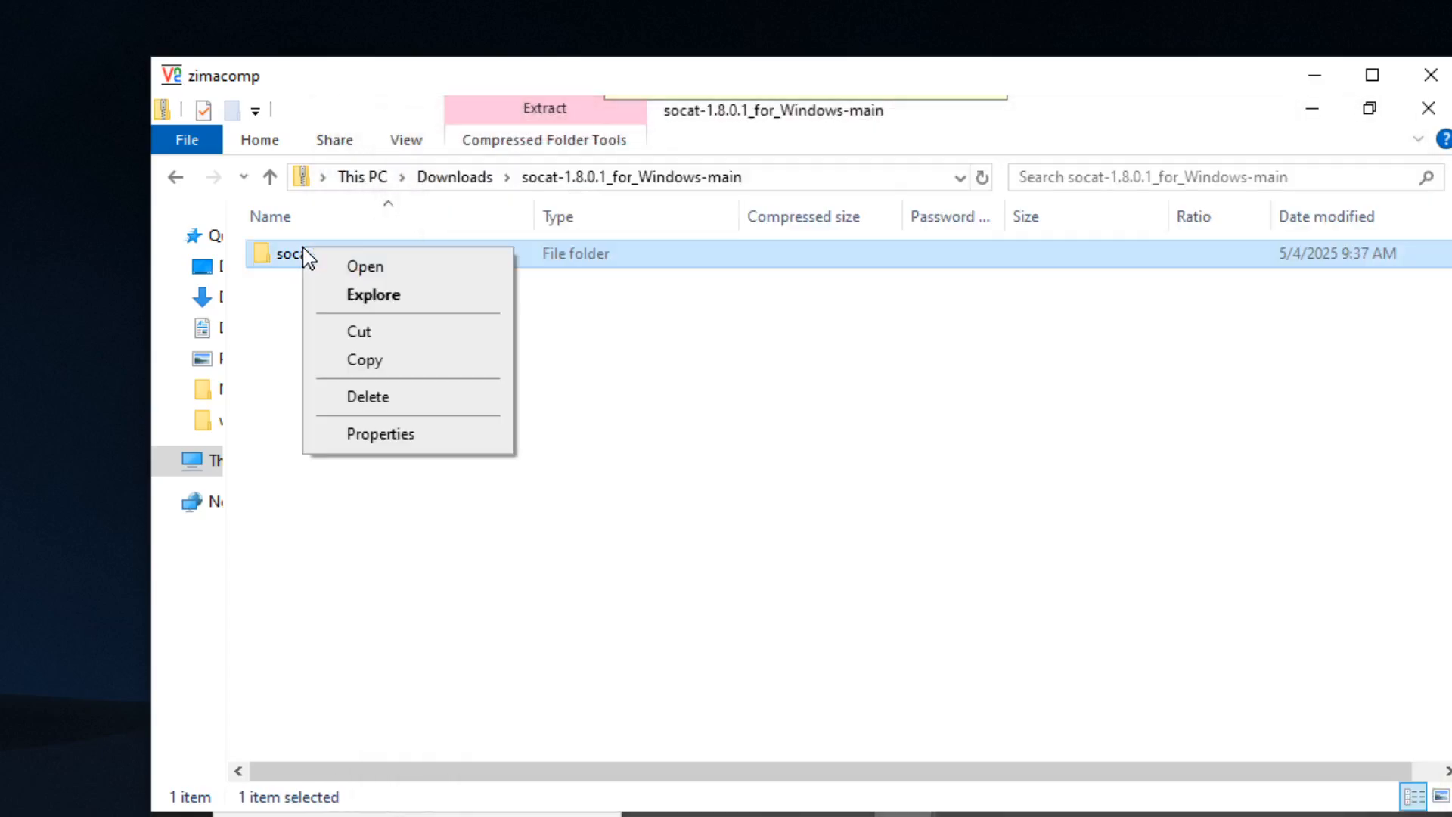
{"action": "left_click", "coordinate": [481, 285]}
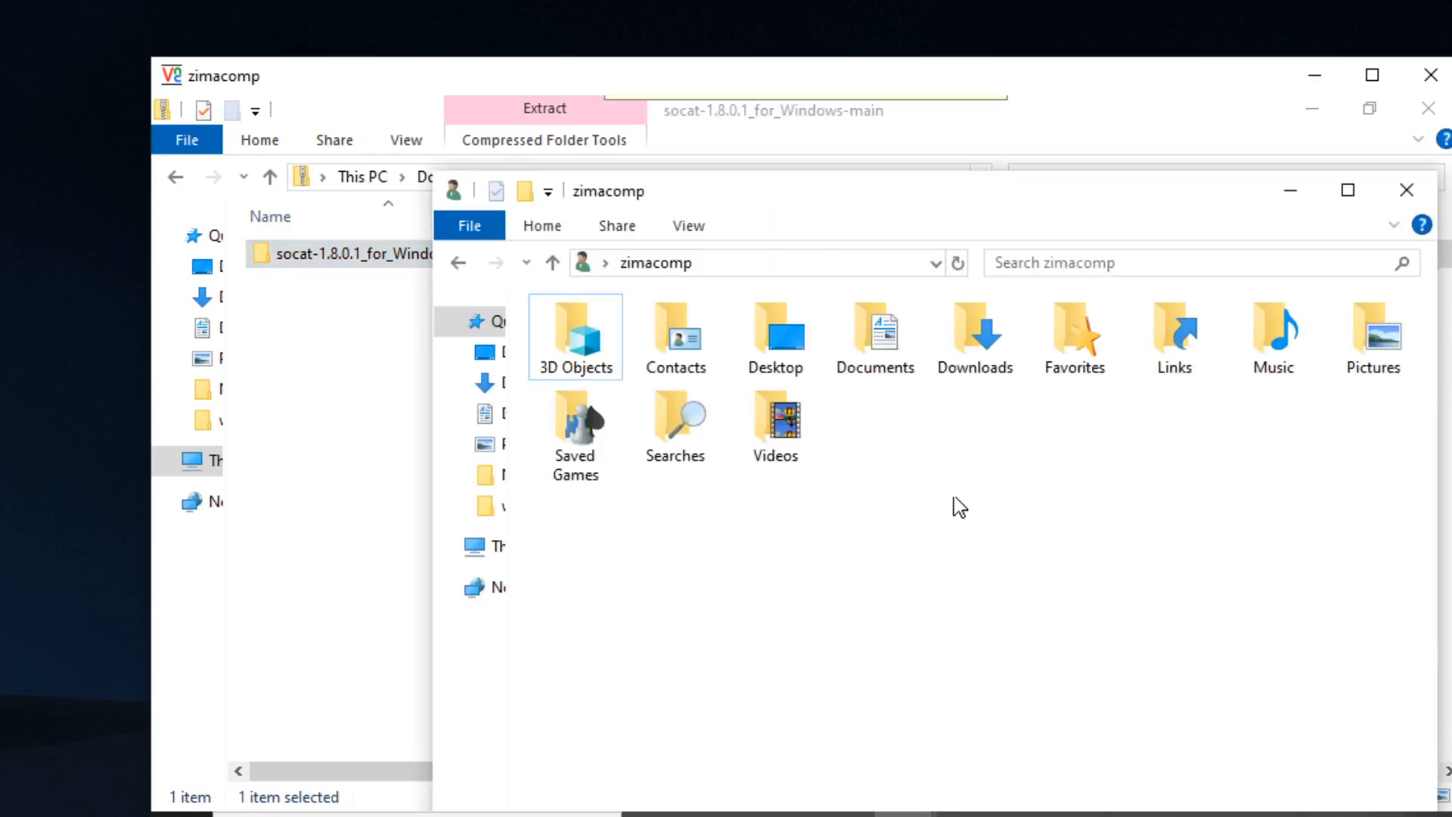
{"action": "right_click", "coordinate": [958, 505]}
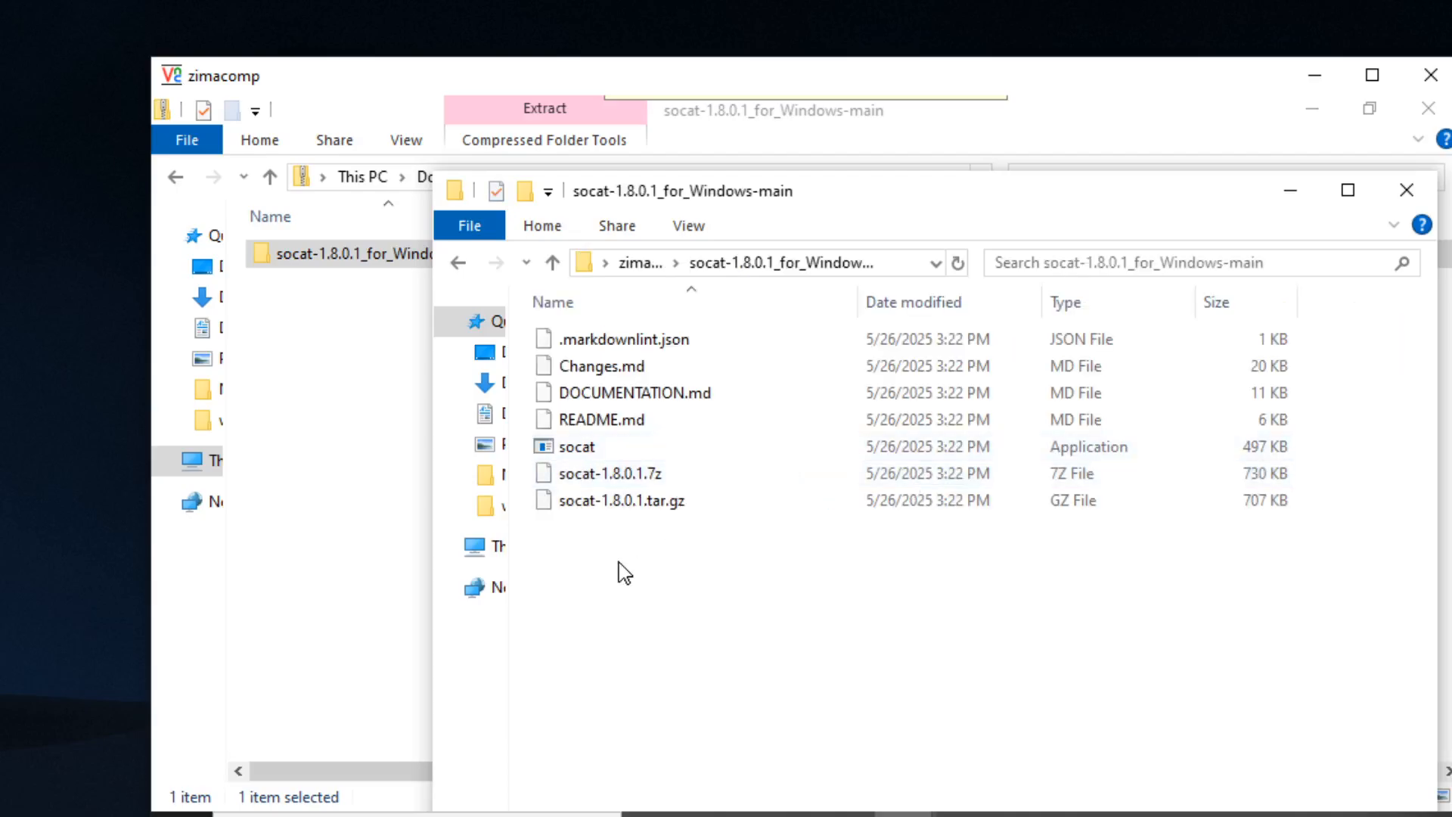
- Open PowerShell in the socat folder, switch to cmd and run socat.exe -h
{"action": "right_click", "coordinate": [622, 572]}
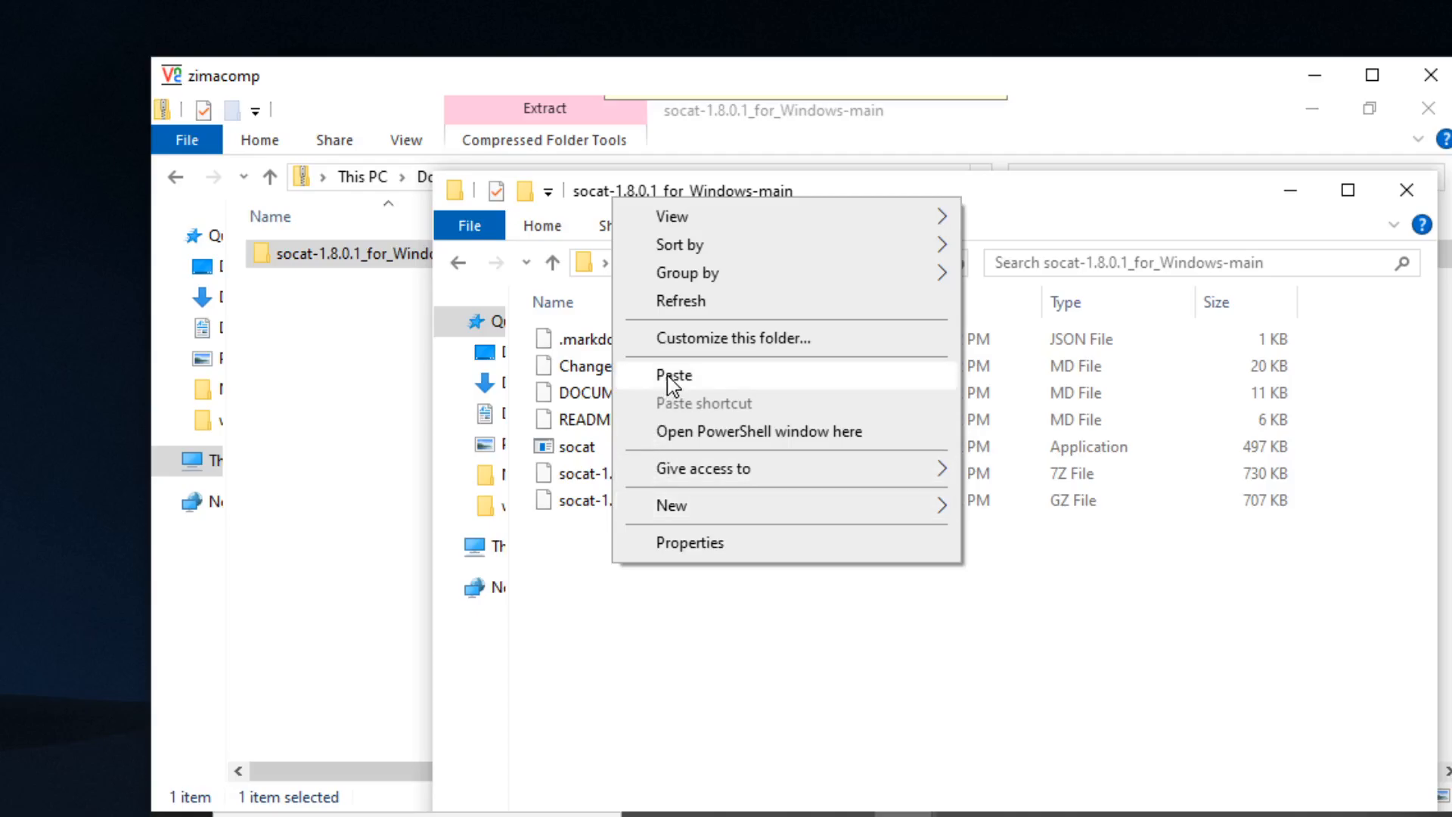
{"action": "left_click", "coordinate": [759, 431]}
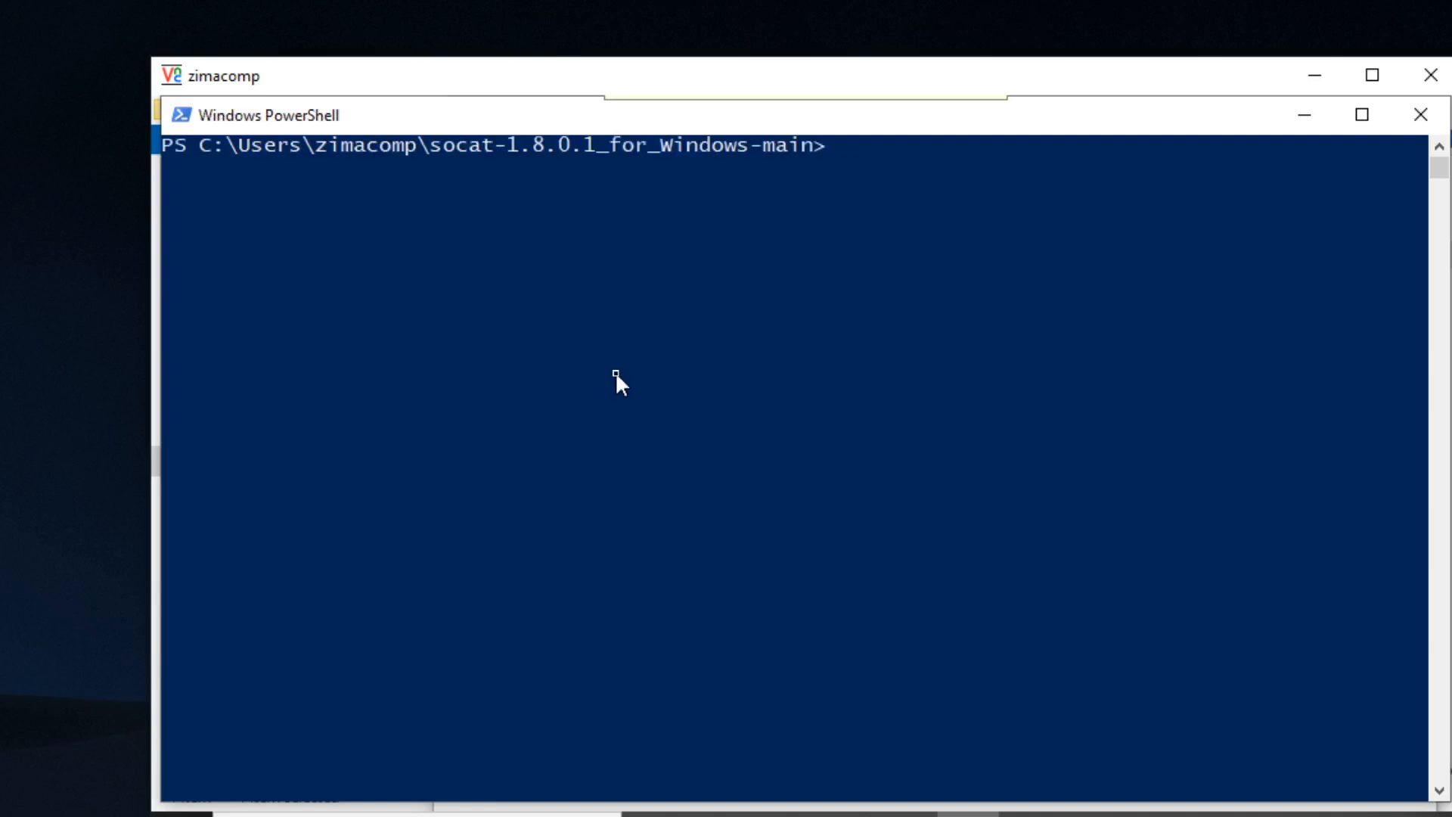
{"action": "type", "text": "cmd"}
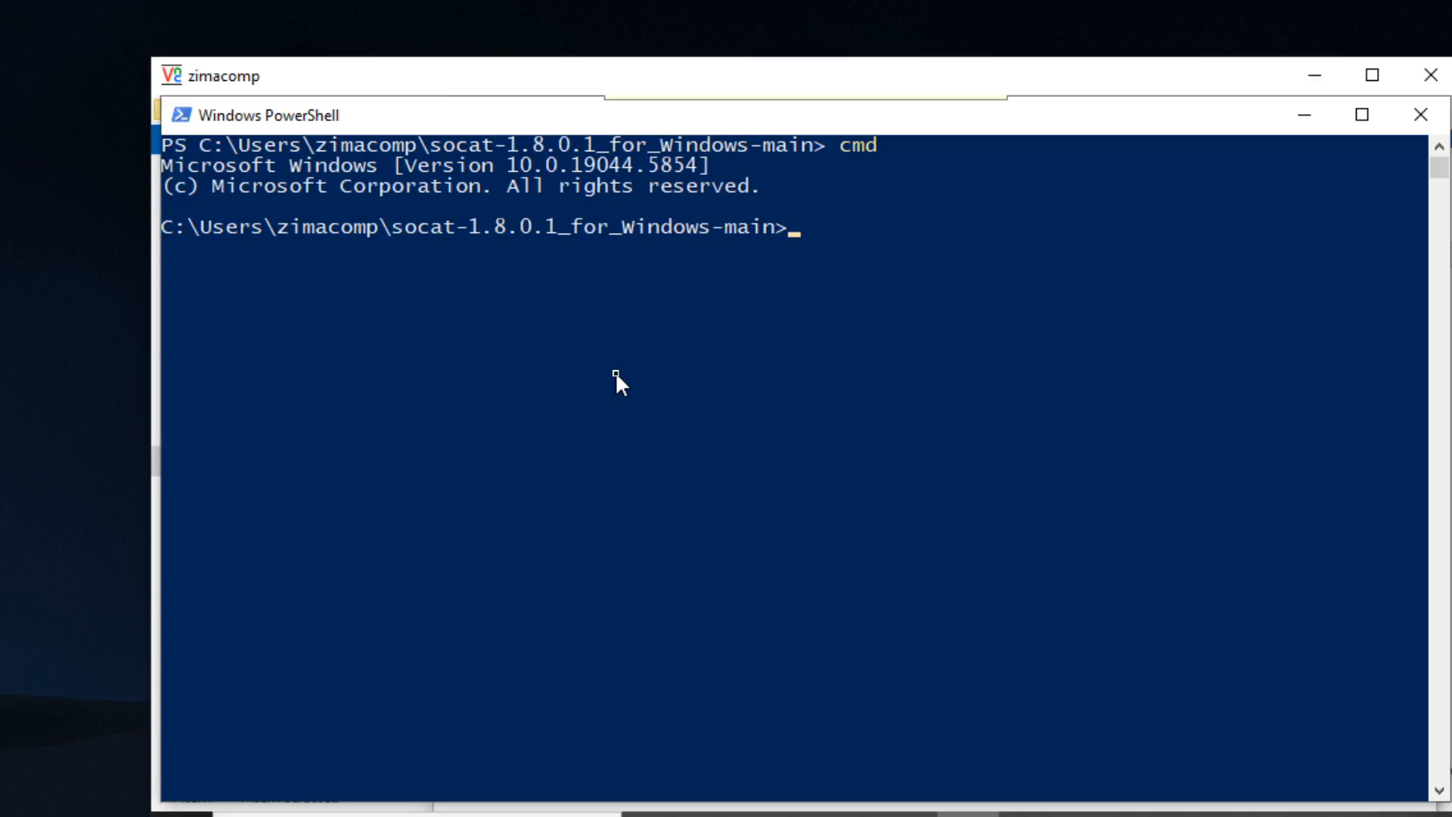
{"action": "type", "text": "so"}
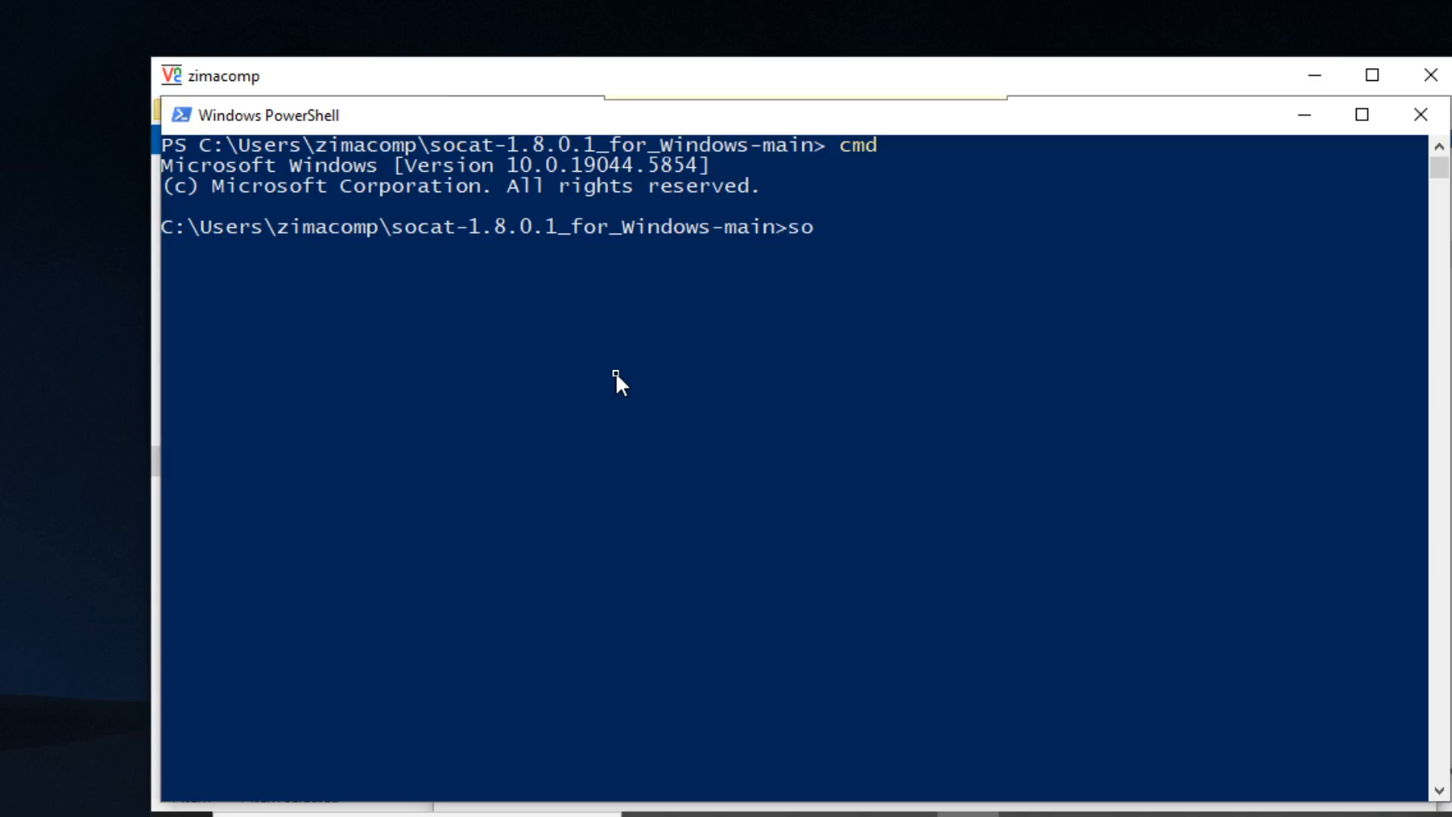
{"action": "type", "text": "cat.exe"}
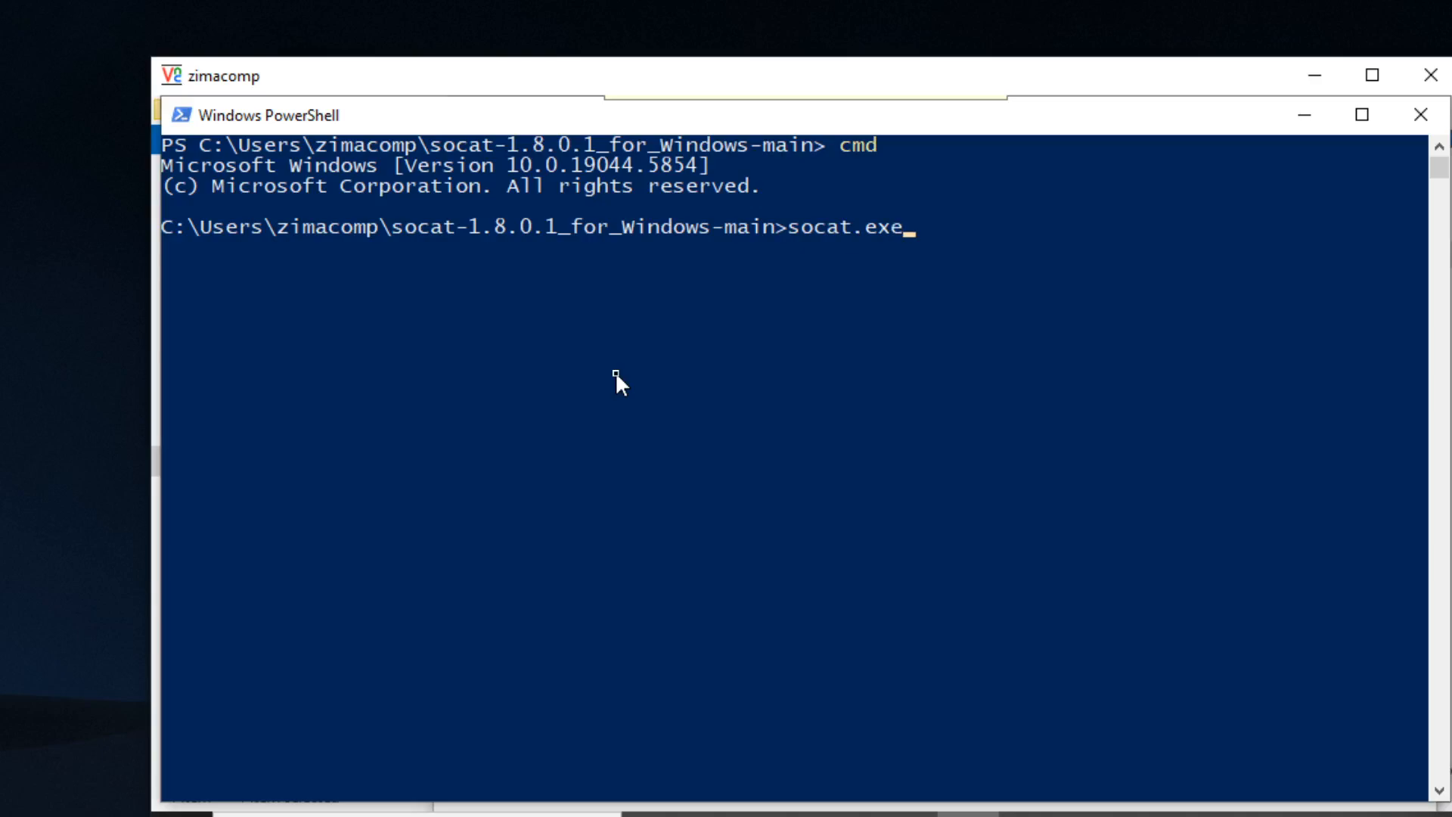
{"action": "type", "text": "-h"}
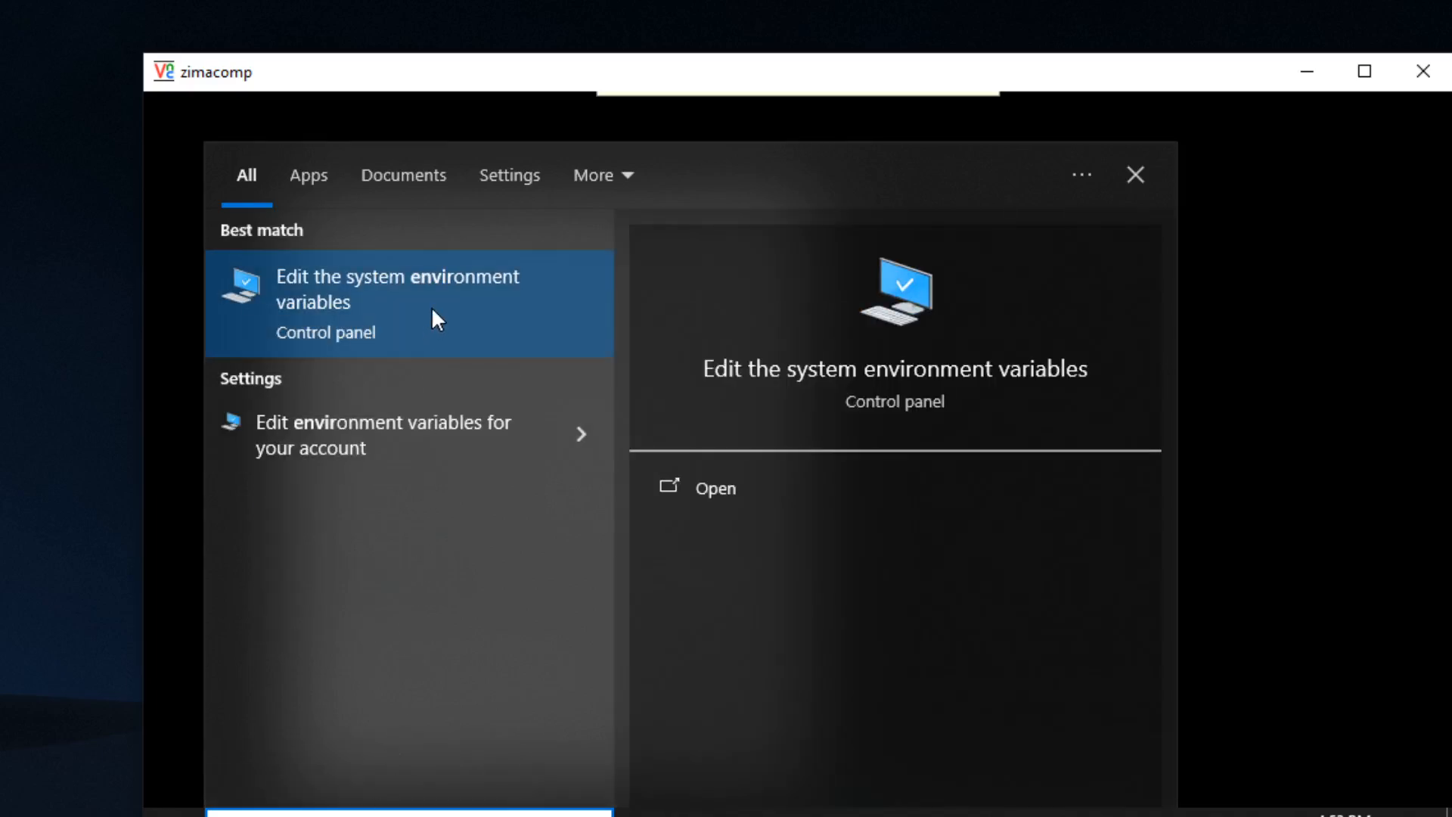
- Review the user Path variable, confirming c:\cygwin64\bin and the socat folder are listed
{"action": "left_click", "coordinate": [389, 289]}
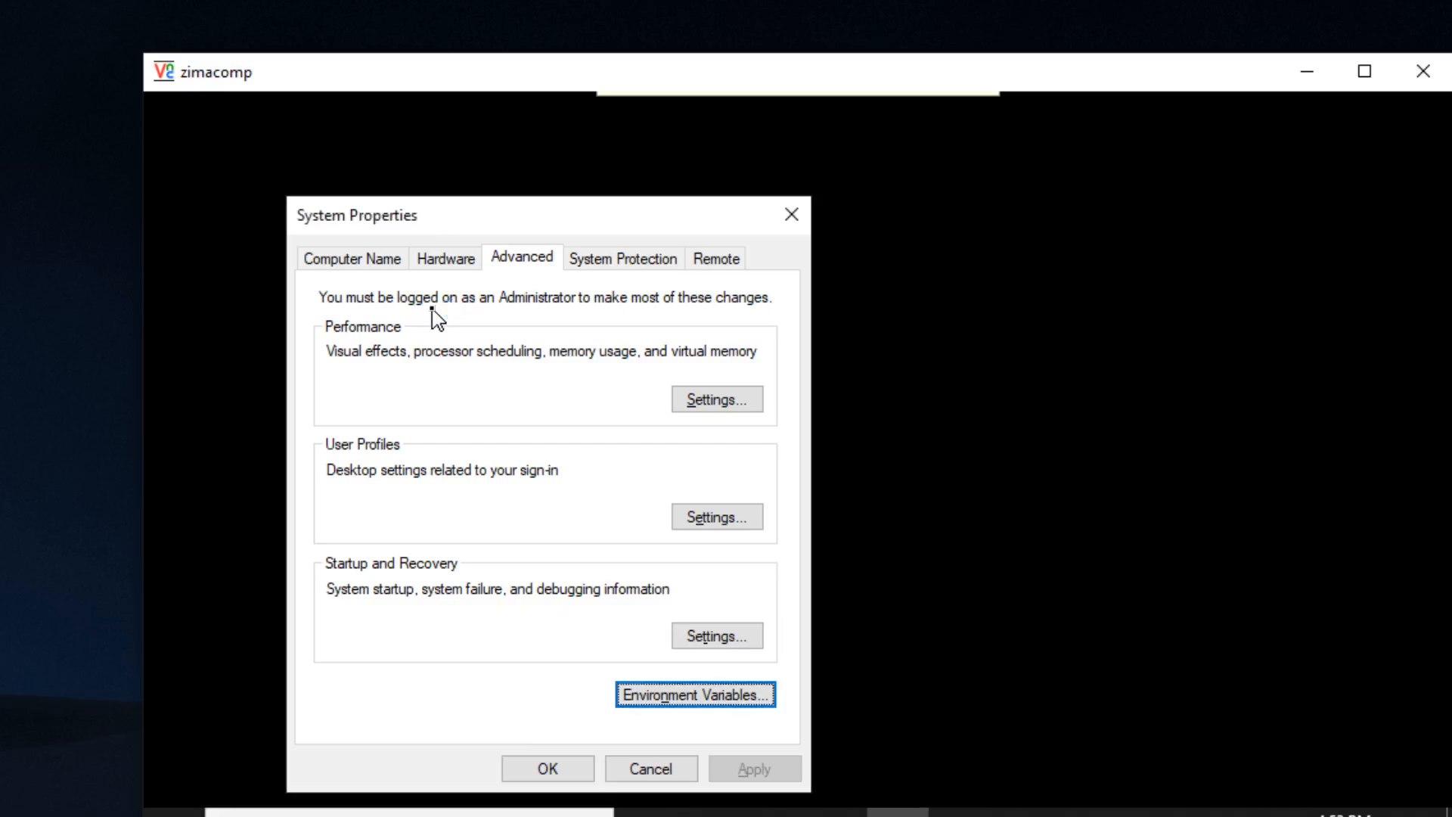
{"action": "left_click", "coordinate": [696, 694]}
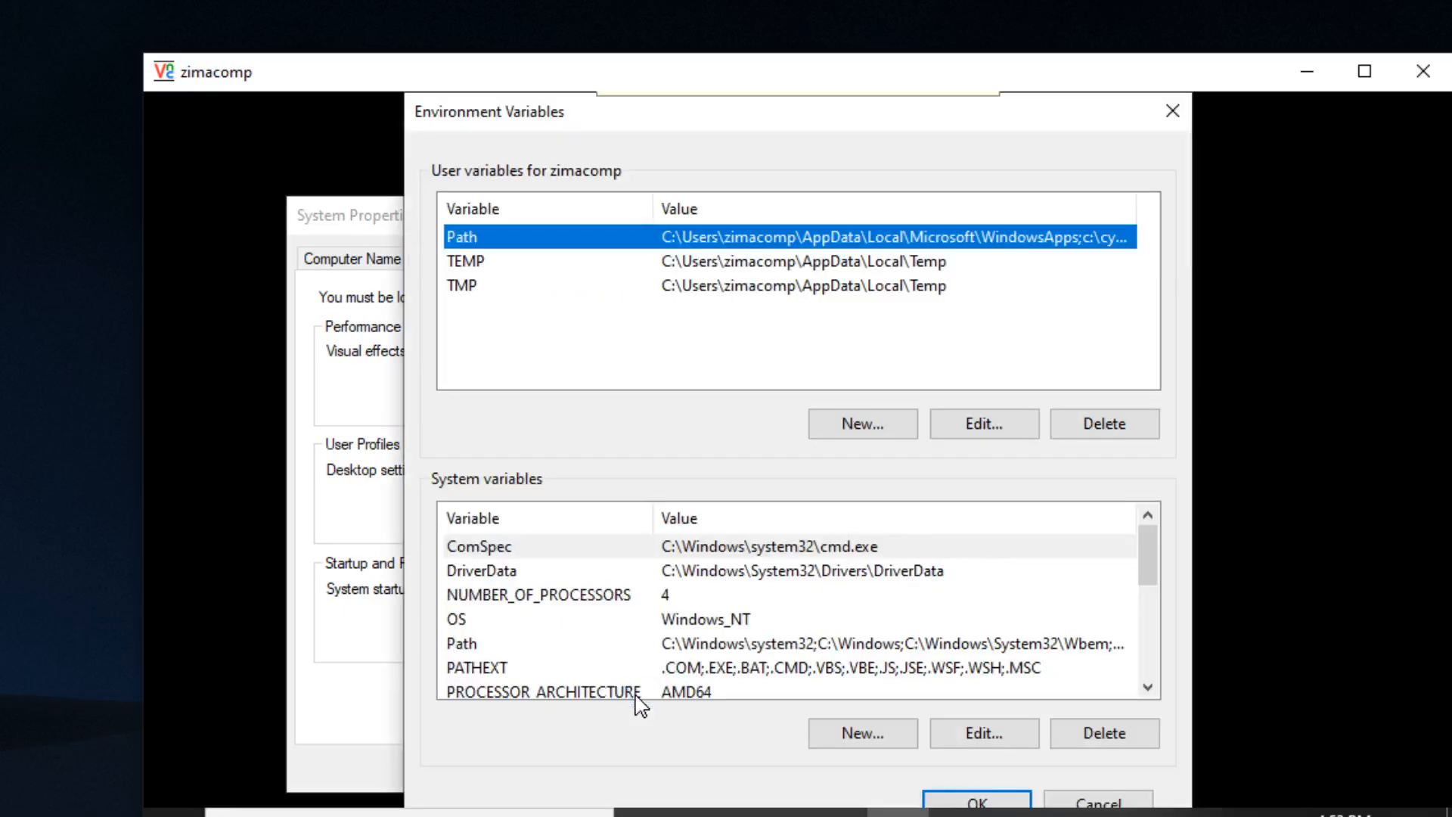
{"action": "mouse_move", "coordinate": [929, 373]}
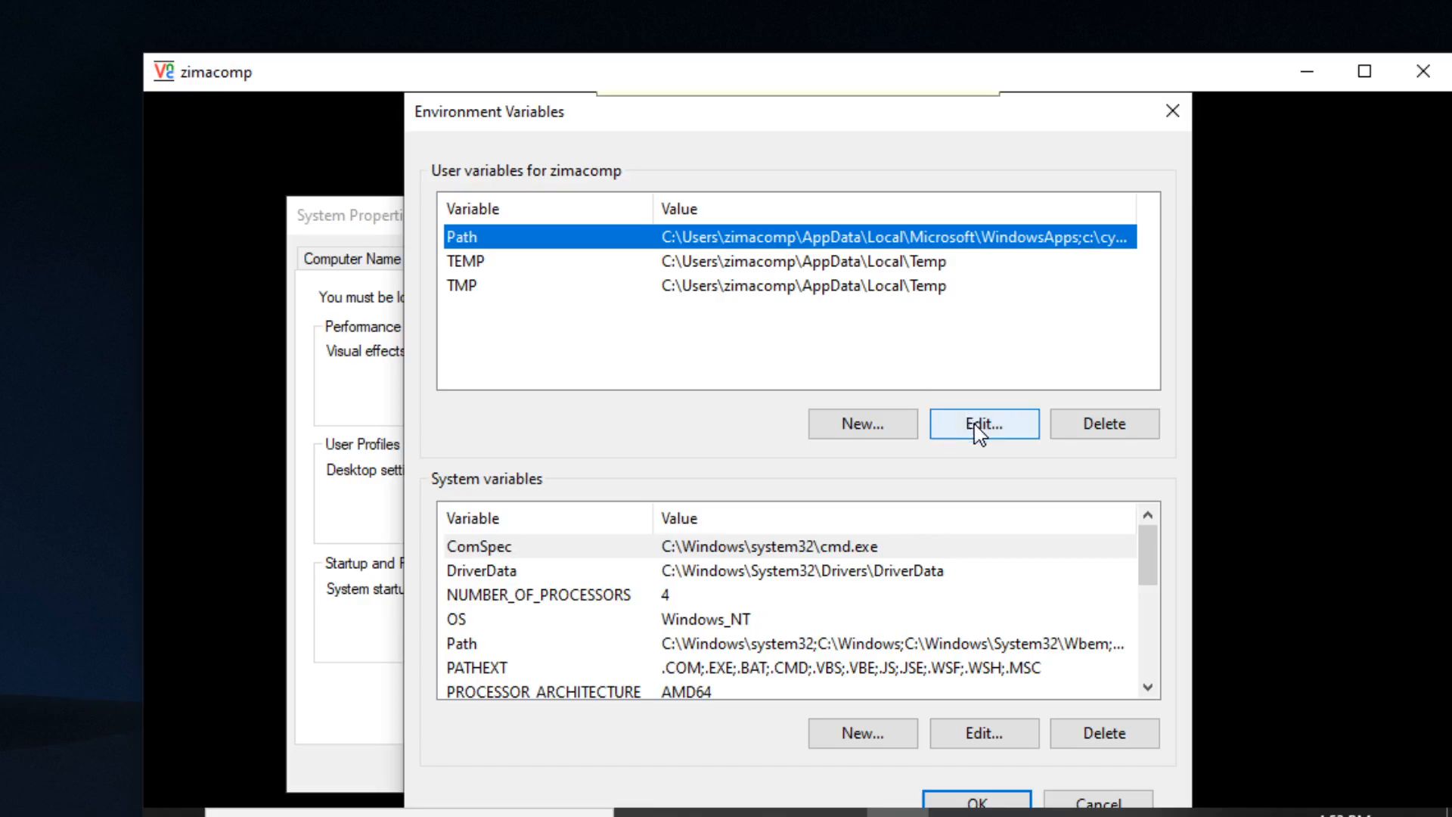
{"action": "left_click", "coordinate": [984, 424]}
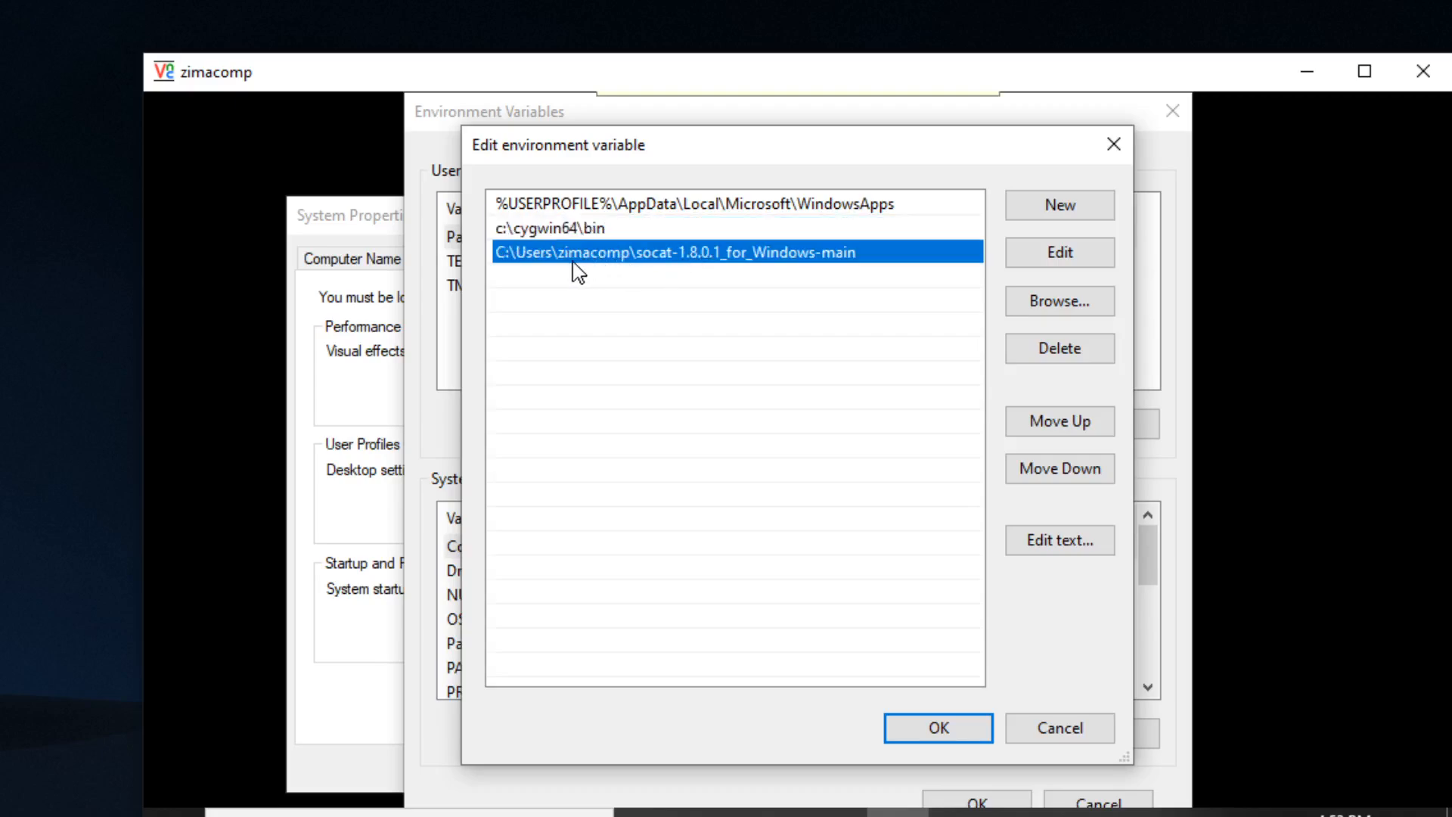
{"action": "mouse_move", "coordinate": [602, 272]}
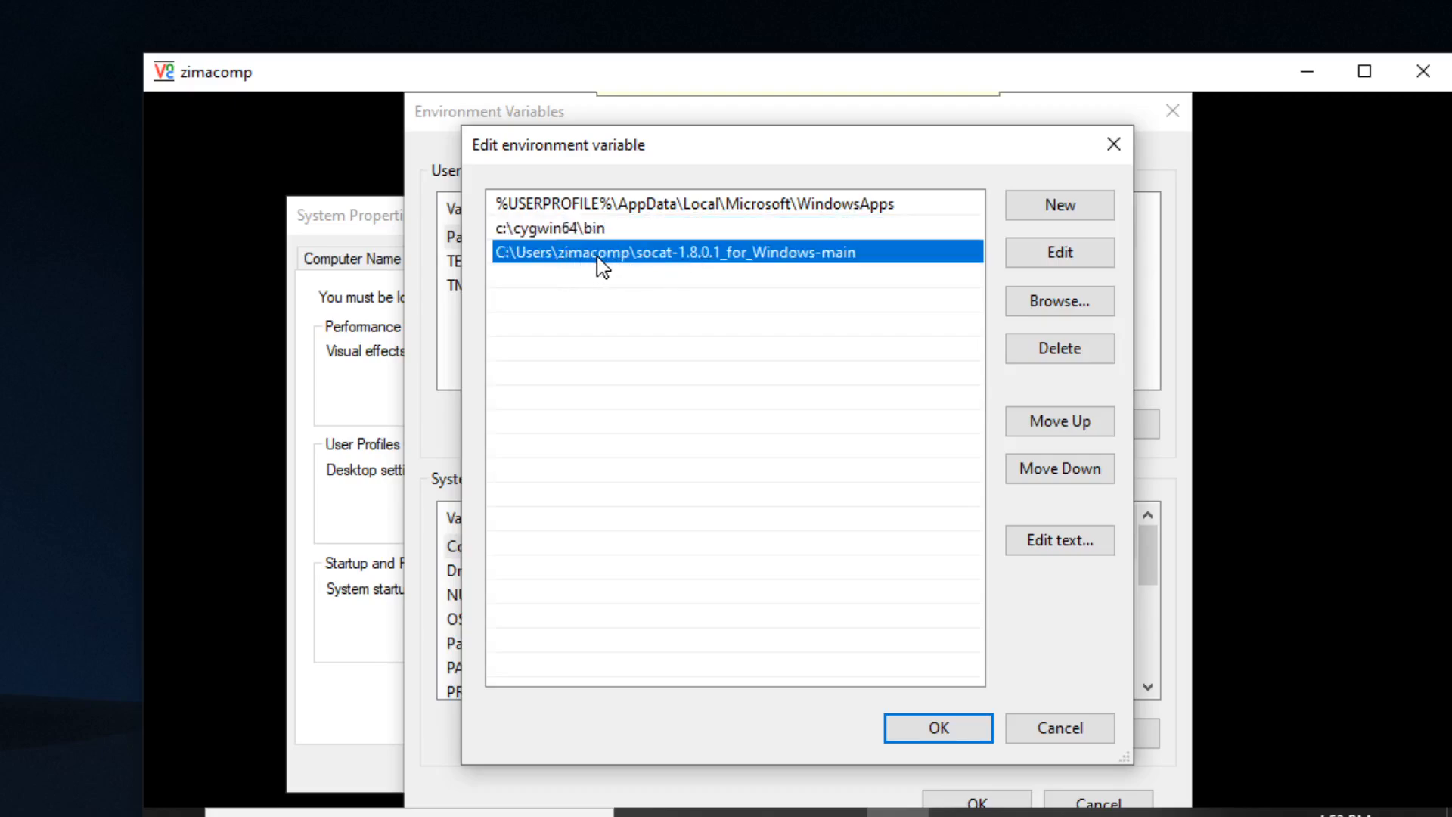
{"action": "mouse_move", "coordinate": [575, 278]}
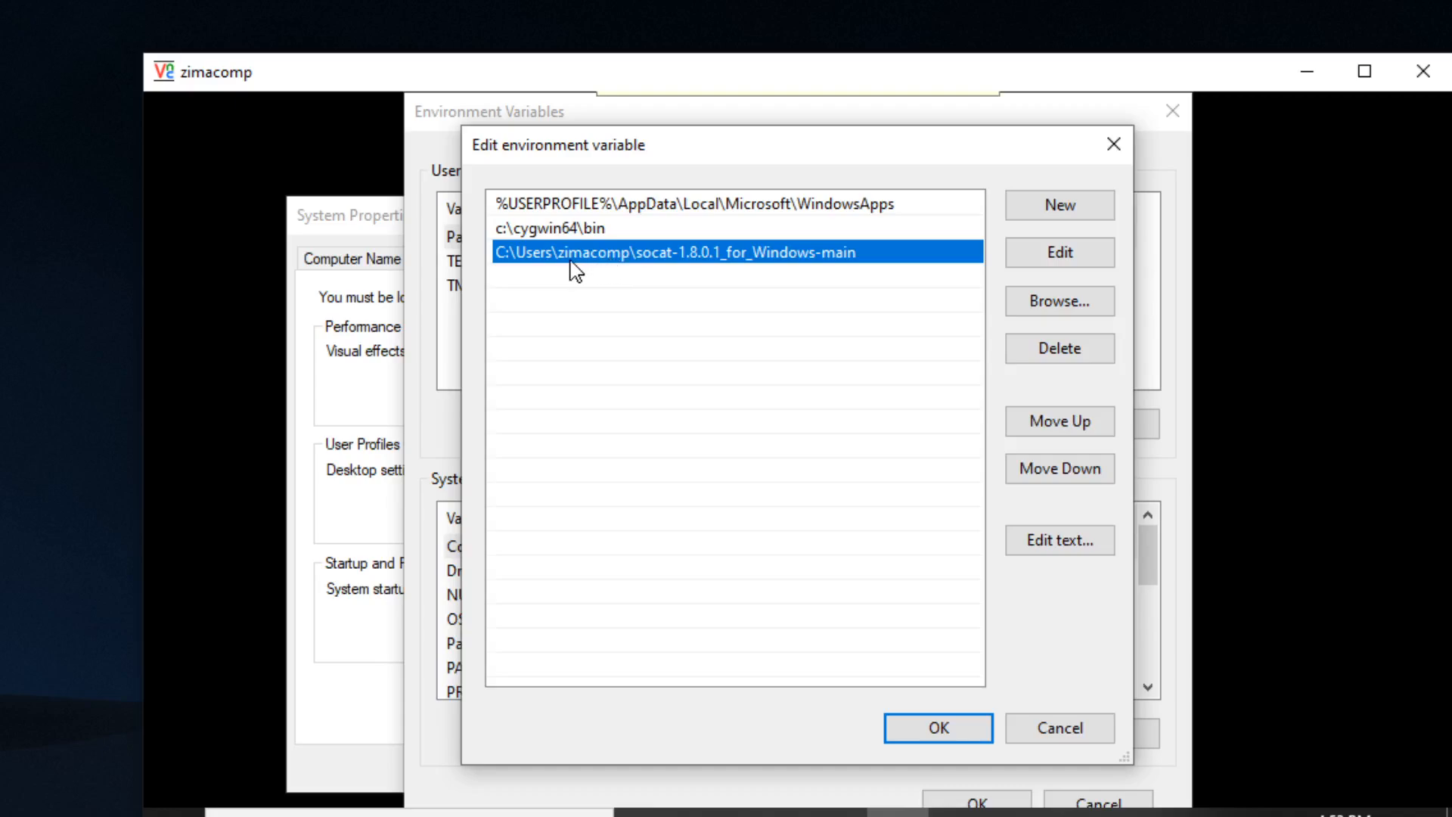
{"action": "mouse_move", "coordinate": [634, 271]}
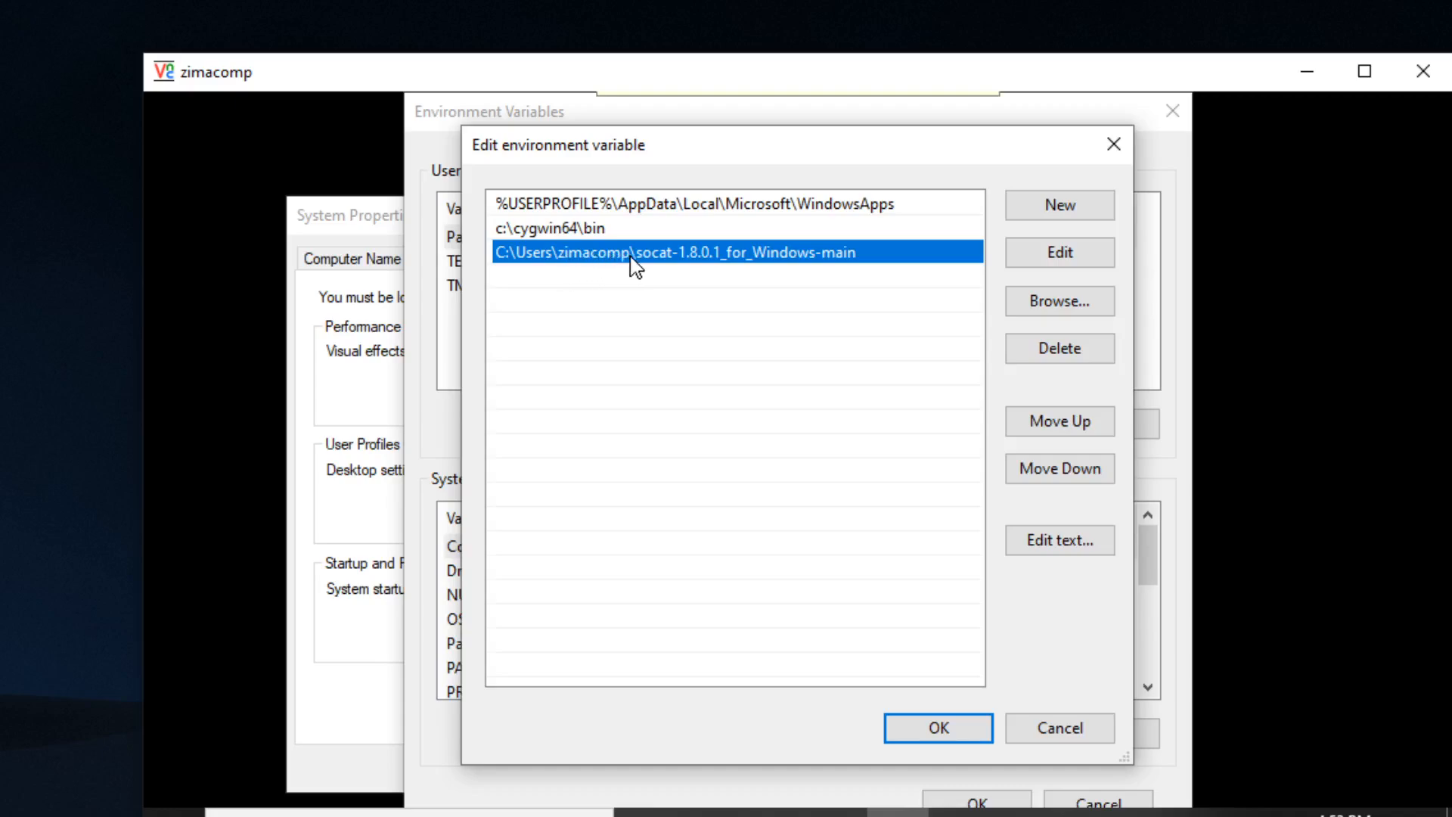
{"action": "mouse_move", "coordinate": [653, 260]}
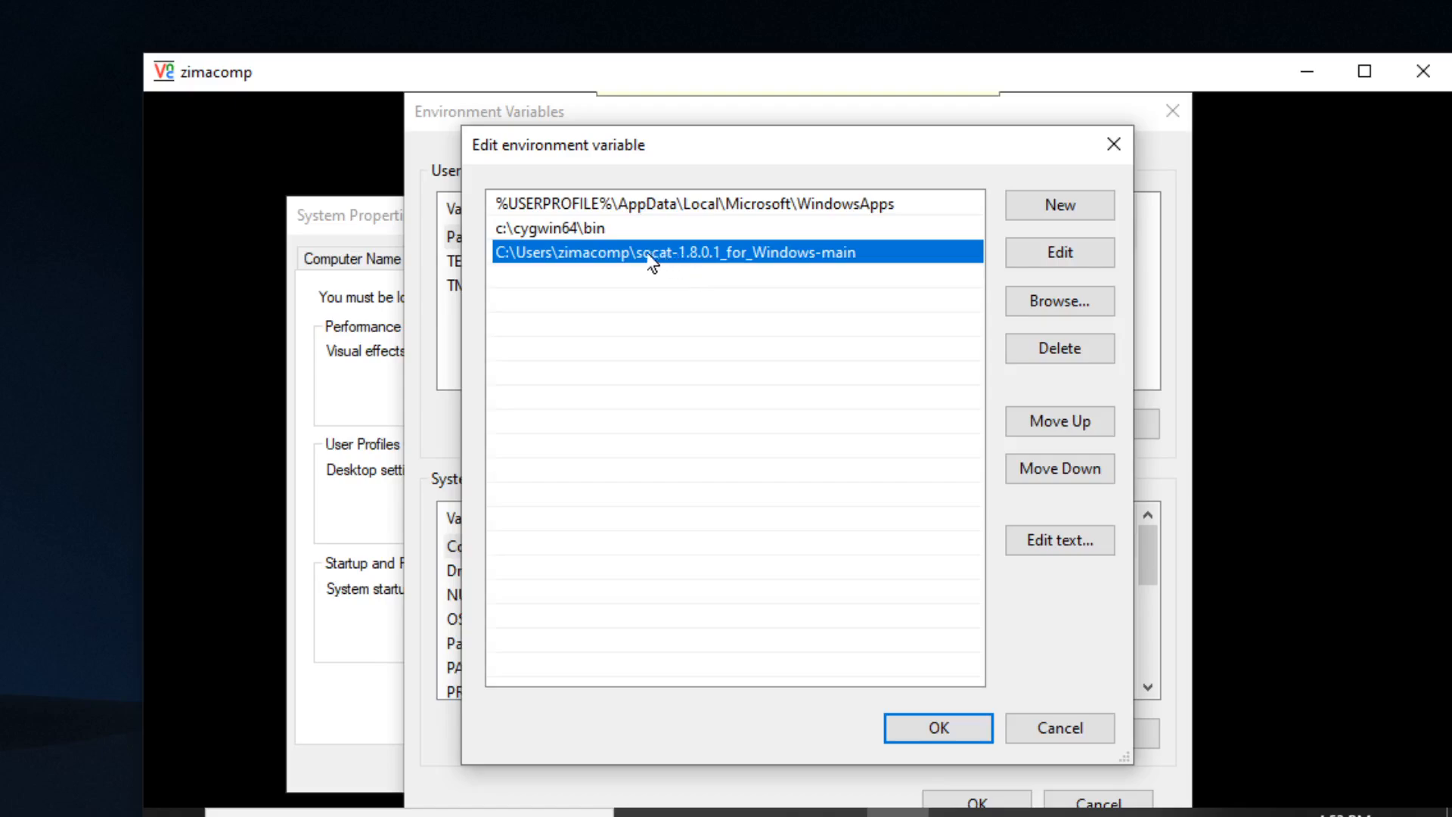
{"action": "mouse_move", "coordinate": [795, 274]}
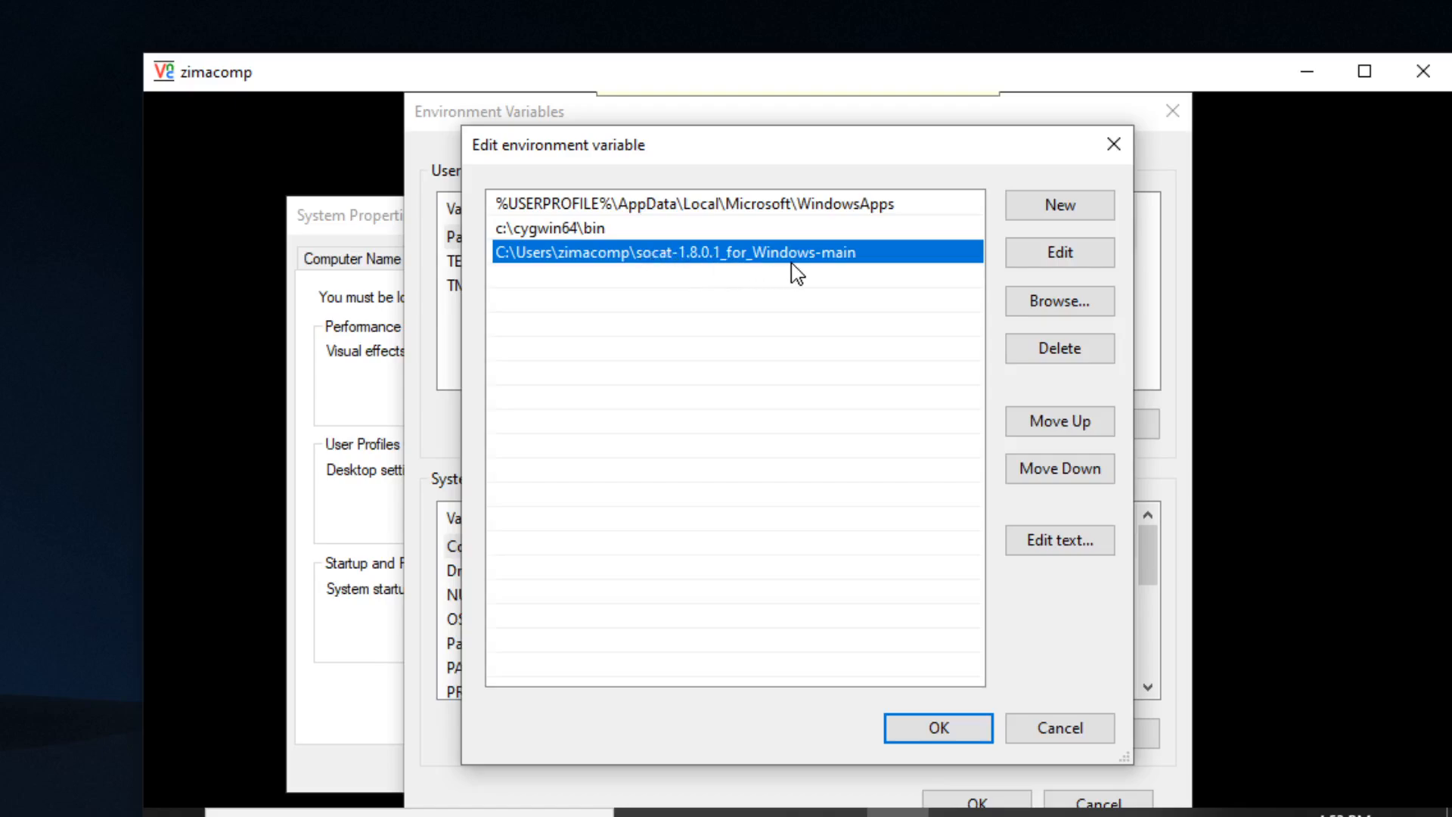
{"action": "left_click", "coordinate": [550, 228]}
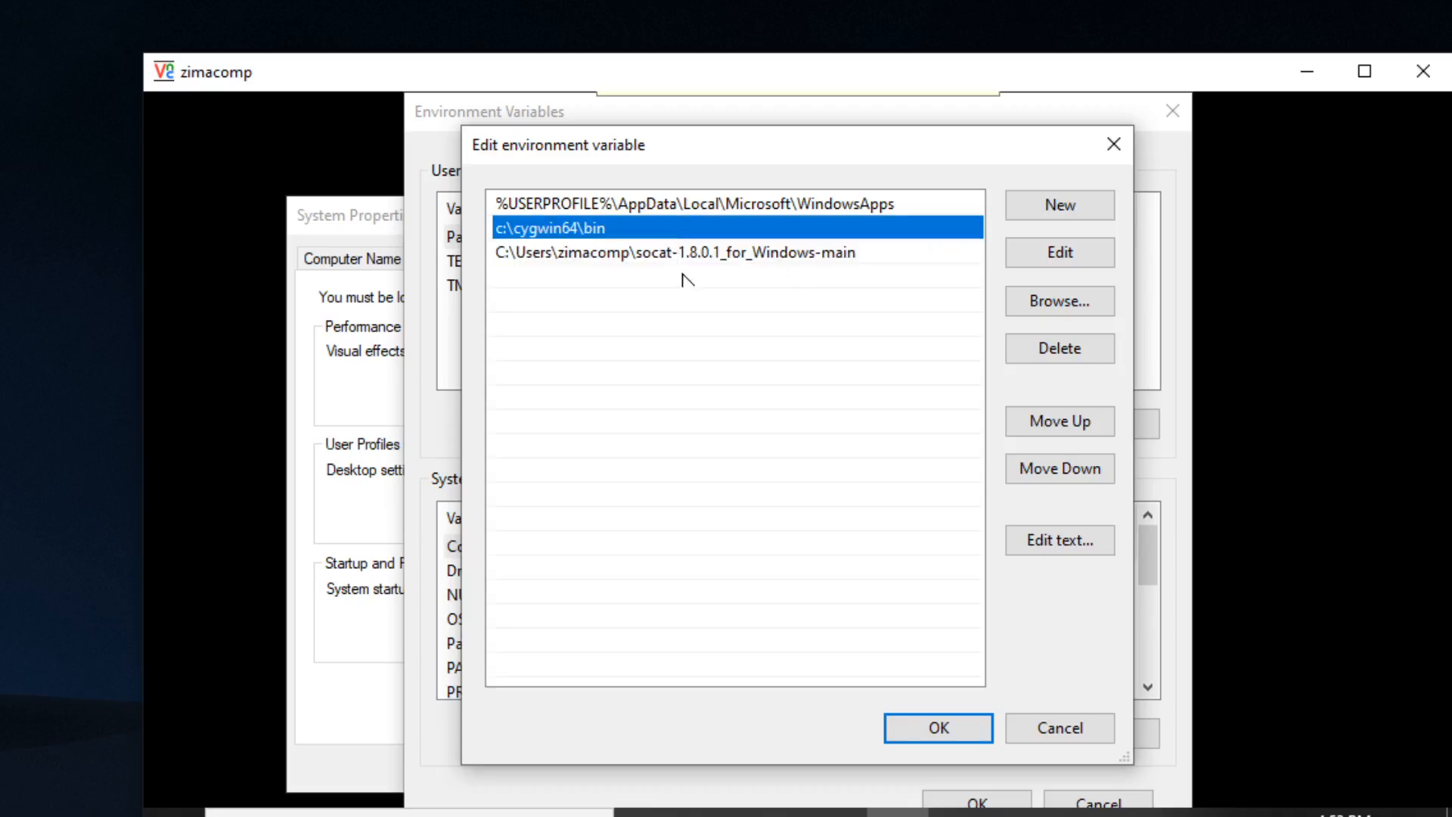
{"action": "mouse_move", "coordinate": [924, 734]}
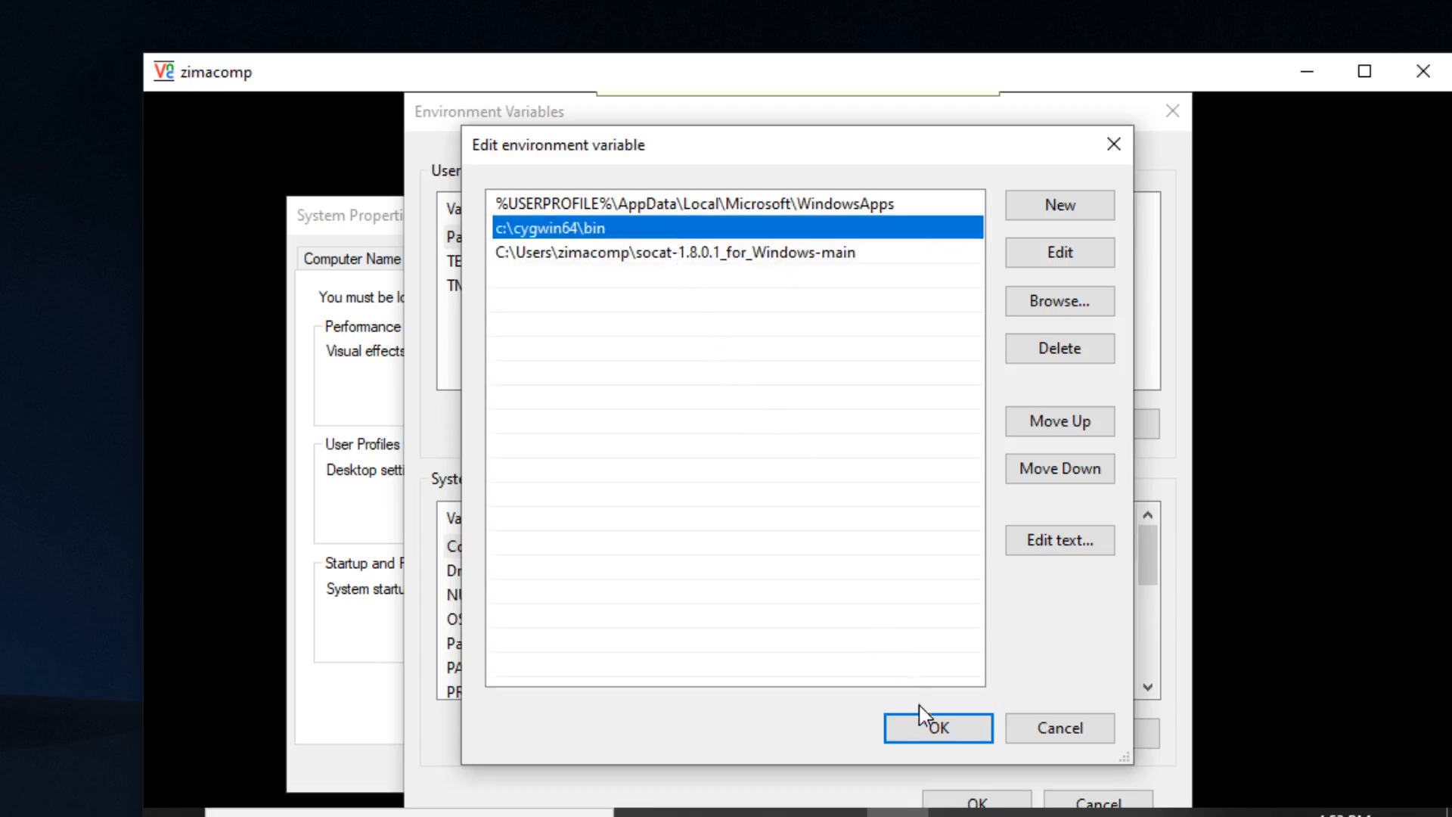
{"action": "left_click", "coordinate": [938, 728]}
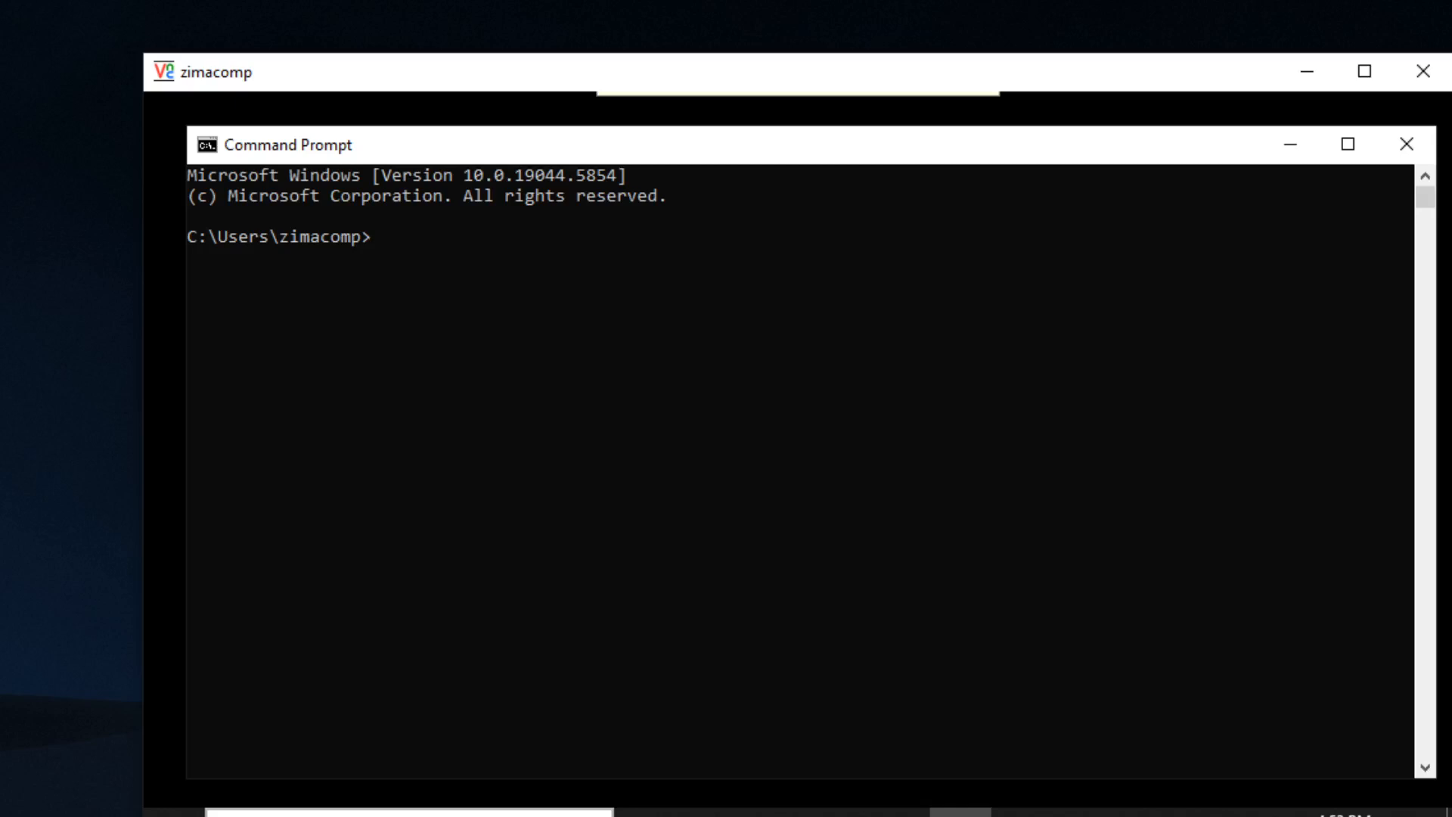
- Run socat in Command Prompt, producing the cygwrap-0.dll not found error
{"action": "type", "text": "socat"}
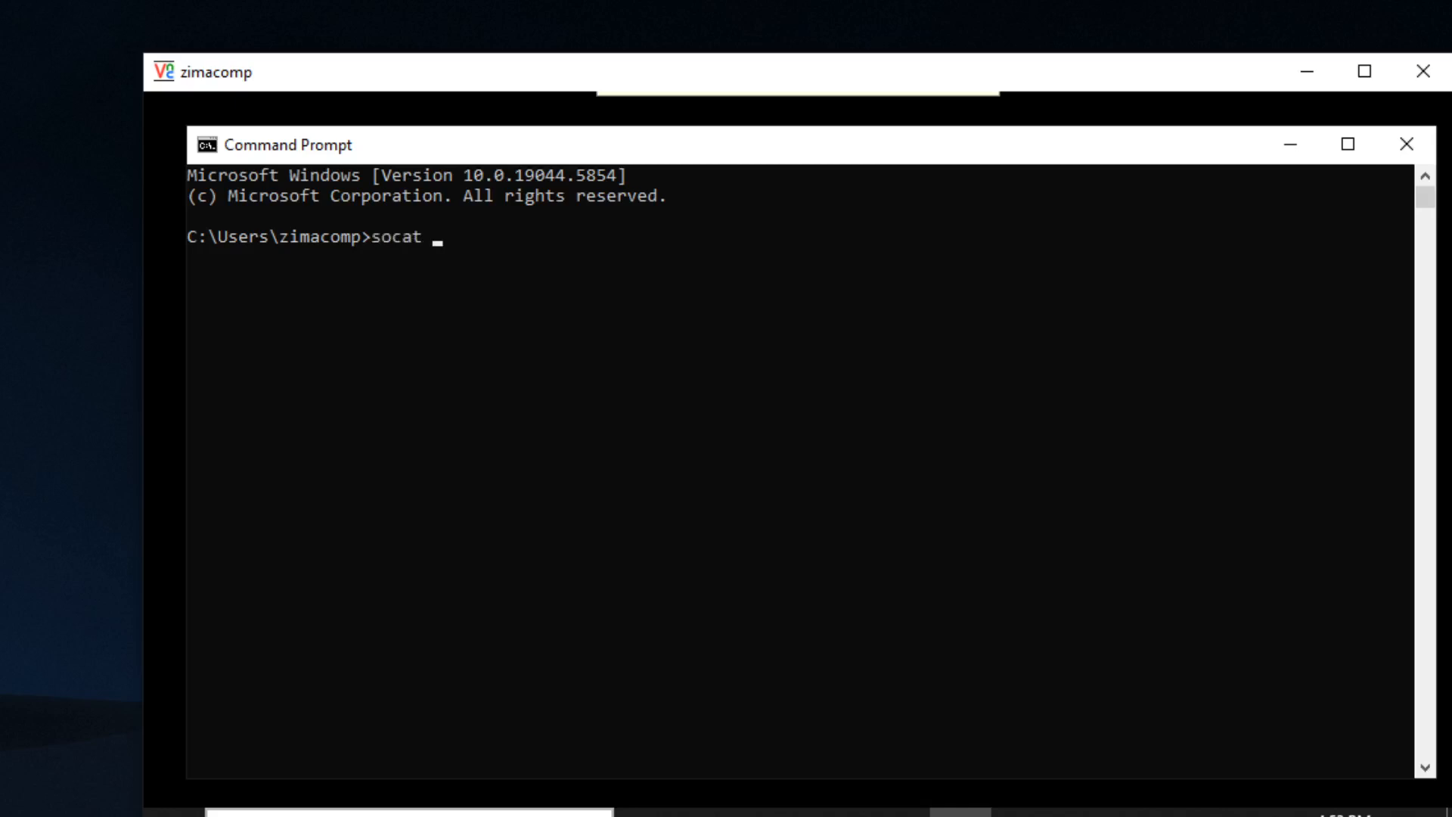
{"action": "key", "text": "Enter"}
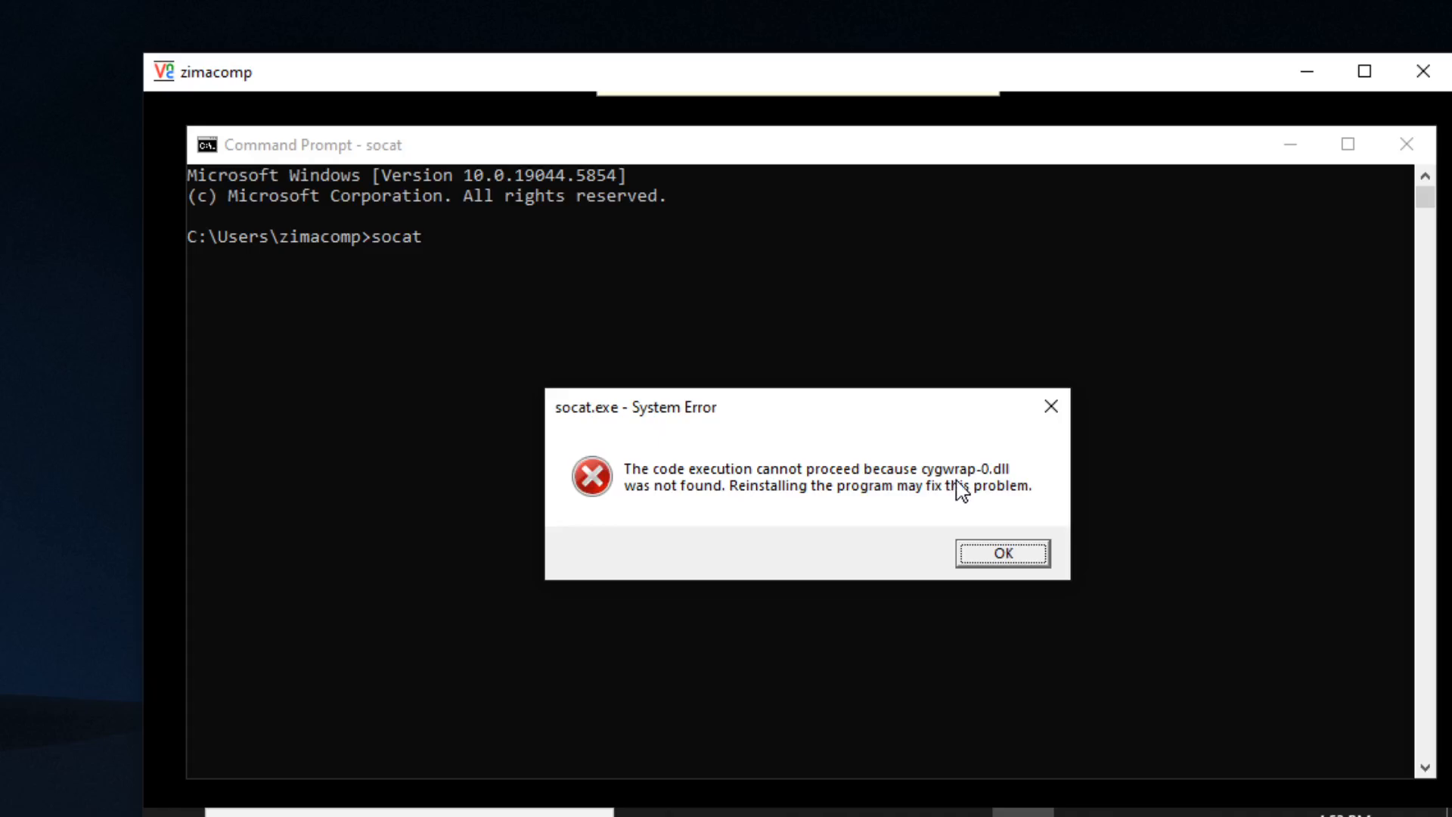
{"action": "mouse_move", "coordinate": [969, 493]}
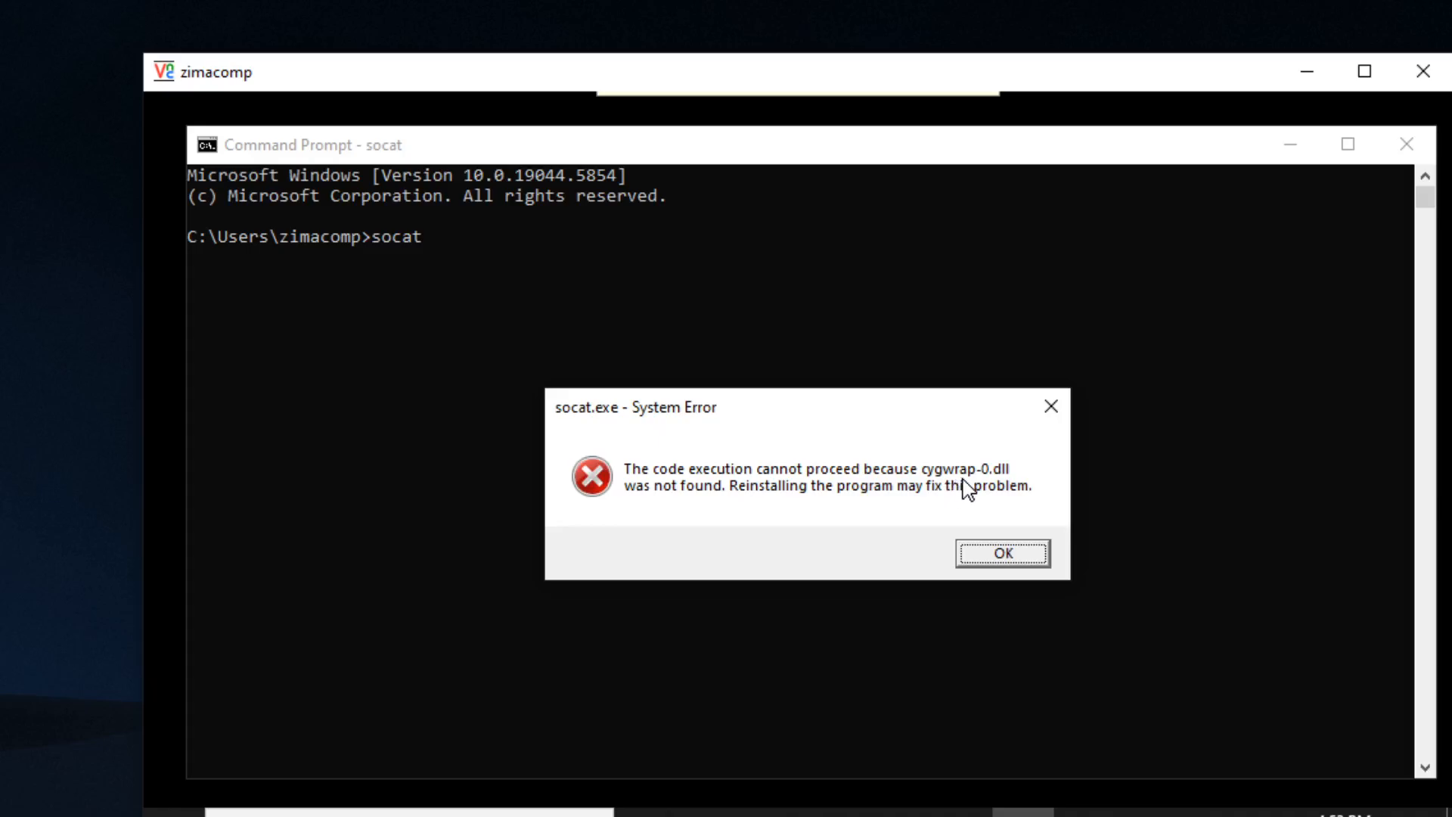
{"action": "mouse_move", "coordinate": [440, 671]}
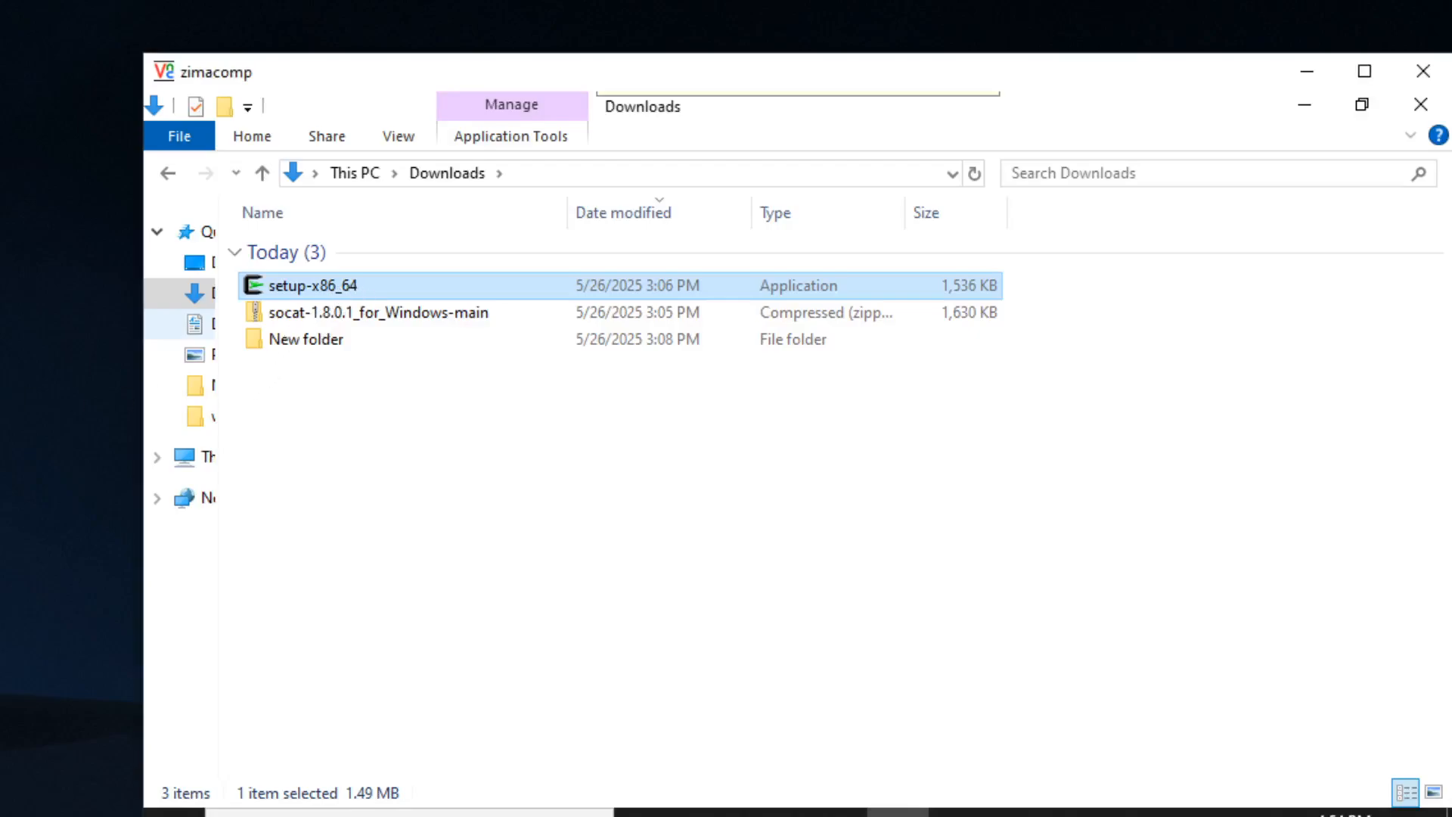
- Relaunch Cygwin Setup from Downloads and move past its welcome page
{"action": "double_click", "coordinate": [312, 285]}
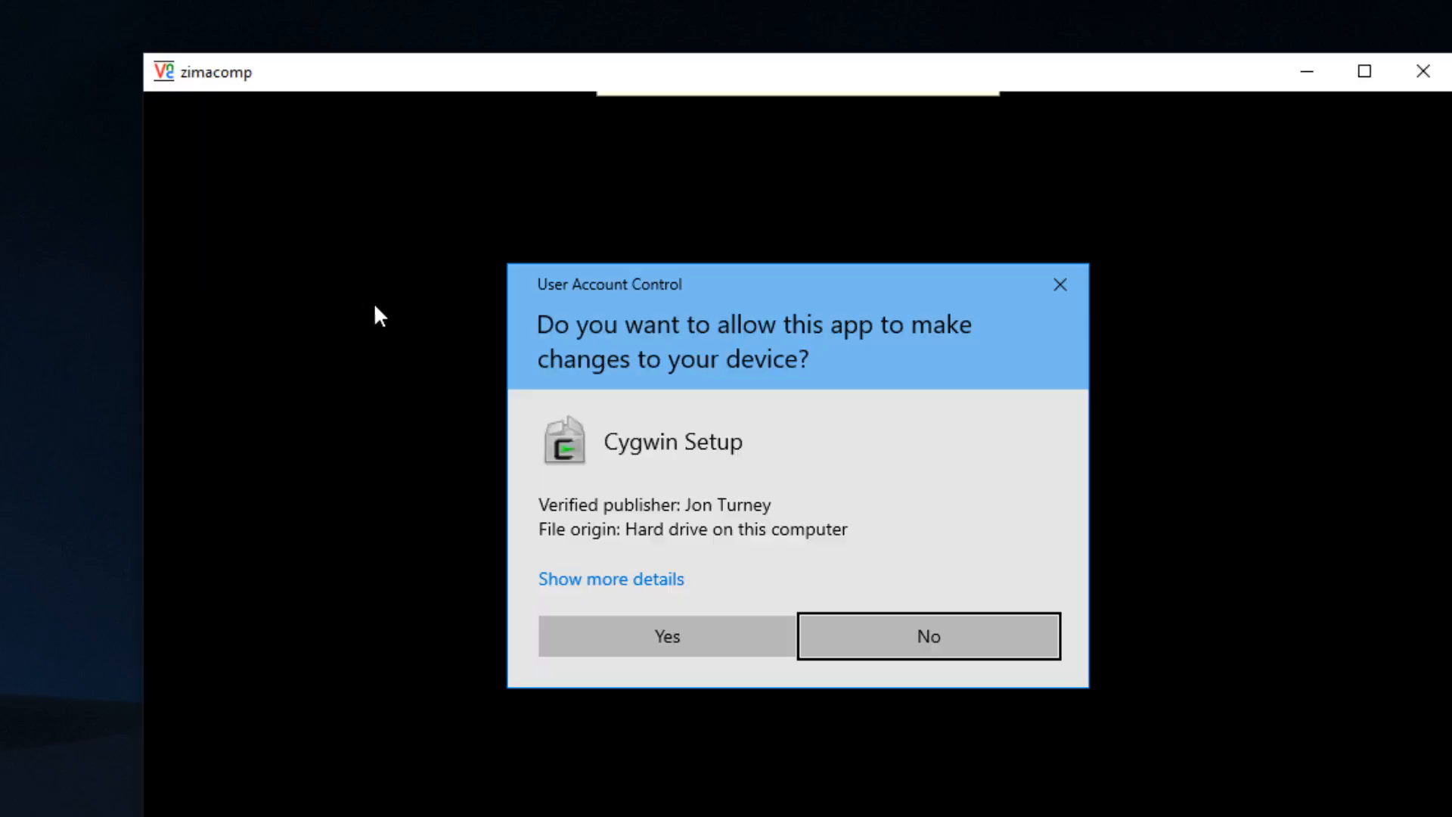
{"action": "left_click", "coordinate": [666, 636]}
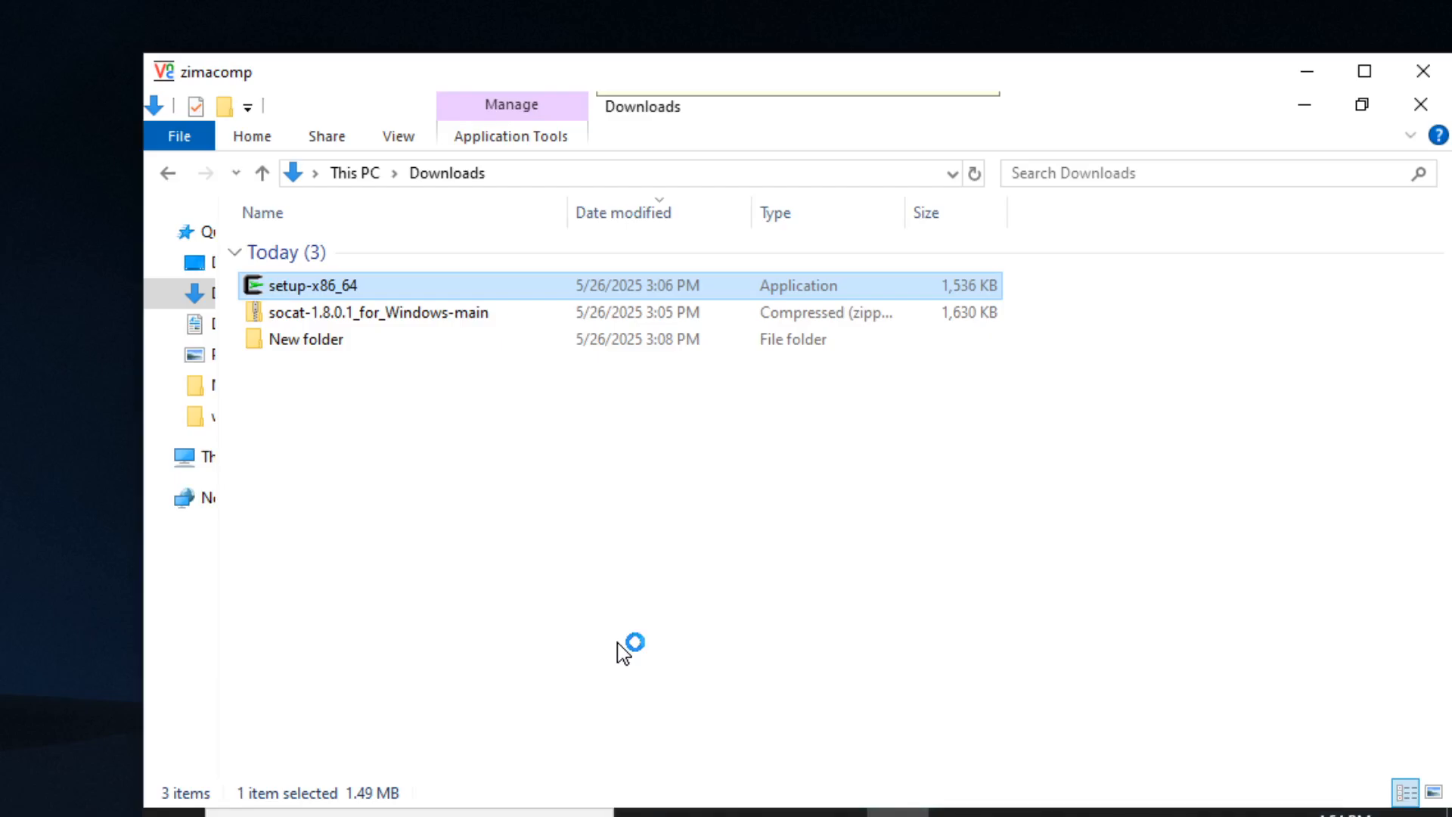
{"action": "double_click", "coordinate": [309, 284]}
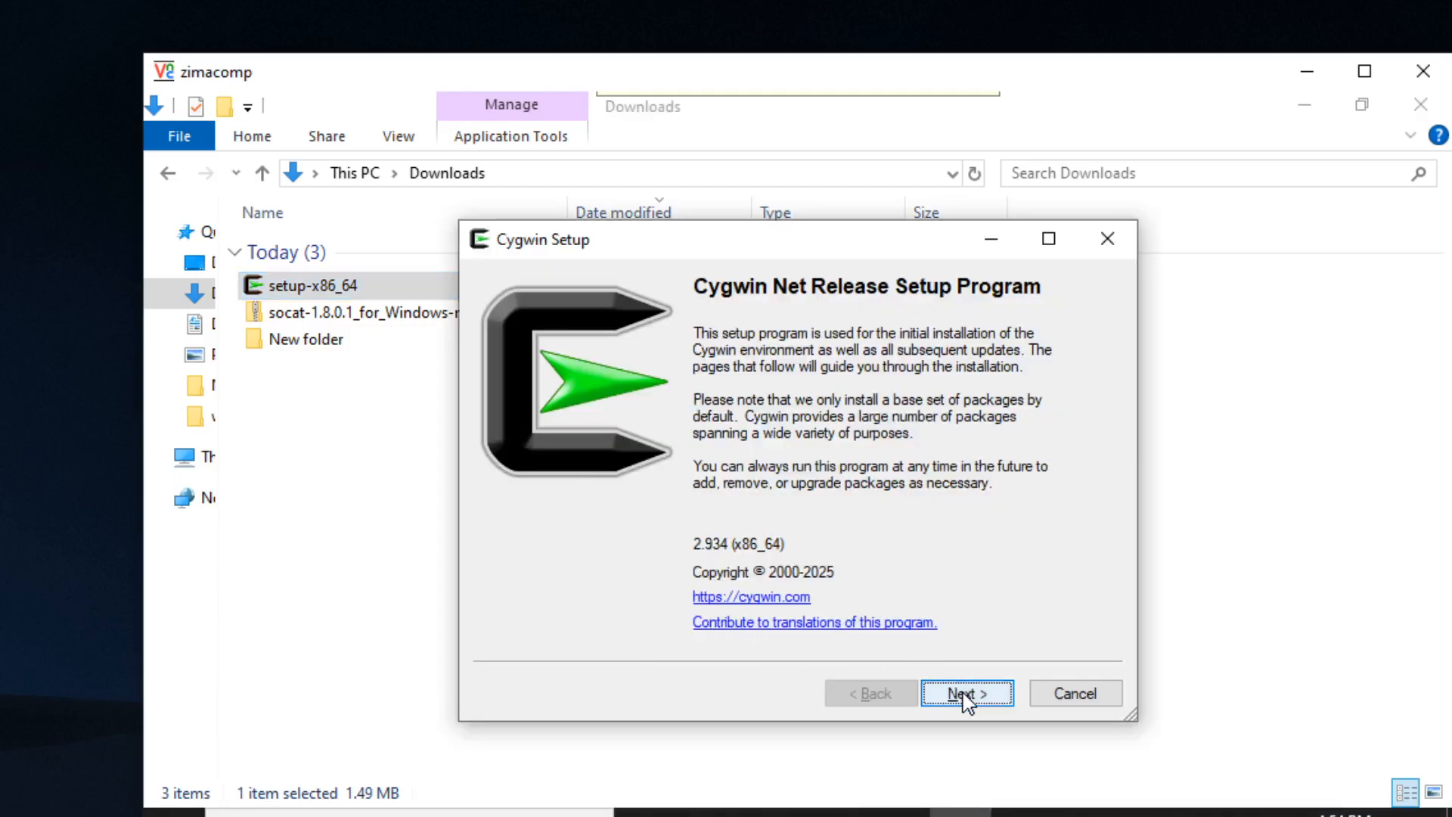
{"action": "left_click", "coordinate": [968, 693]}
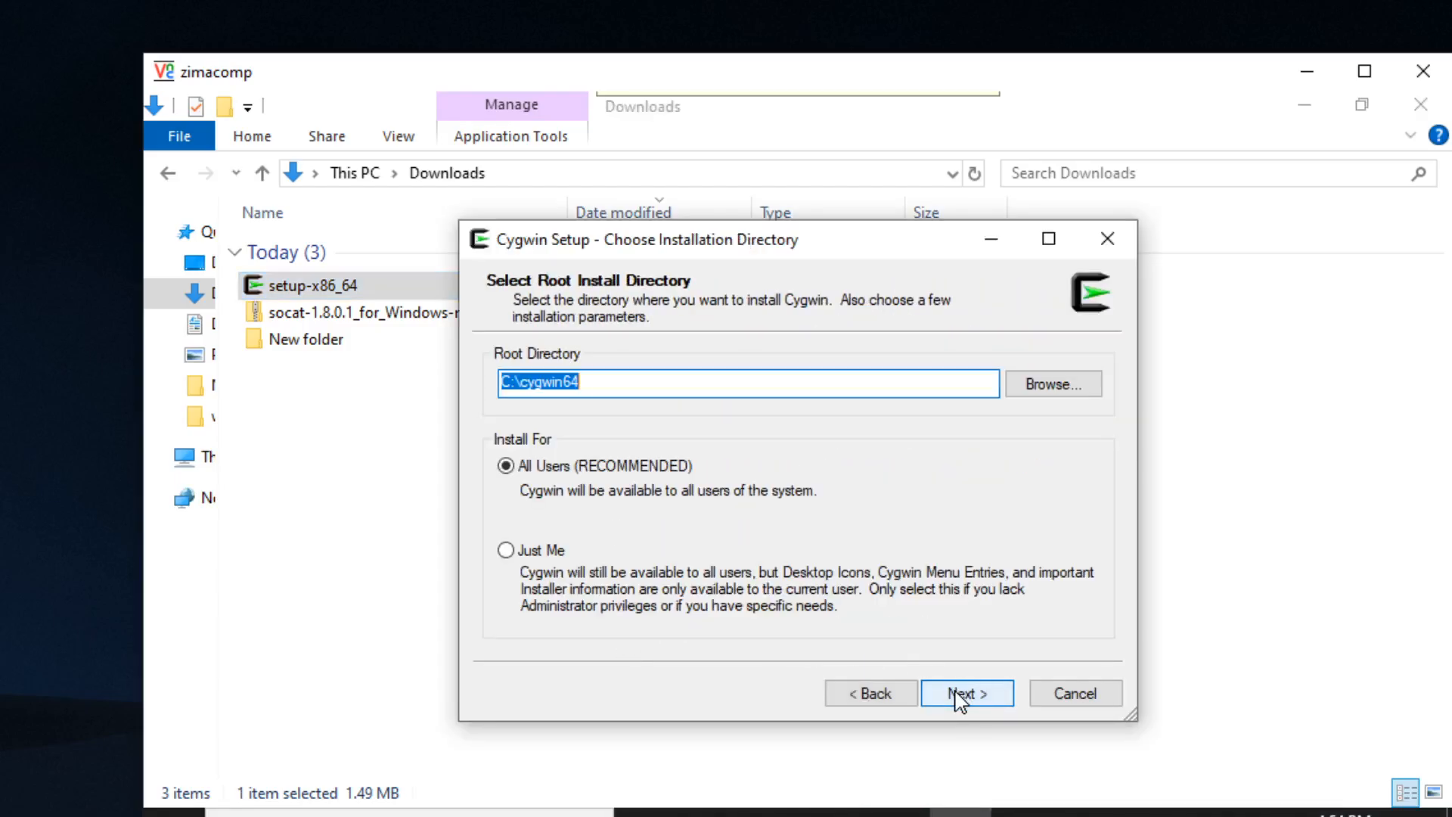
- Reuse C:\cygwin64, c:\cygwin-files and the gtlib.gatech.edu mirror to reach package selection
{"action": "left_click", "coordinate": [966, 693]}
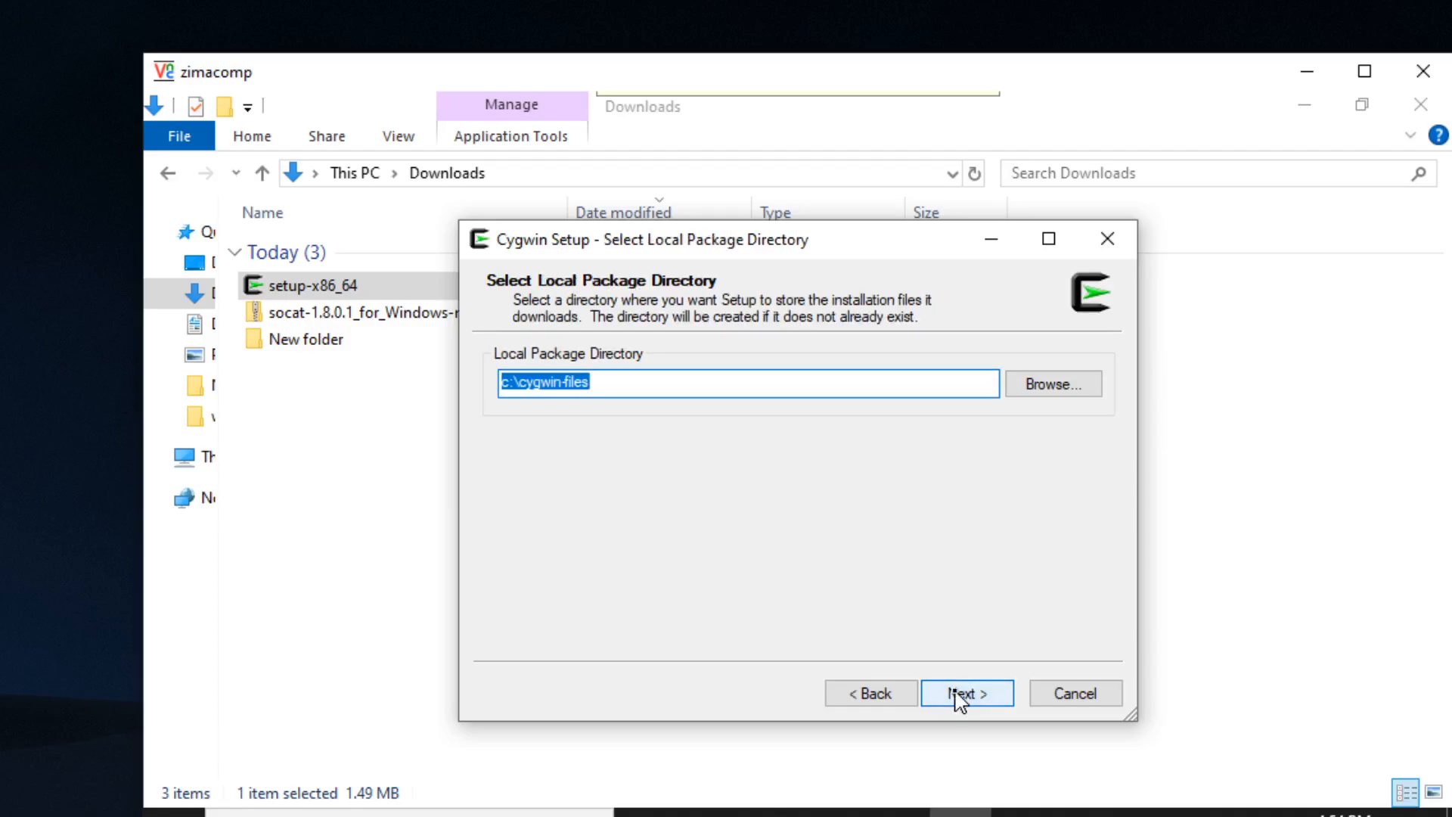
{"action": "left_click", "coordinate": [965, 692]}
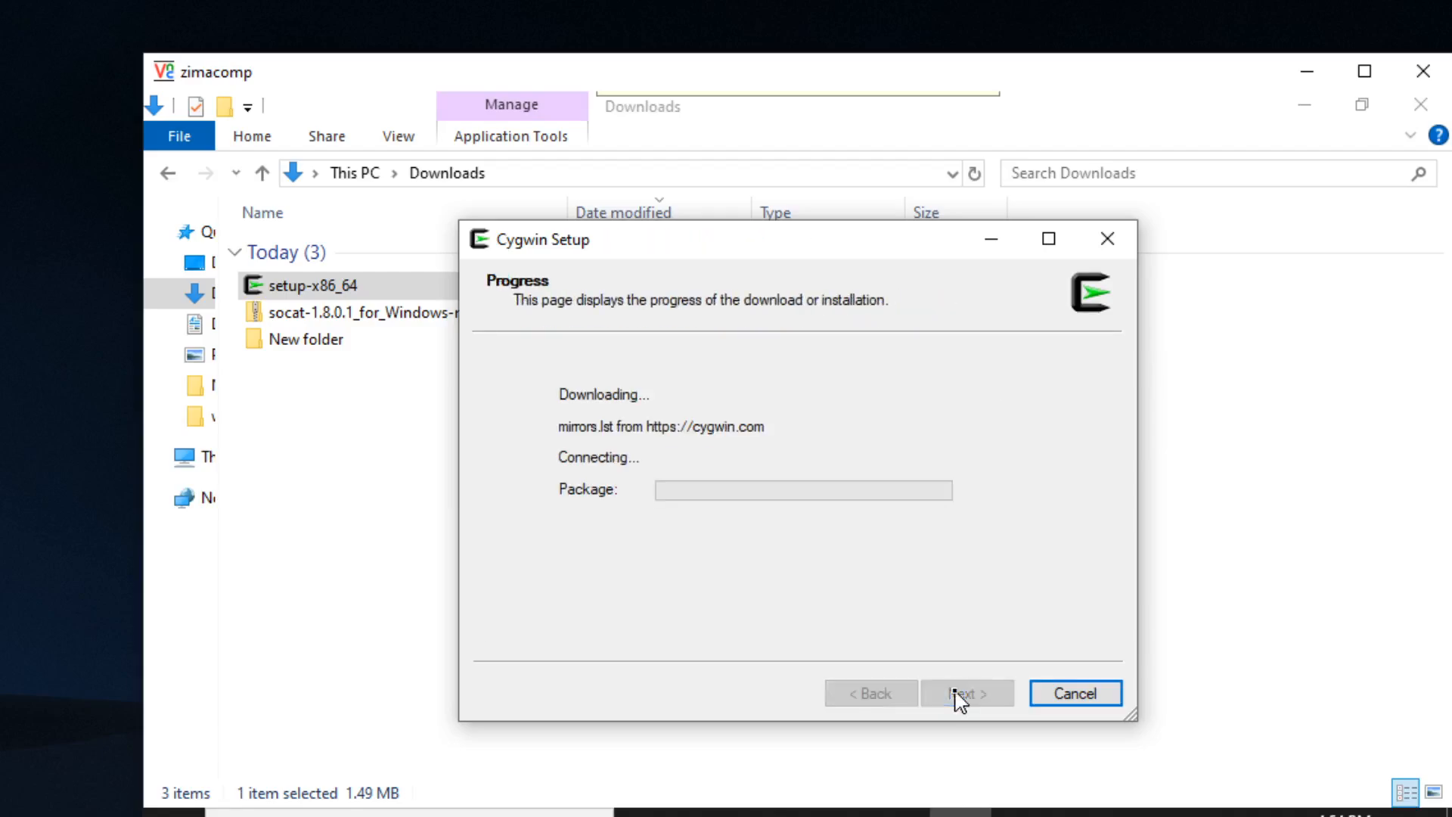
{"action": "left_click", "coordinate": [968, 693]}
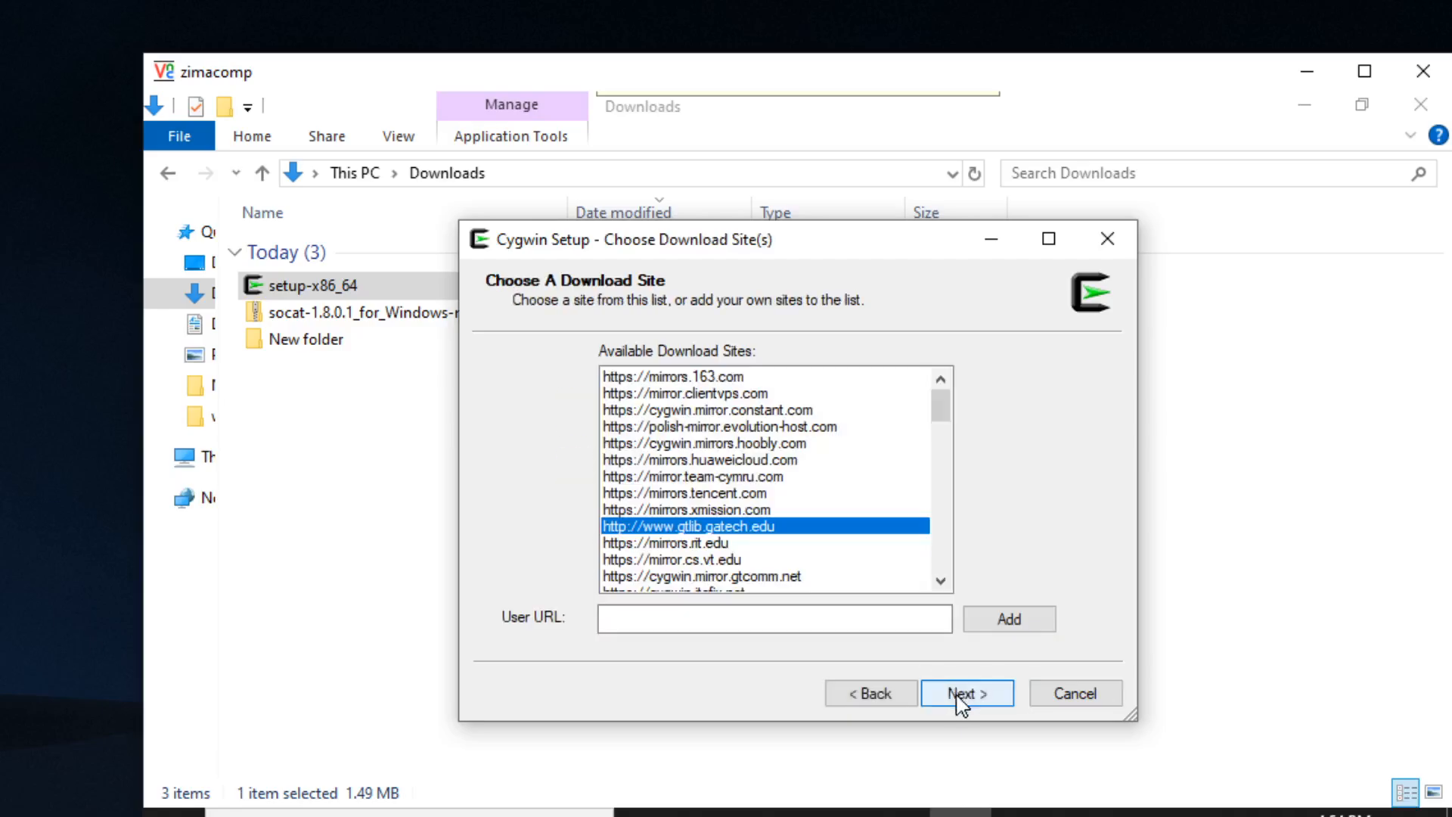
{"action": "left_click", "coordinate": [966, 693]}
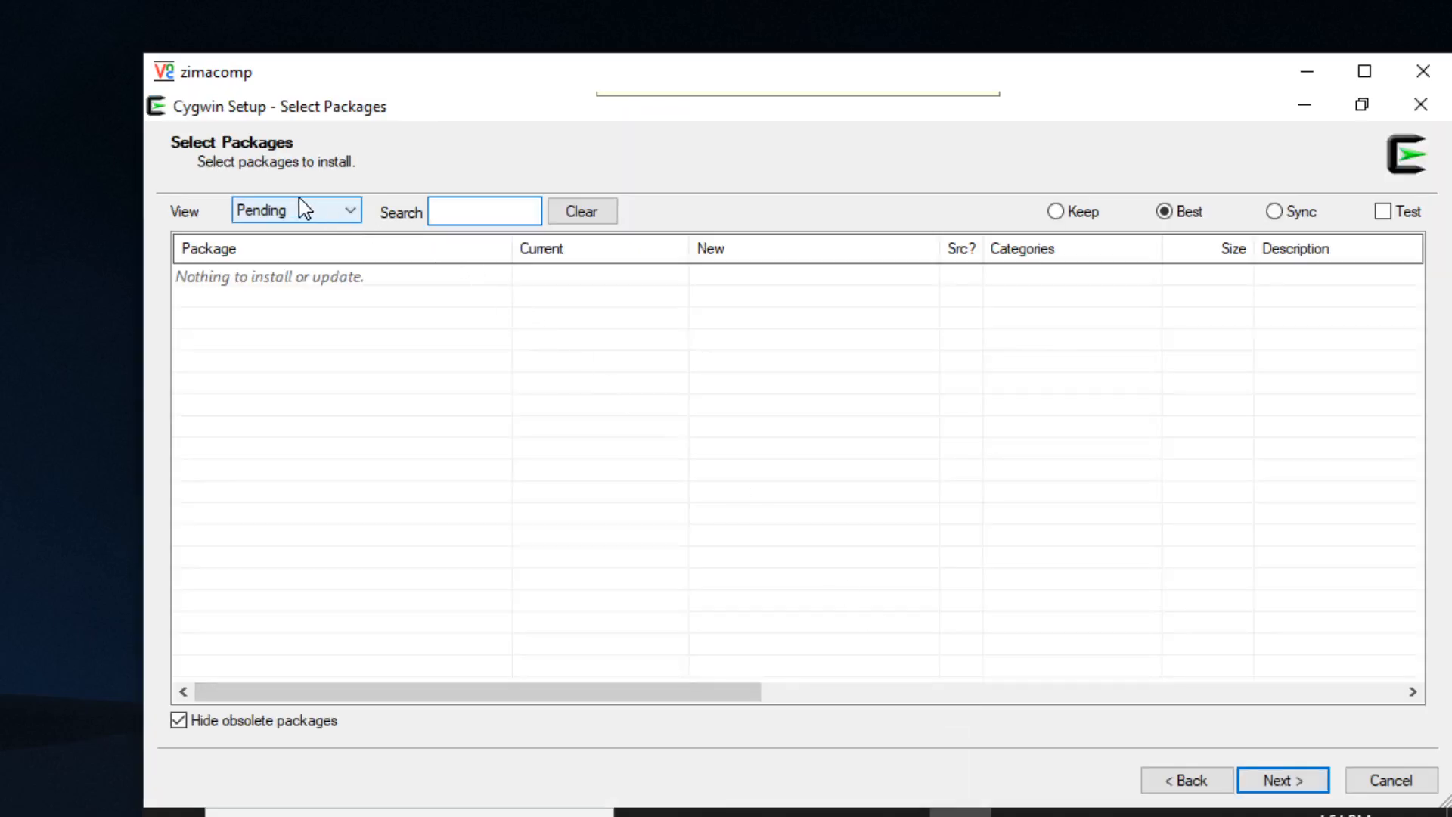
- Filter the package list to Not Installed and search for 'libwrap'
{"action": "left_click", "coordinate": [295, 210]}
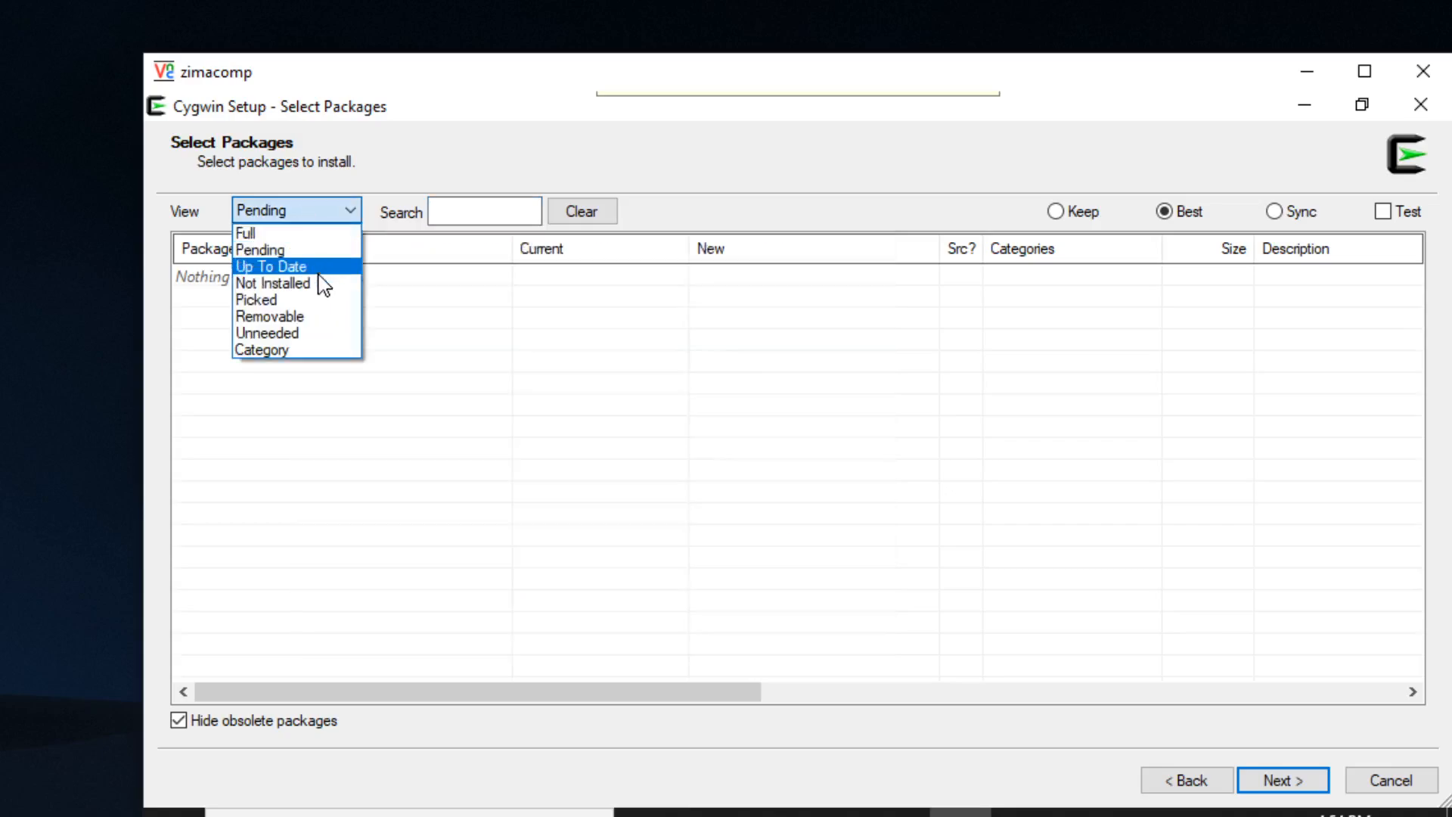
{"action": "left_click", "coordinate": [274, 283]}
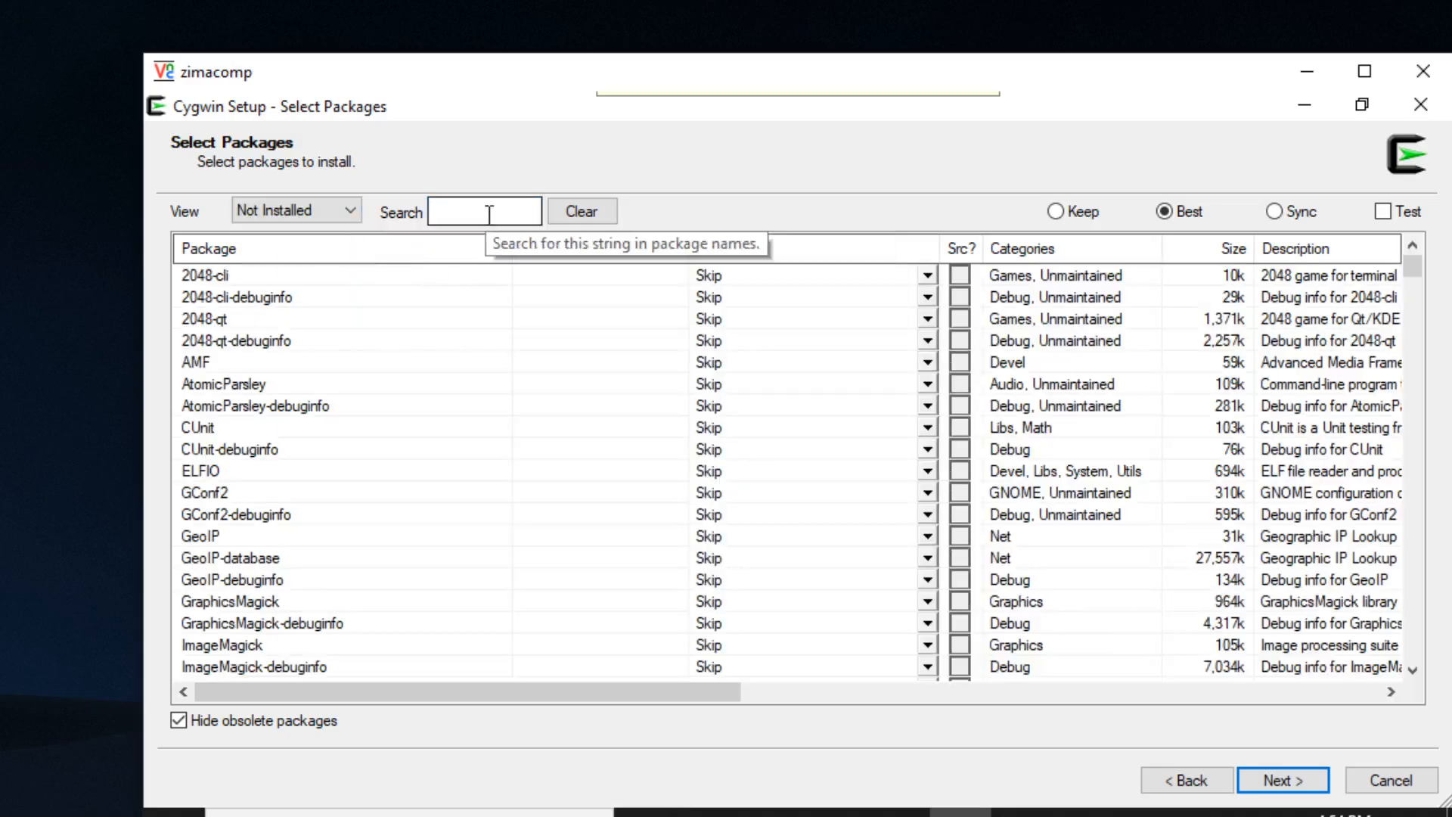
{"action": "type", "text": "libwrap"}
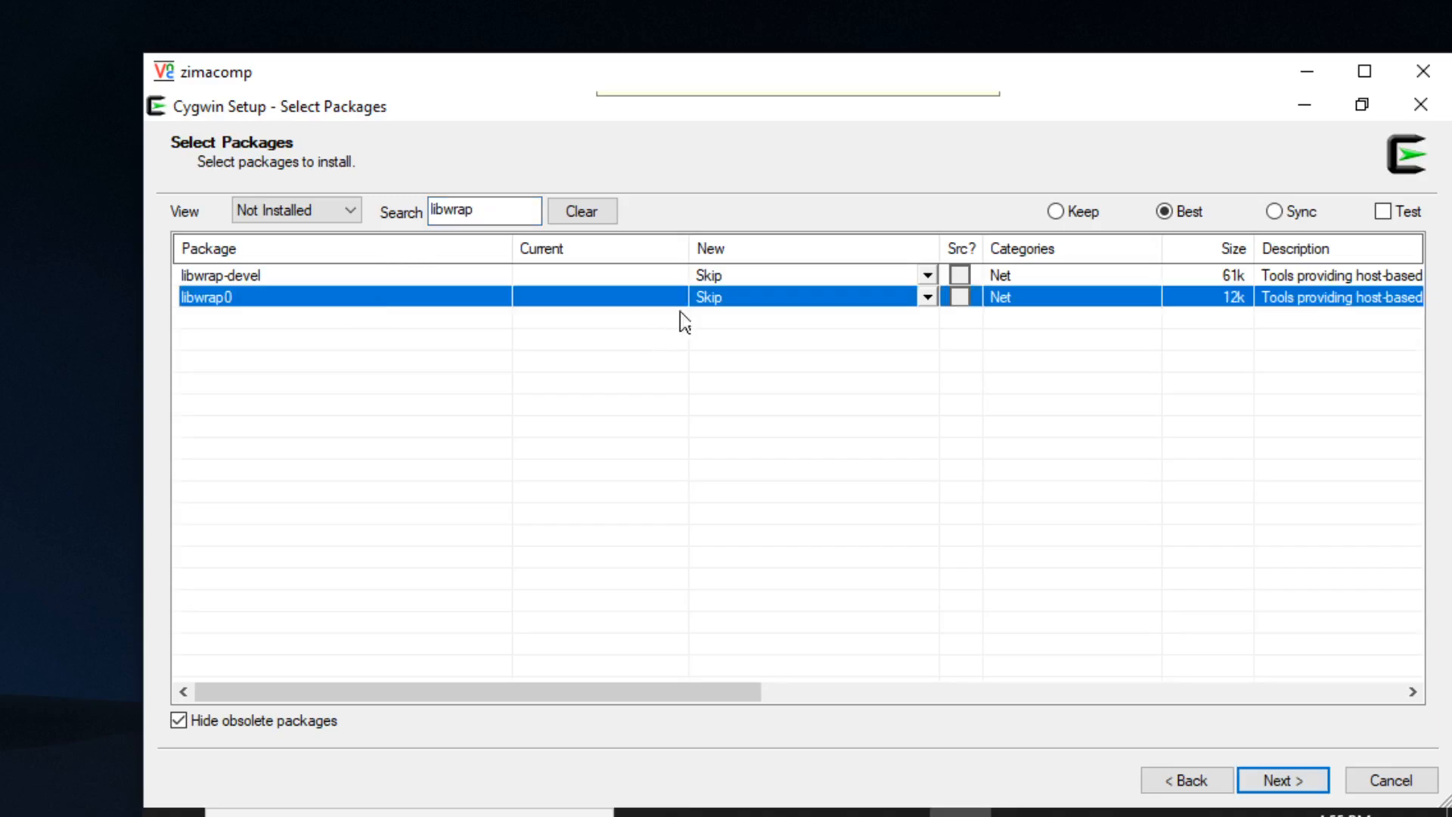
- Choose version 7.6-26 for libwrap0 and proceed to the review page
{"action": "left_click", "coordinate": [928, 296]}
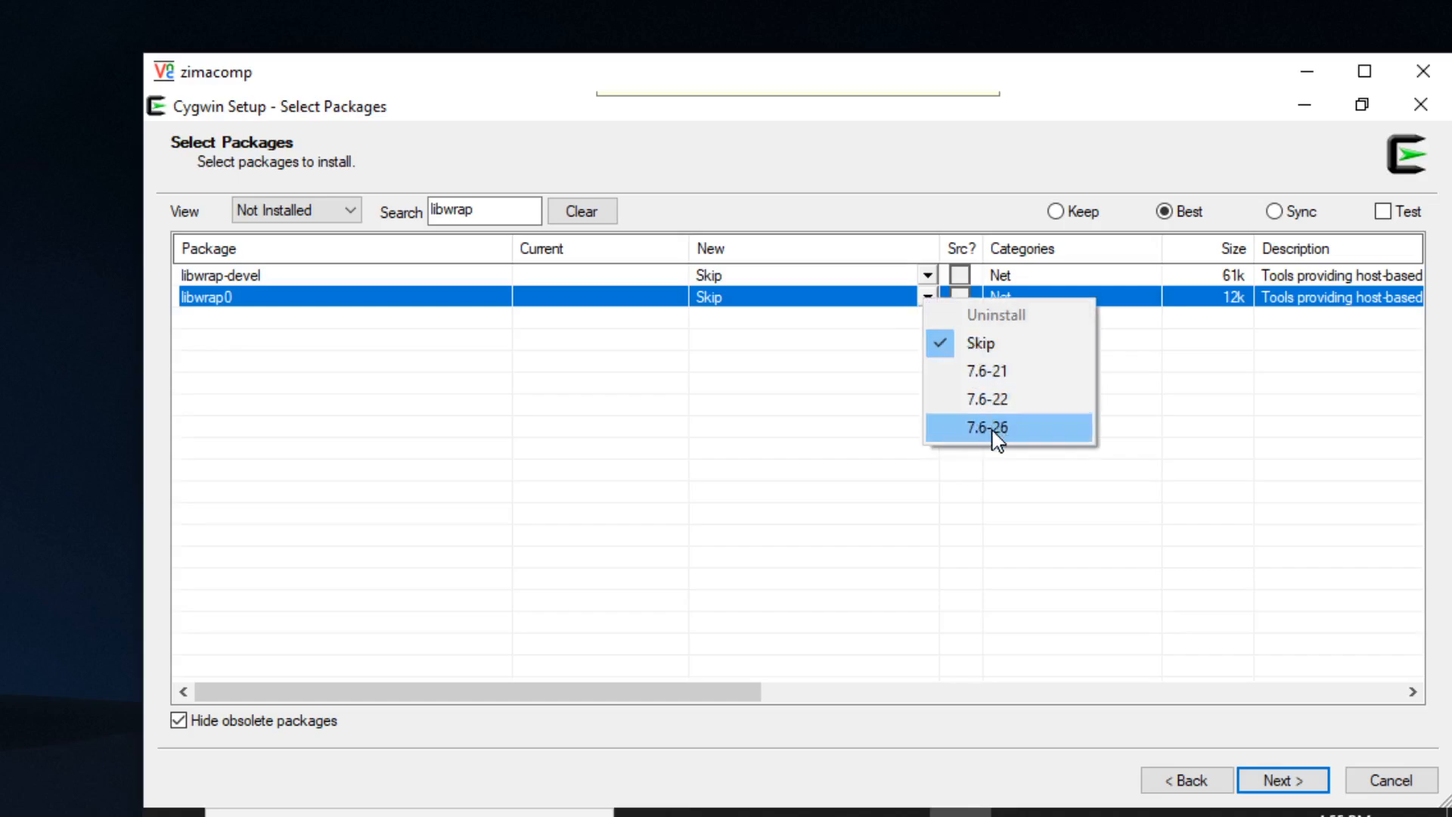
{"action": "mouse_move", "coordinate": [1043, 442]}
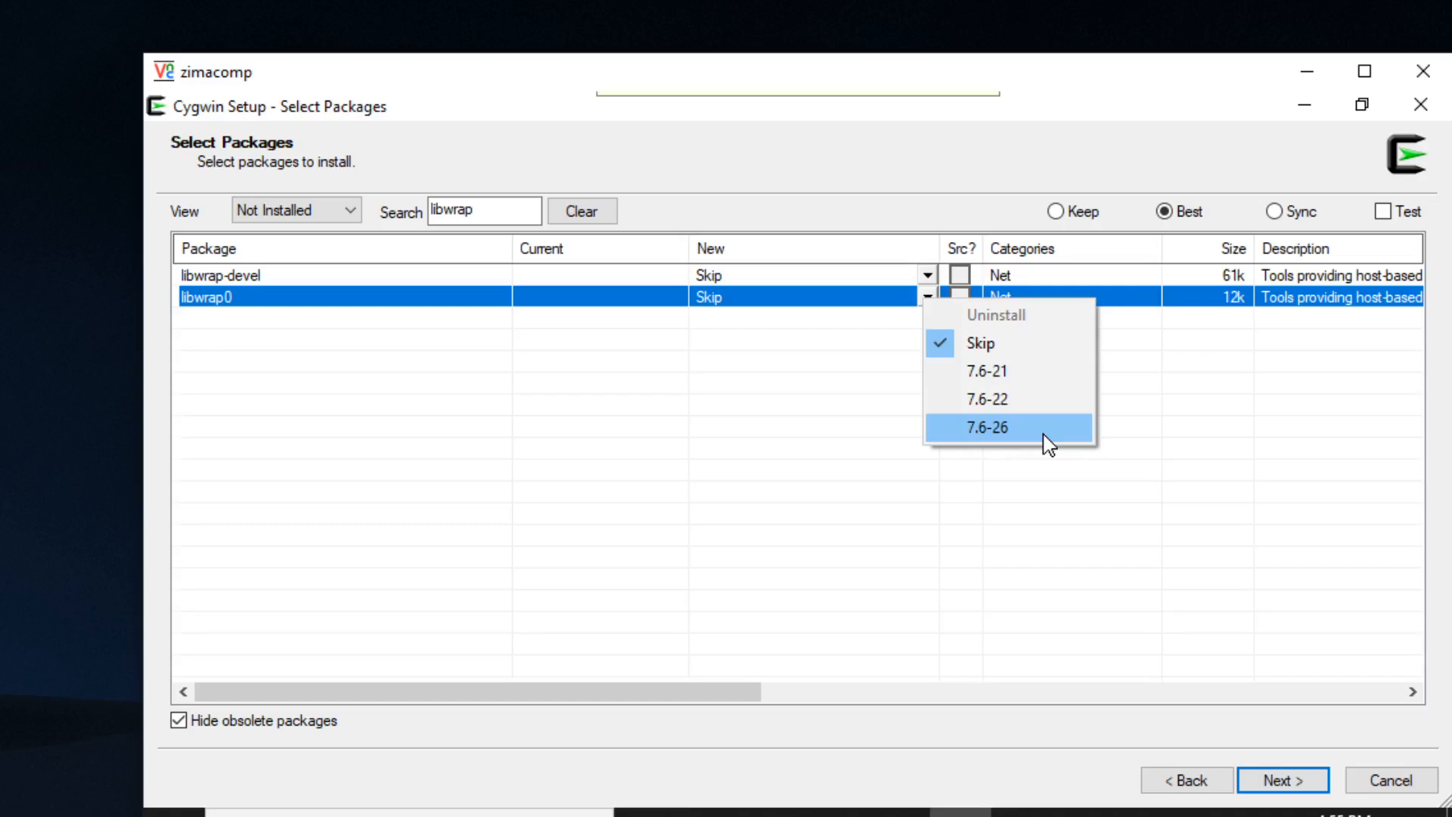
{"action": "left_click", "coordinate": [986, 427]}
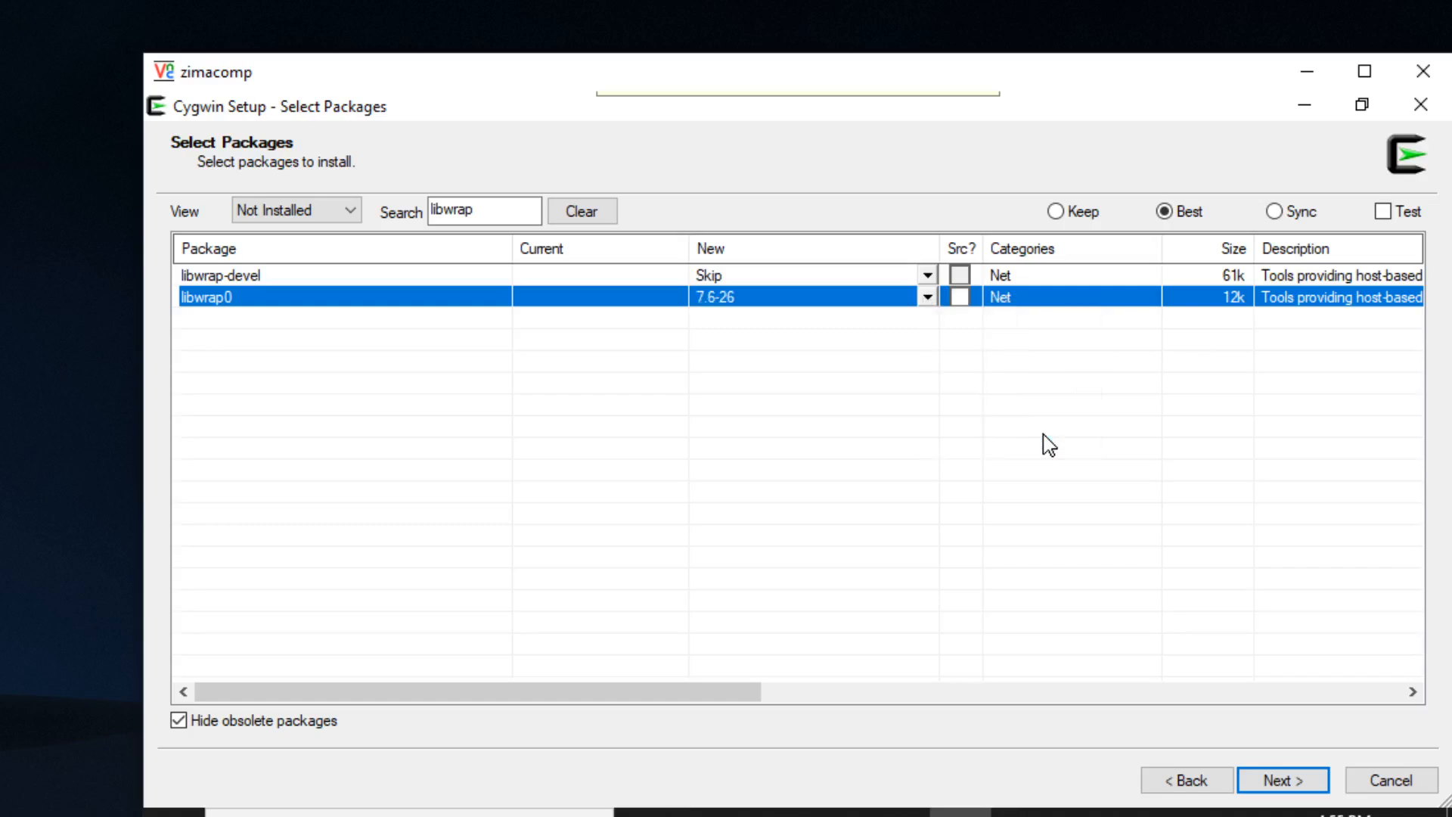
{"action": "mouse_move", "coordinate": [1055, 212]}
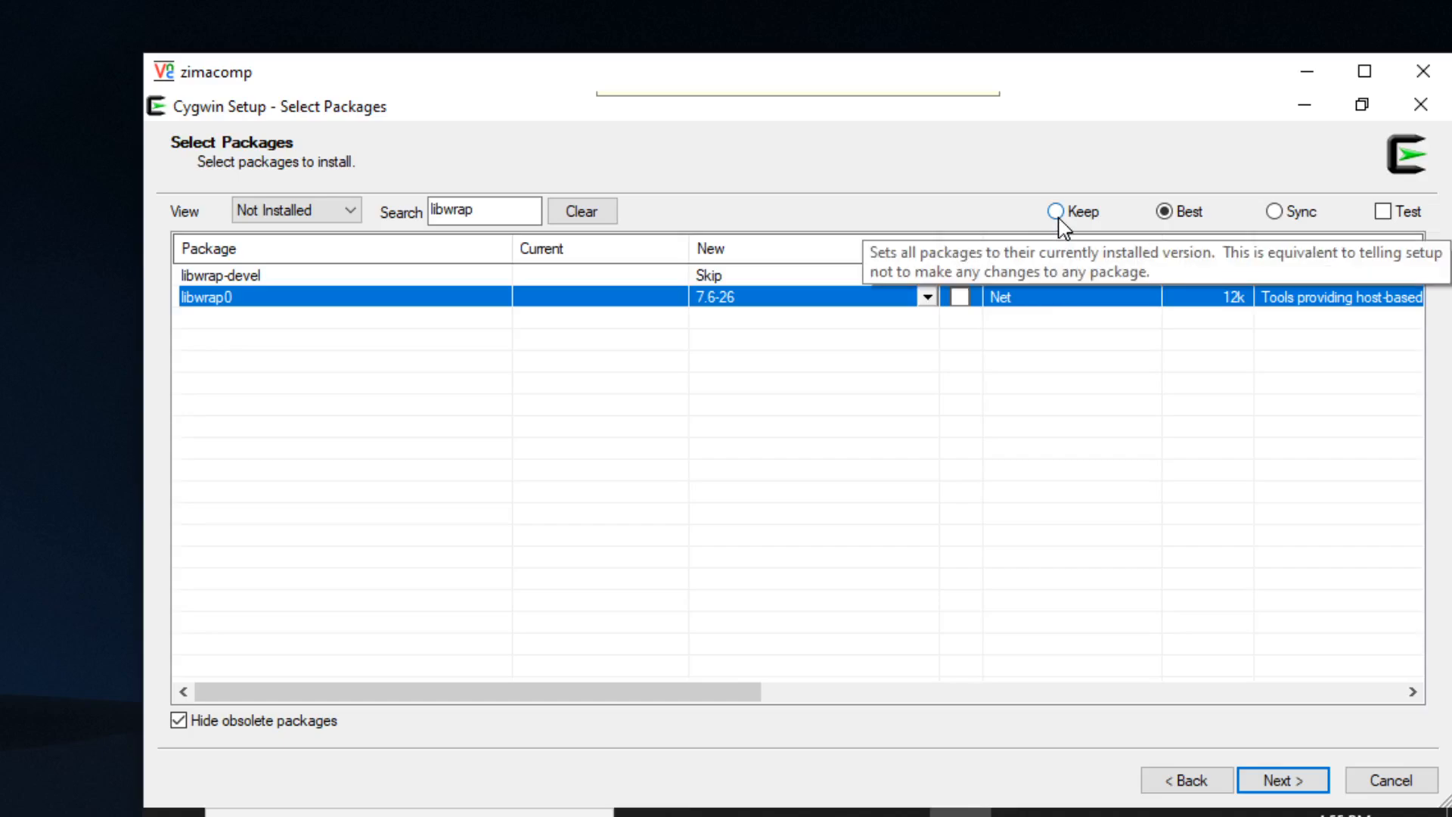
{"action": "left_click", "coordinate": [1053, 211]}
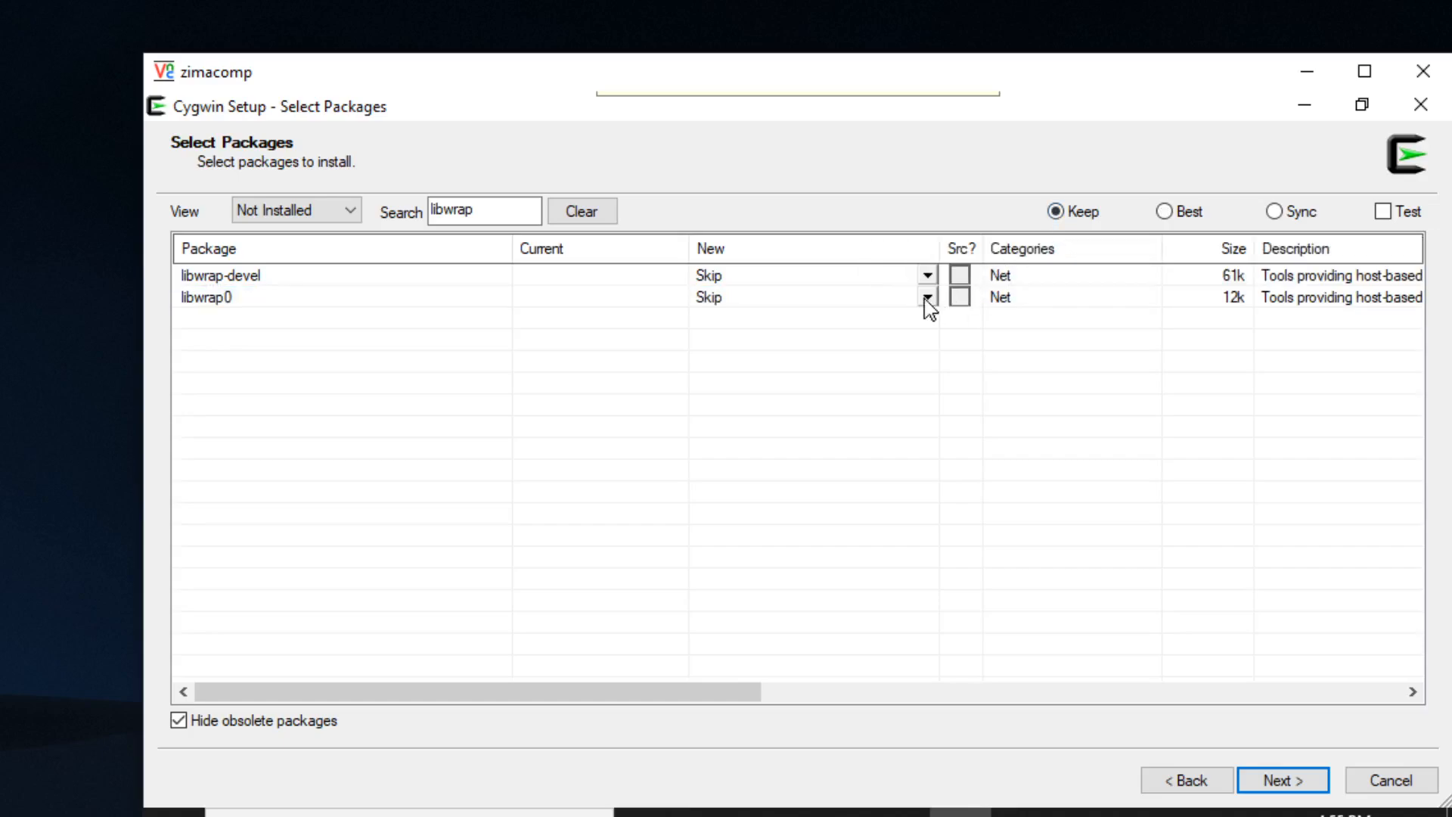
{"action": "left_click", "coordinate": [926, 297]}
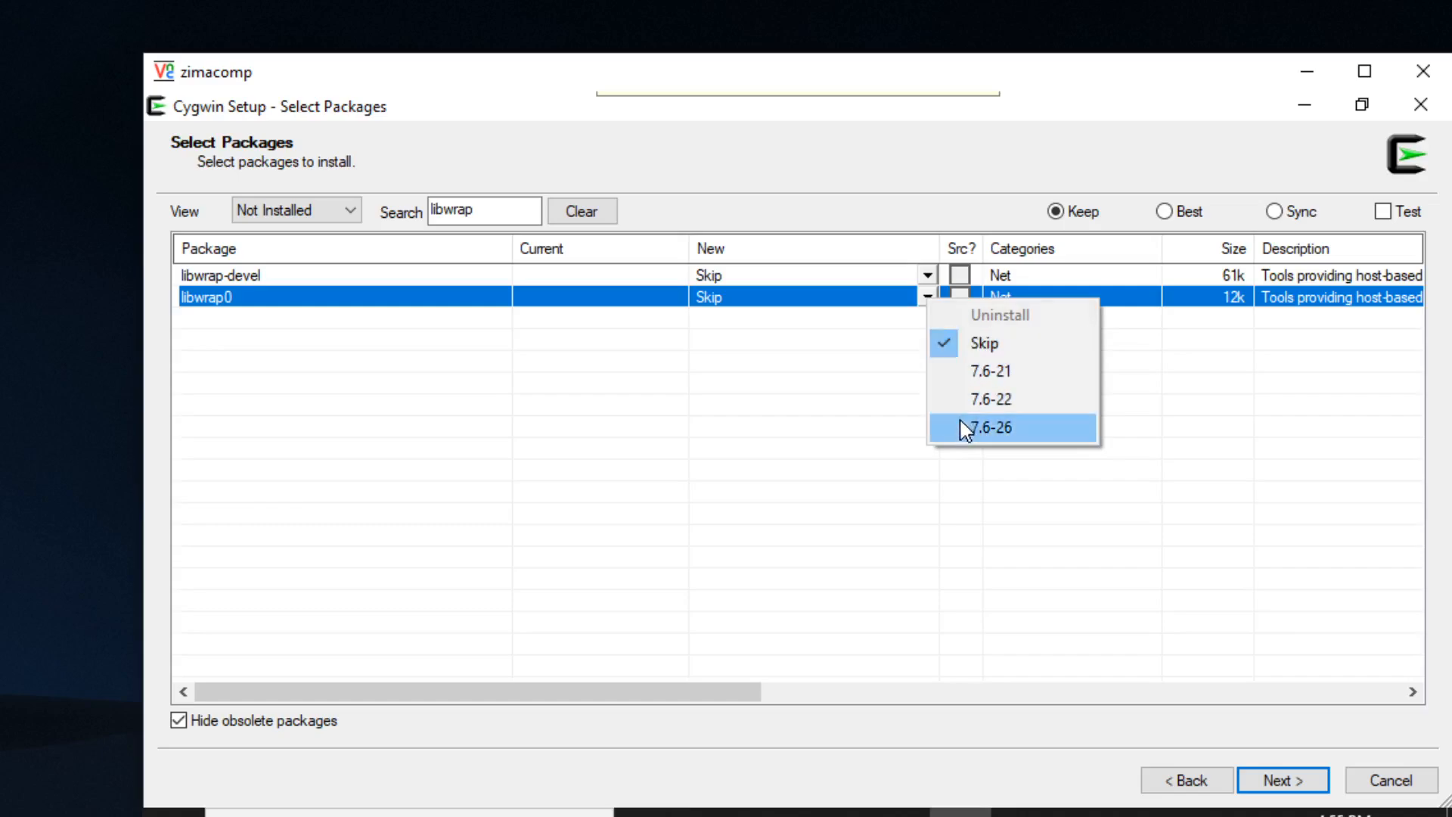
{"action": "left_click", "coordinate": [1012, 427]}
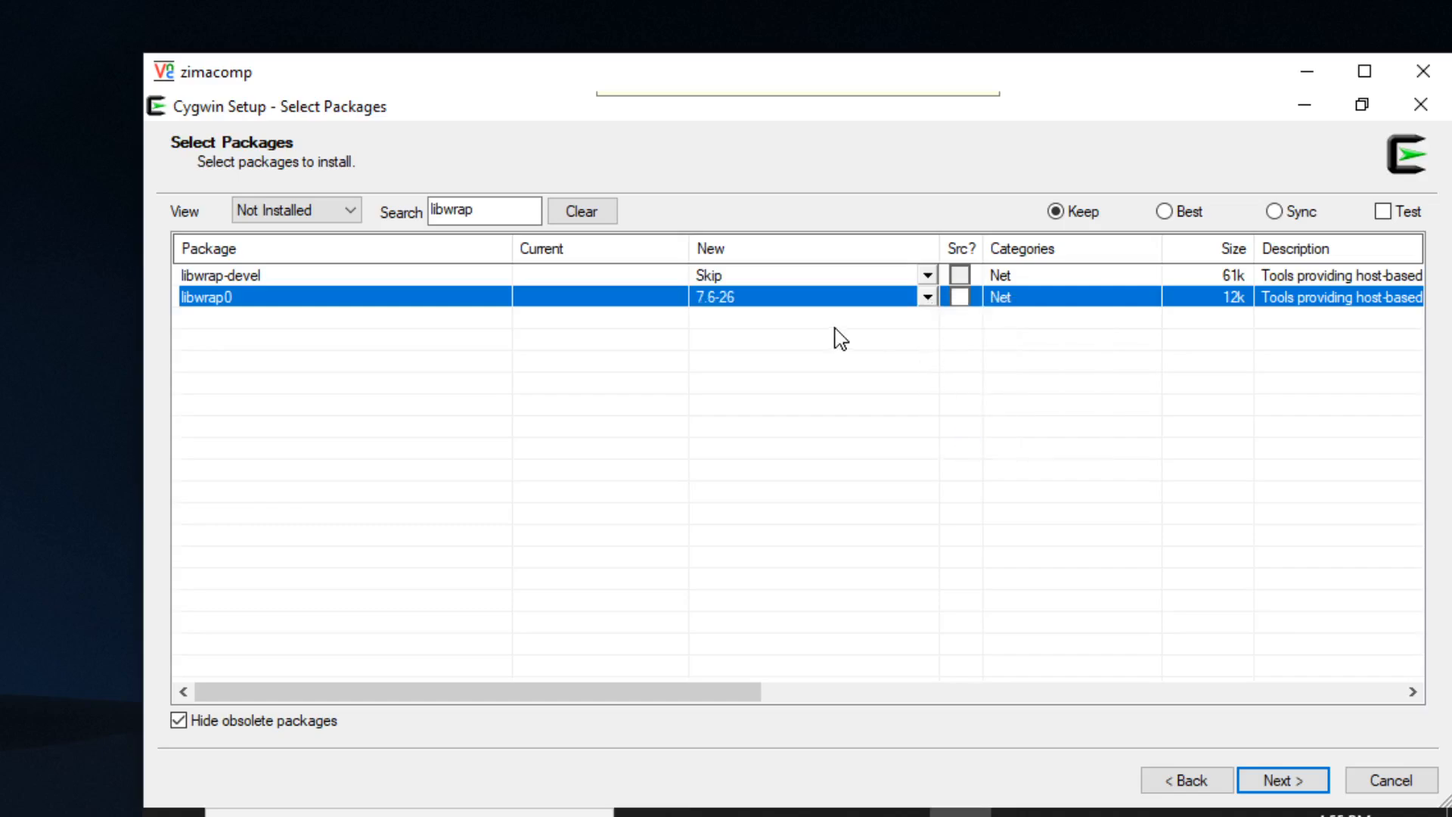
{"action": "mouse_move", "coordinate": [928, 304]}
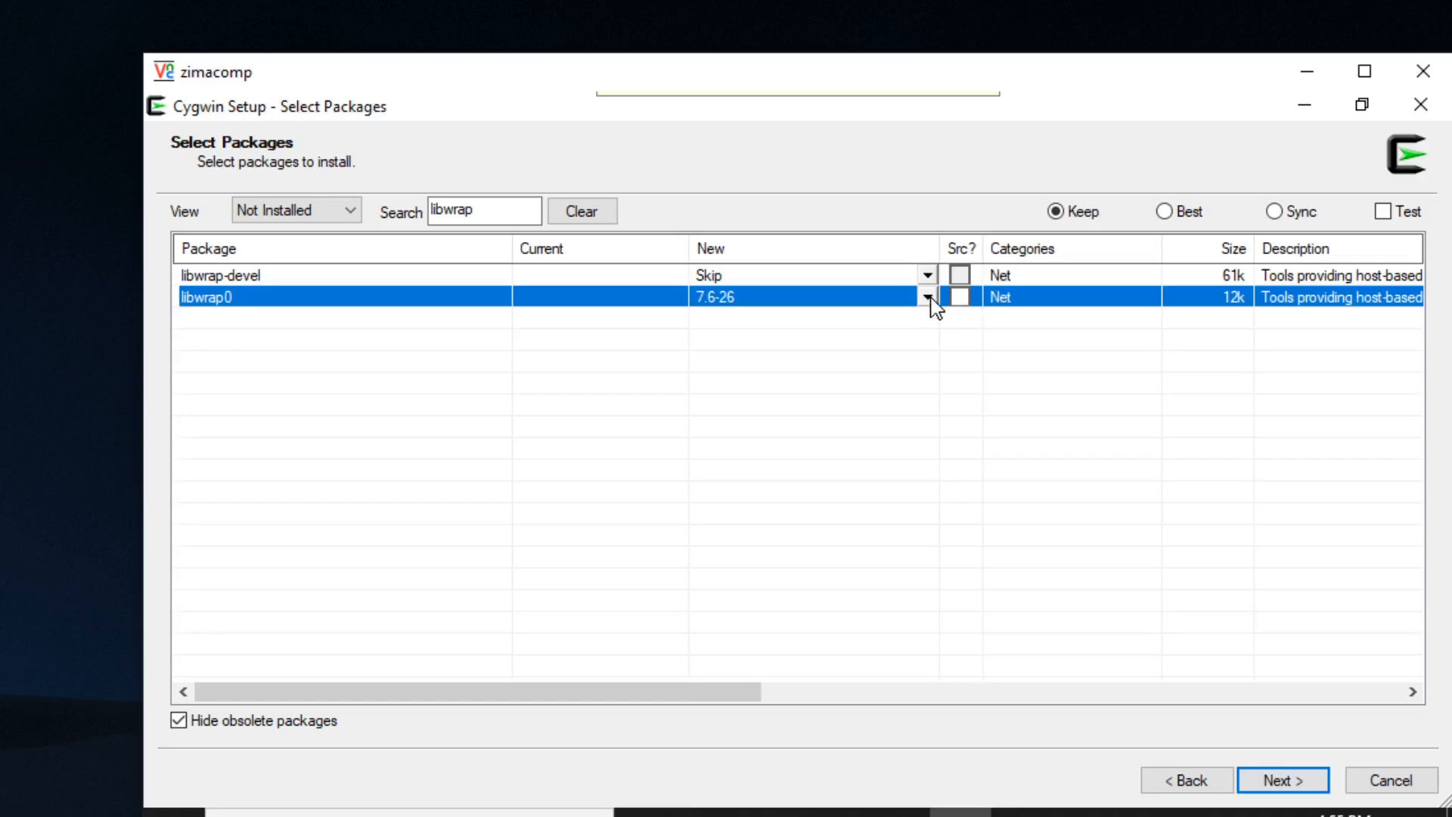
{"action": "left_click", "coordinate": [928, 297]}
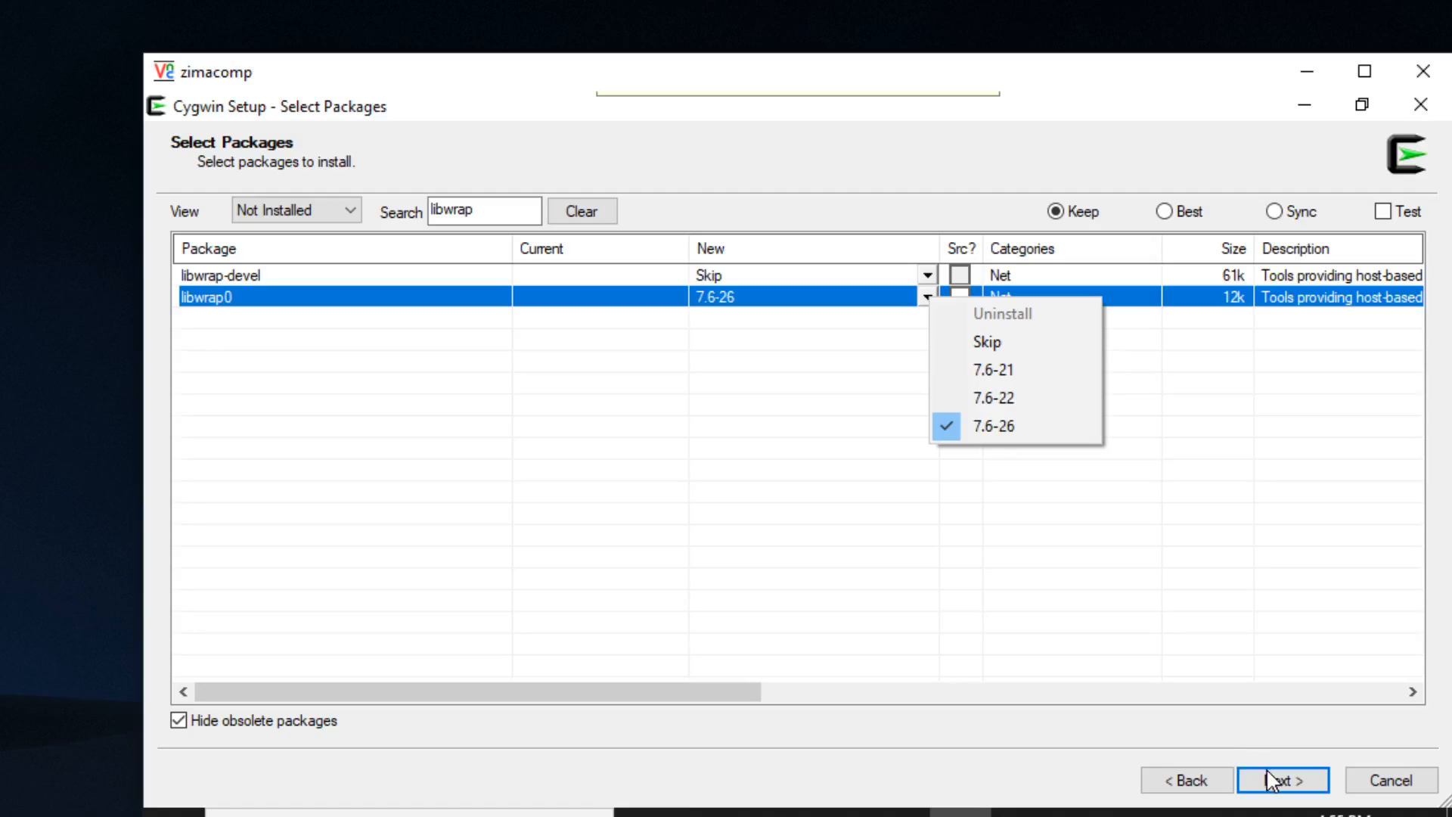
{"action": "left_click", "coordinate": [1289, 801]}
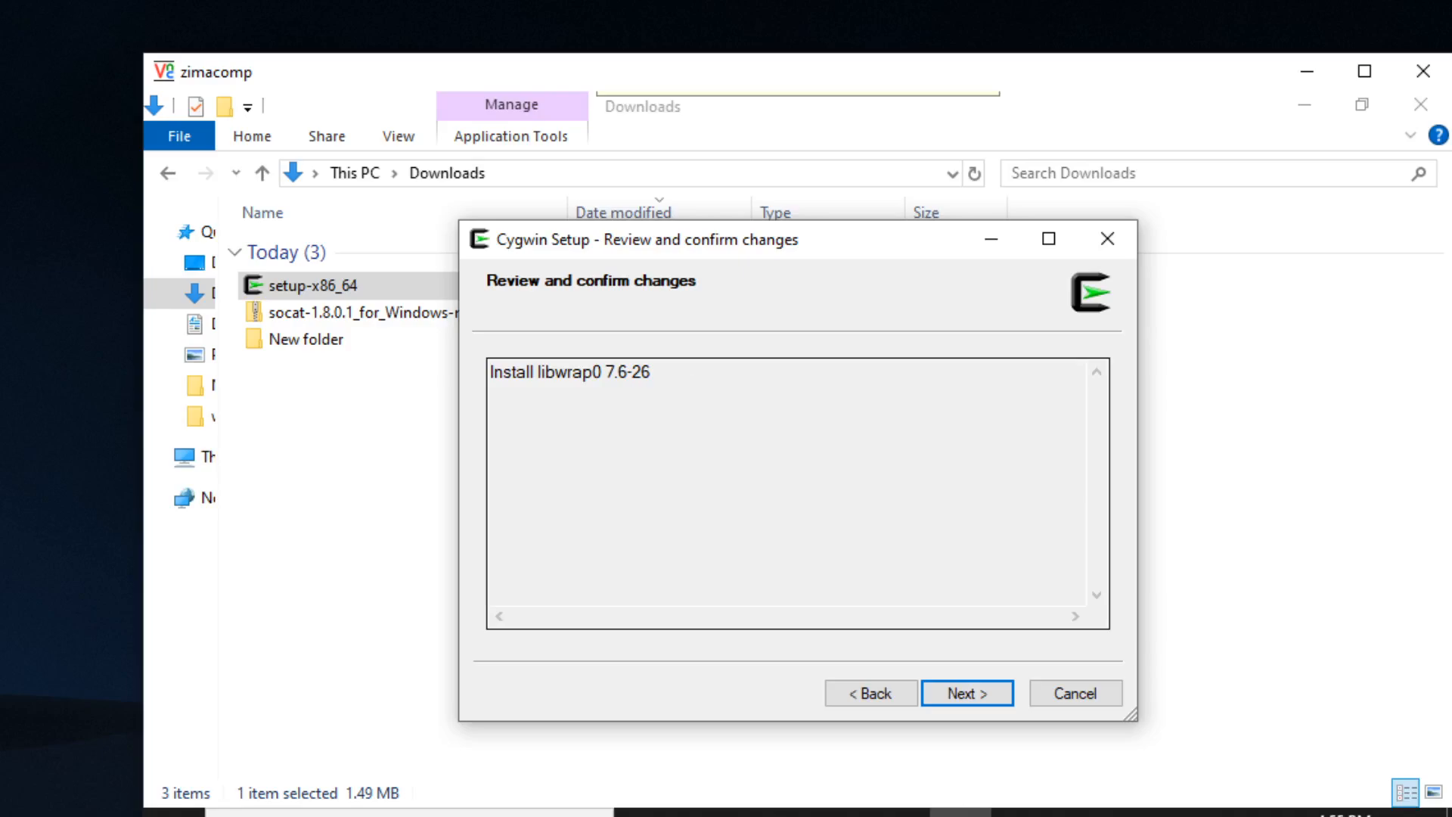
- Confirm the libwrap0 7.6-26 install and finish setup without shortcuts
{"action": "left_click", "coordinate": [968, 693]}
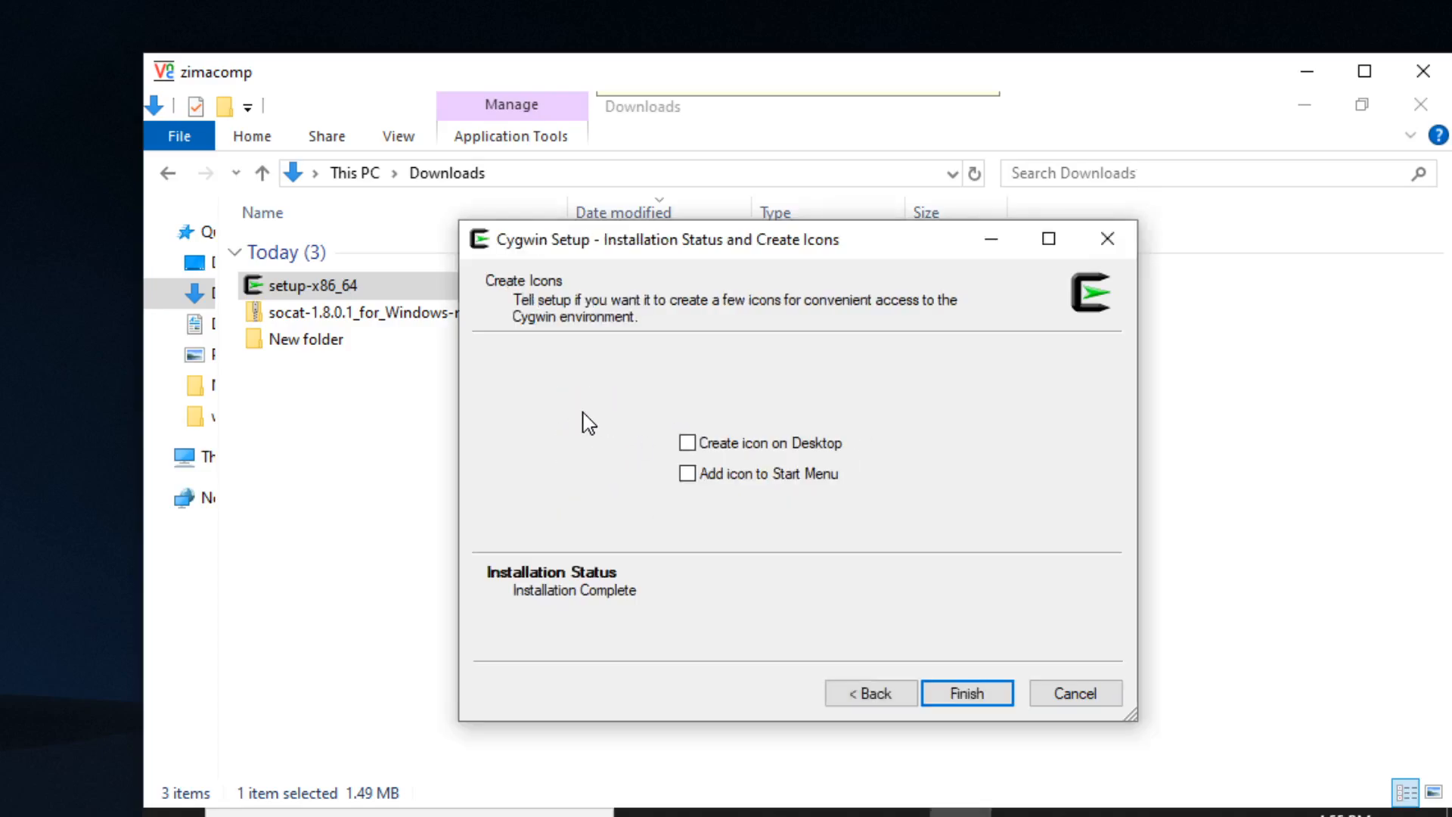
{"action": "mouse_move", "coordinate": [775, 587]}
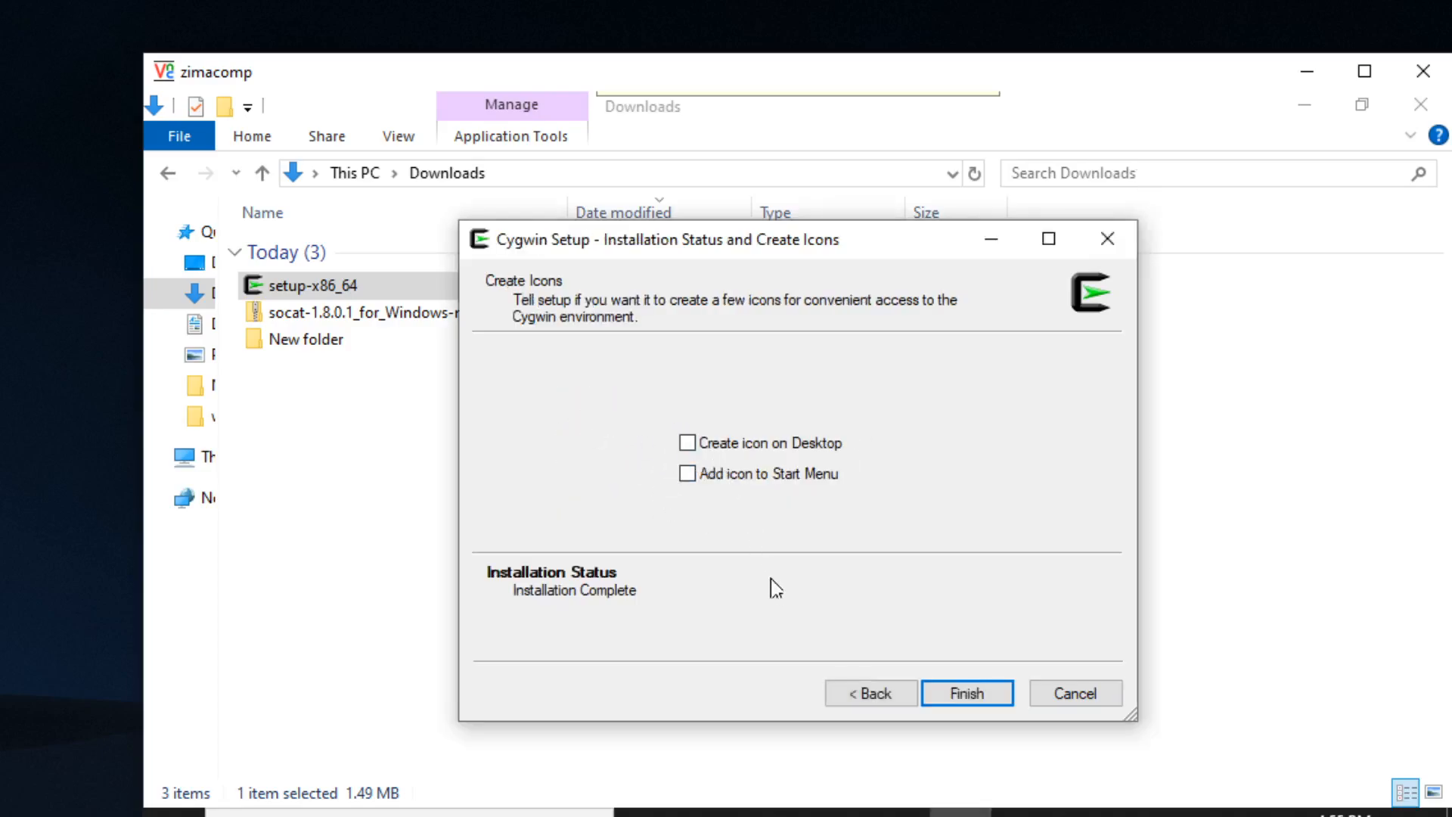
{"action": "left_click", "coordinate": [967, 693]}
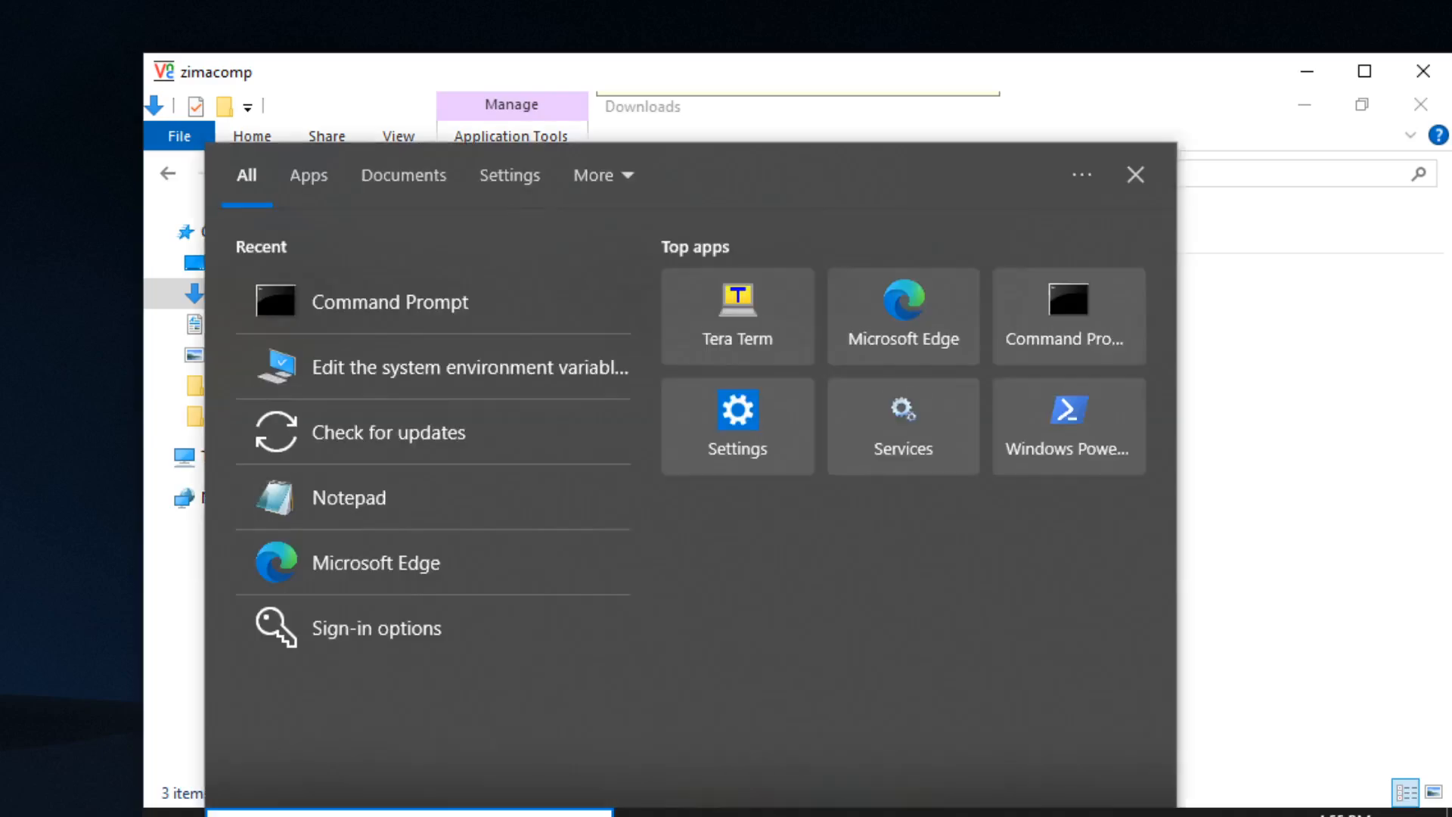
- Run 'socat -h' in a new Command Prompt to show socat's help listing
{"action": "left_click", "coordinate": [389, 301]}
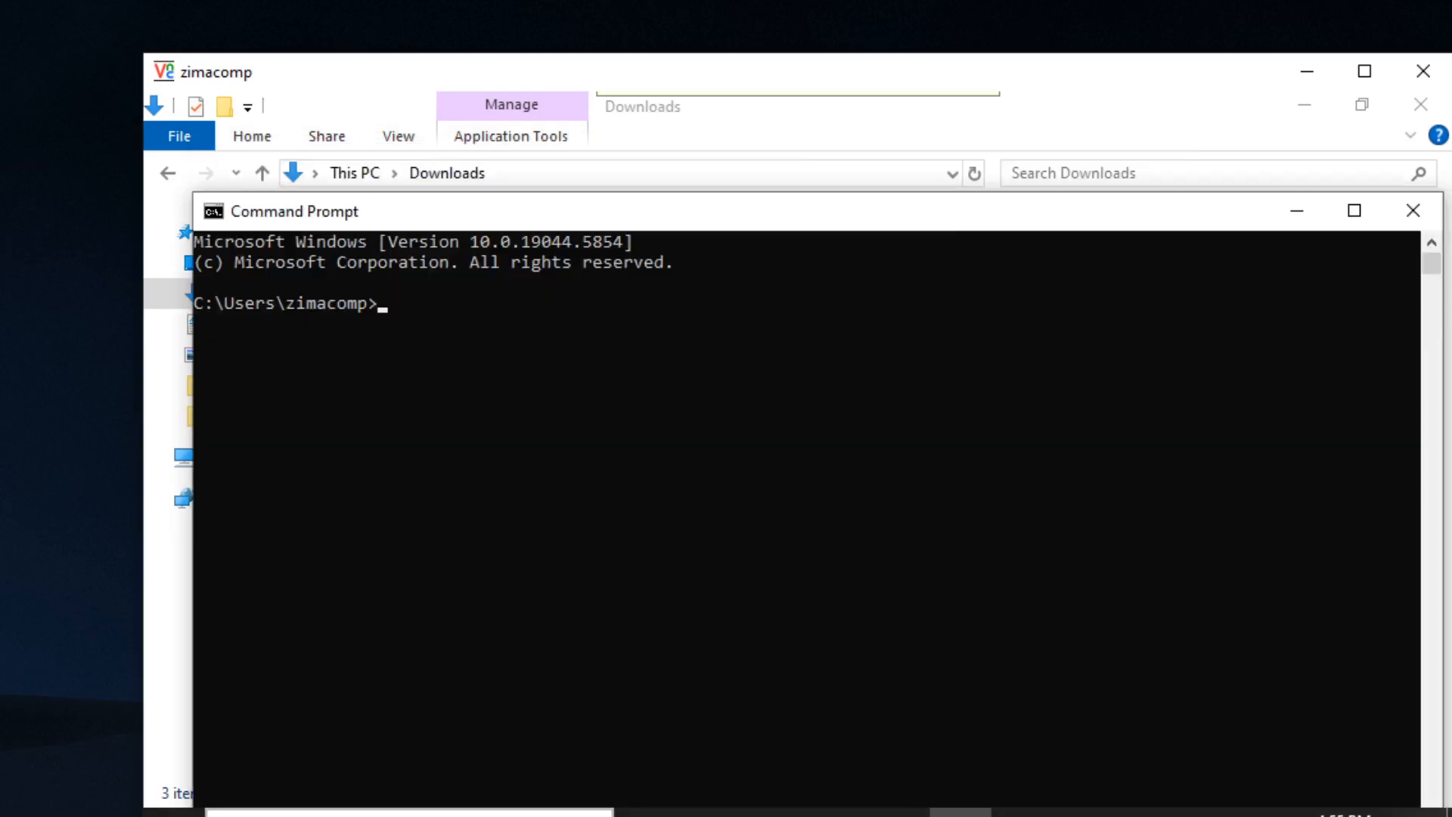
{"action": "type", "text": "socat -h"}
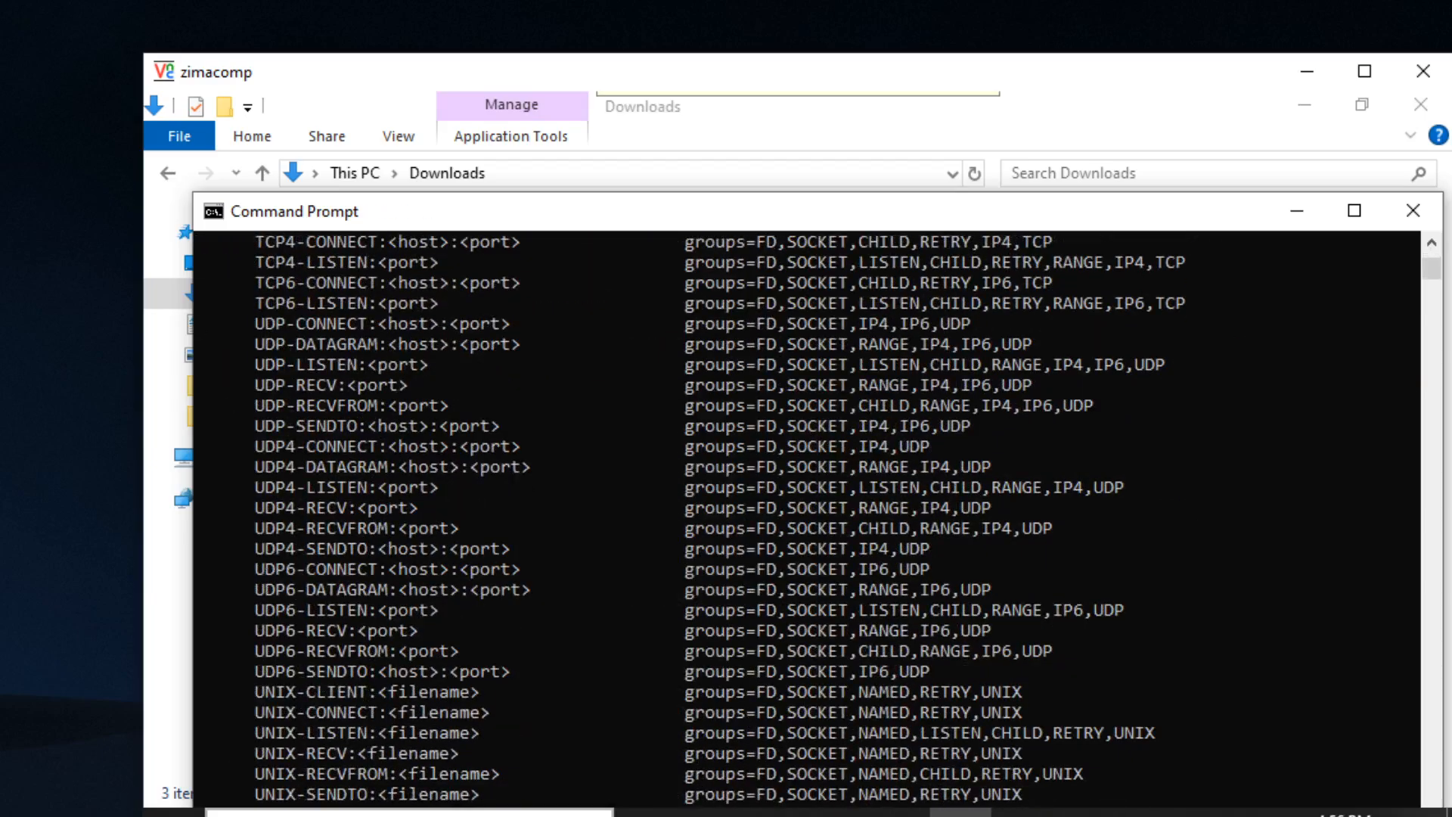
{"action": "mouse_move", "coordinate": [513, 630]}
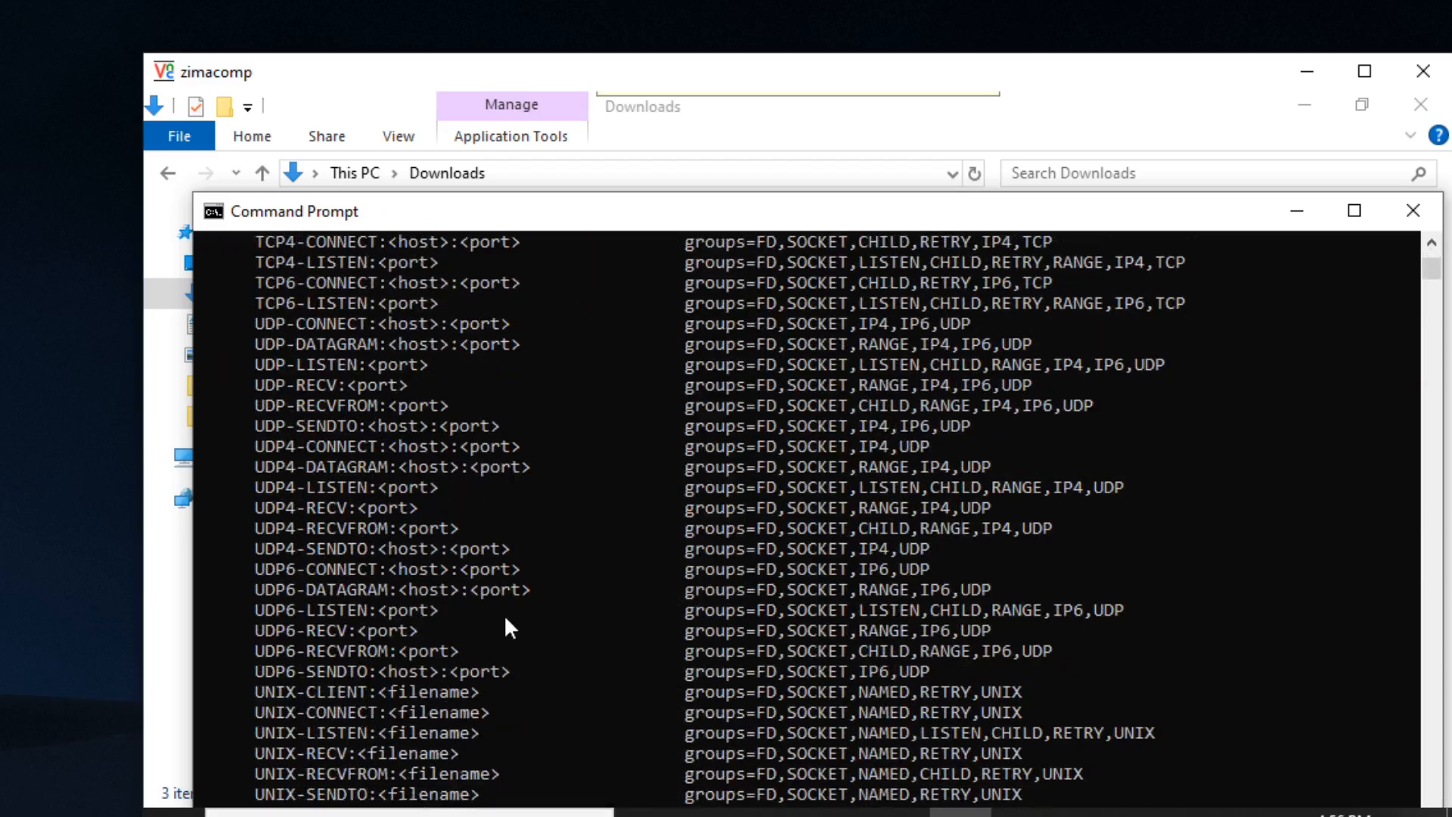
{"action": "mouse_move", "coordinate": [575, 566]}
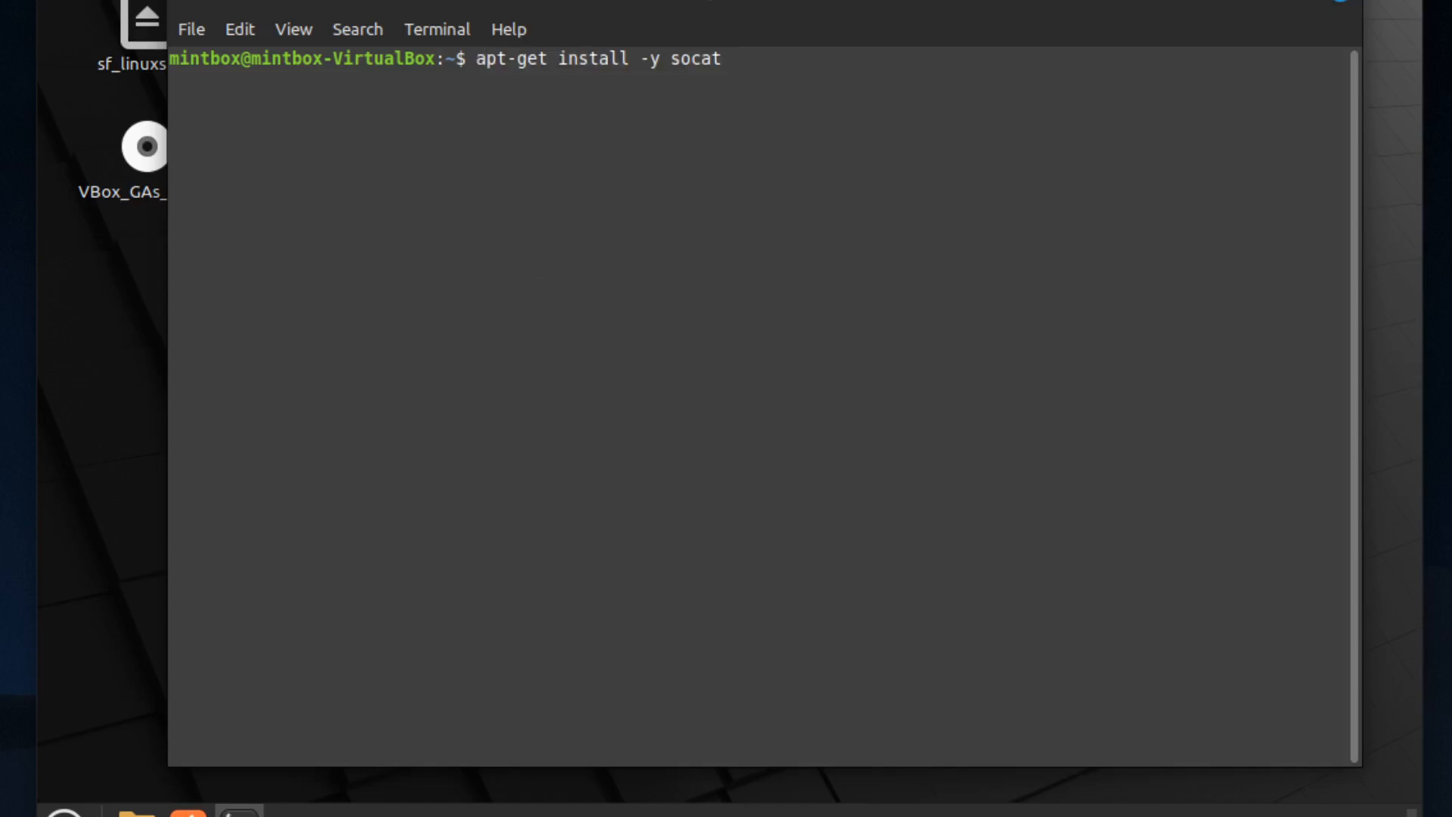
- Install socat with sudo apt-get and run 'socat -h' to show its help
{"action": "type", "text": "sudo "}
{"action": "key", "text": "Return"}
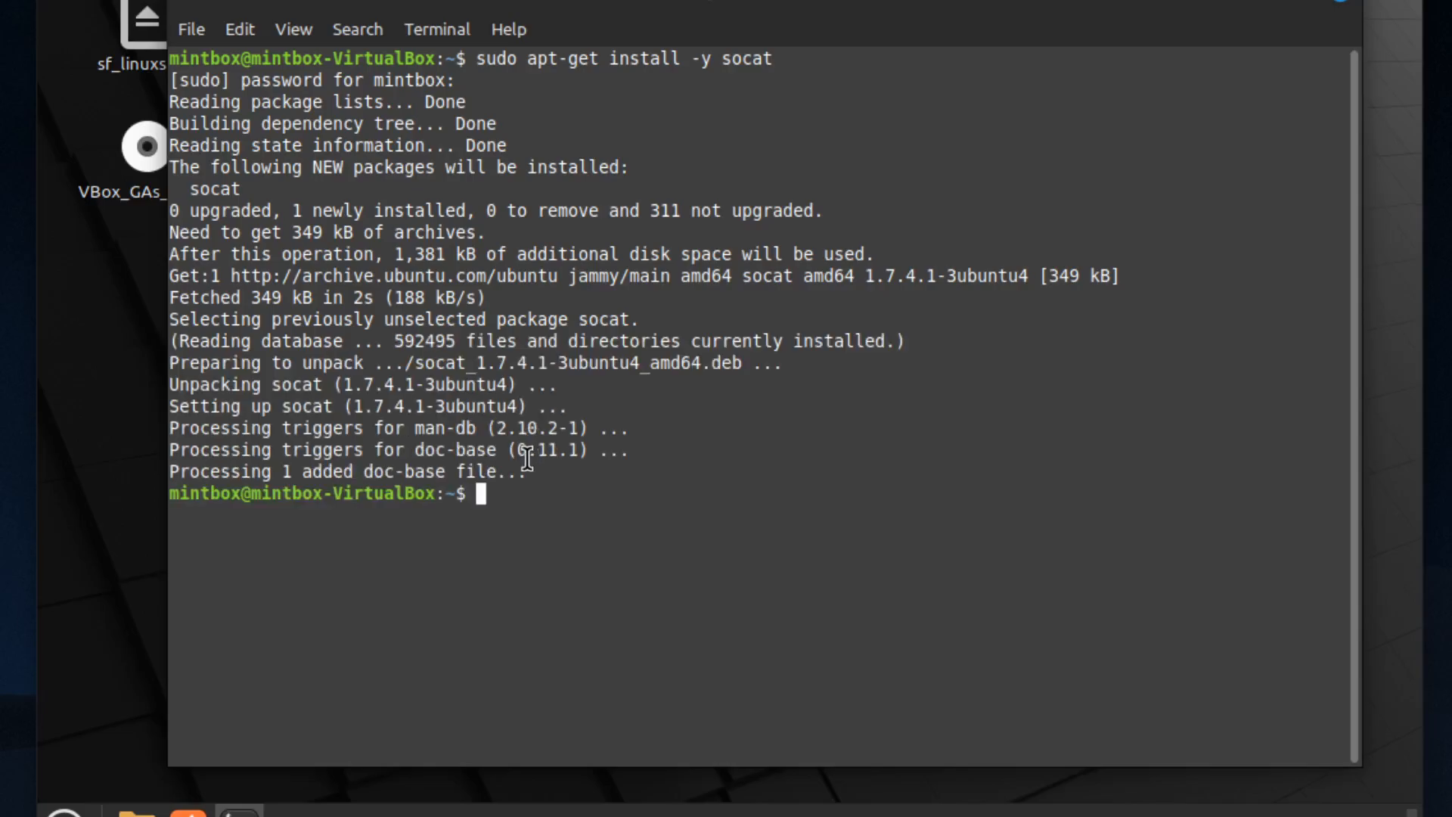
{"action": "type", "text": "socat"}
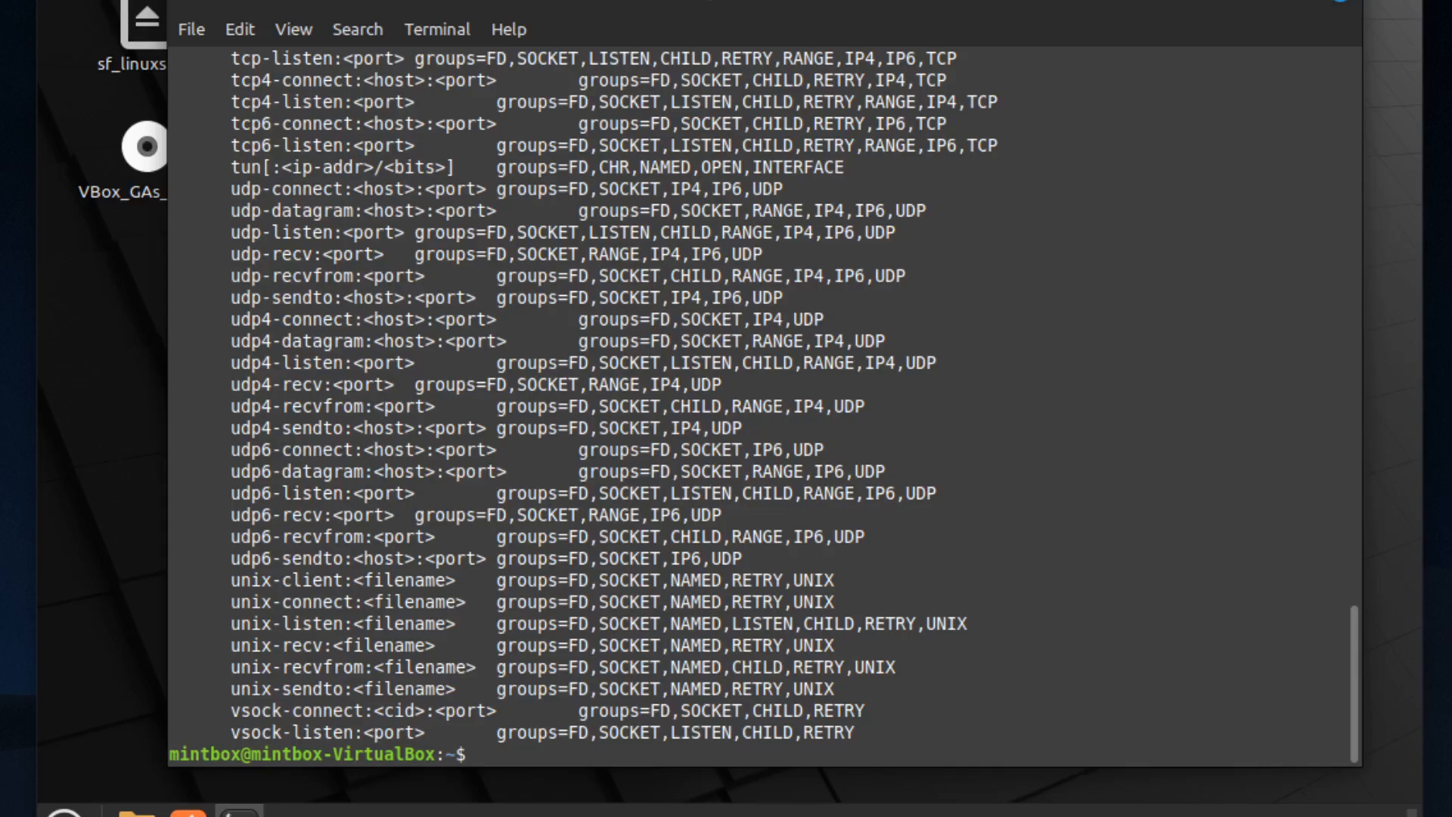
{"action": "mouse_move", "coordinate": [555, 335]}
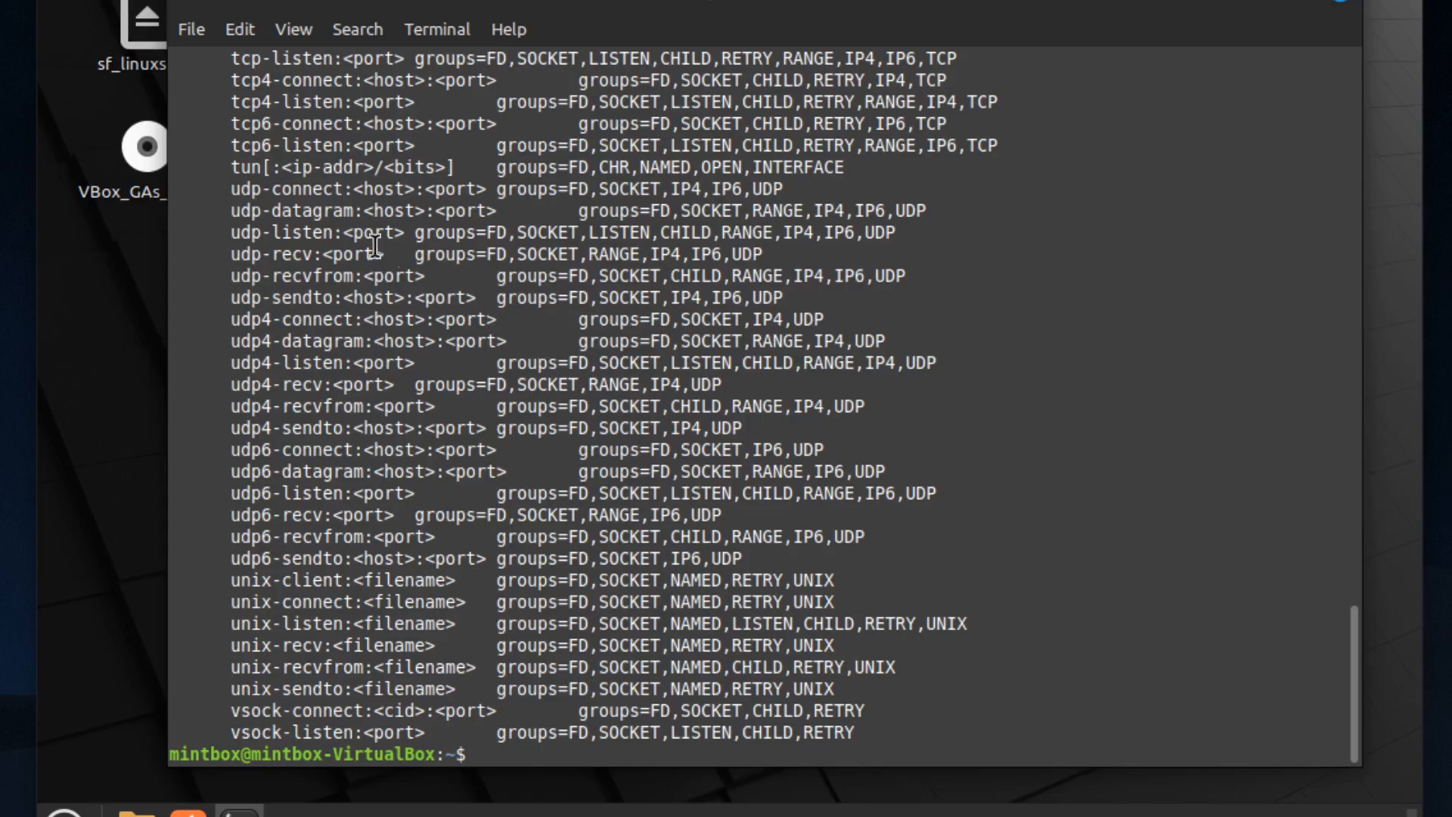
{"action": "mouse_move", "coordinate": [133, 312]}
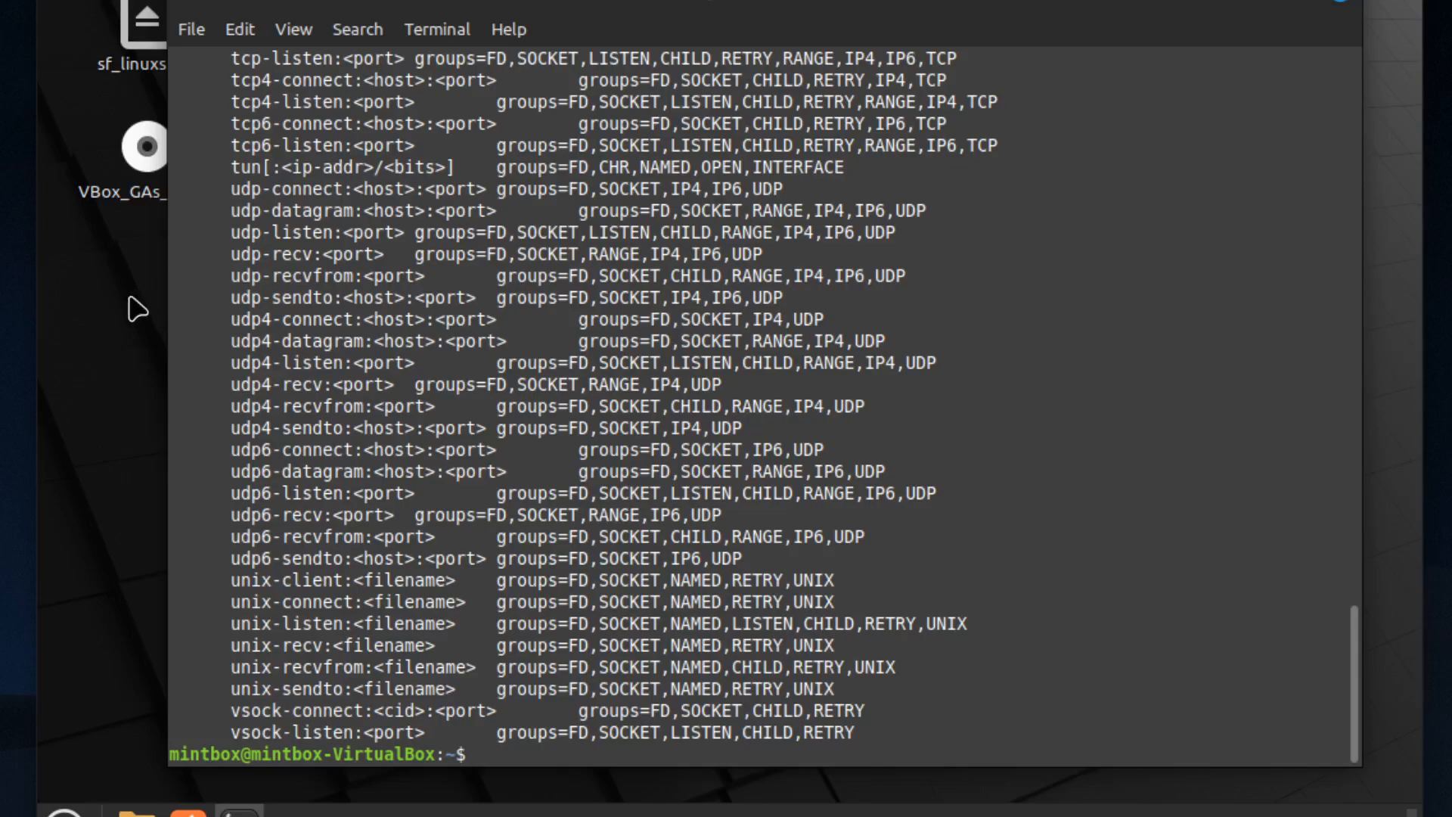